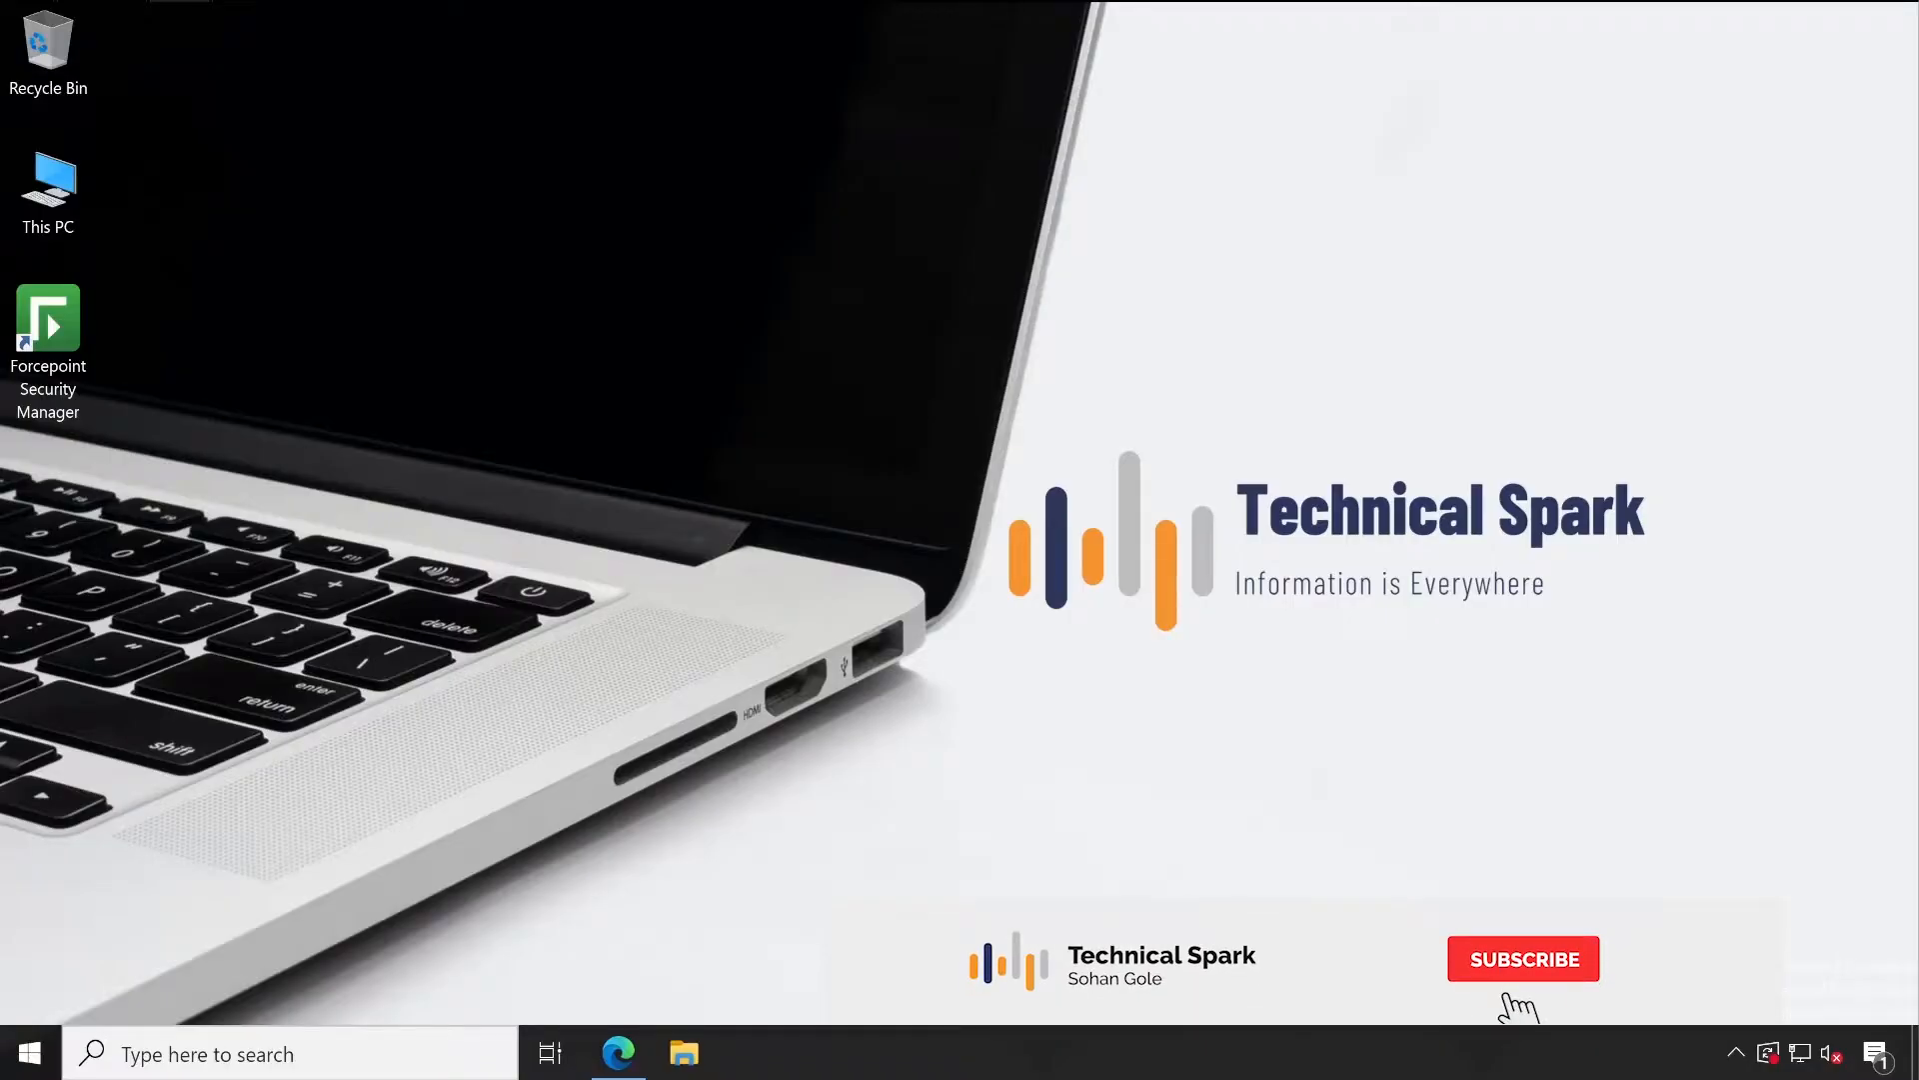
Show the Technical Spark YouTube playlists in Edge, then switch to the Forcepoint Security Manager tab
{"action": "left_click", "coordinate": [1524, 958]}
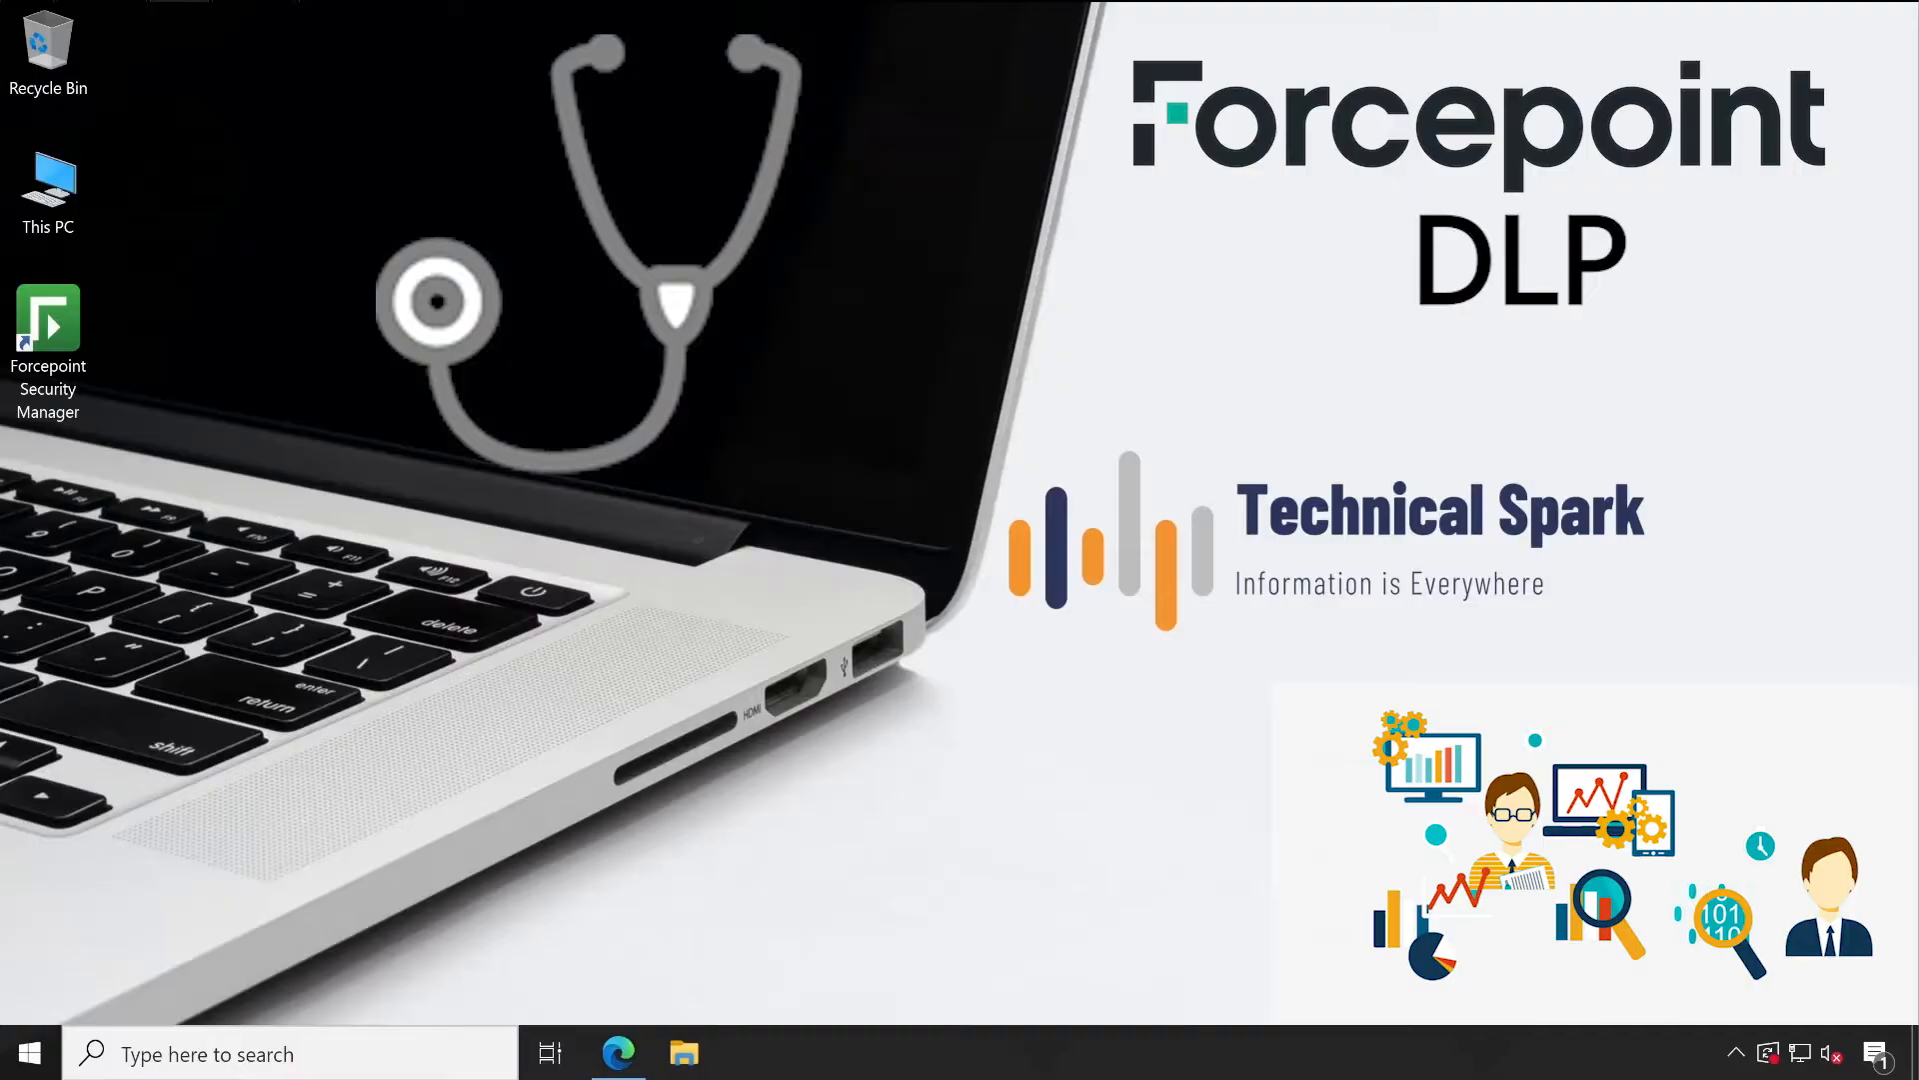
{"action": "mouse_move", "coordinate": [577, 484]}
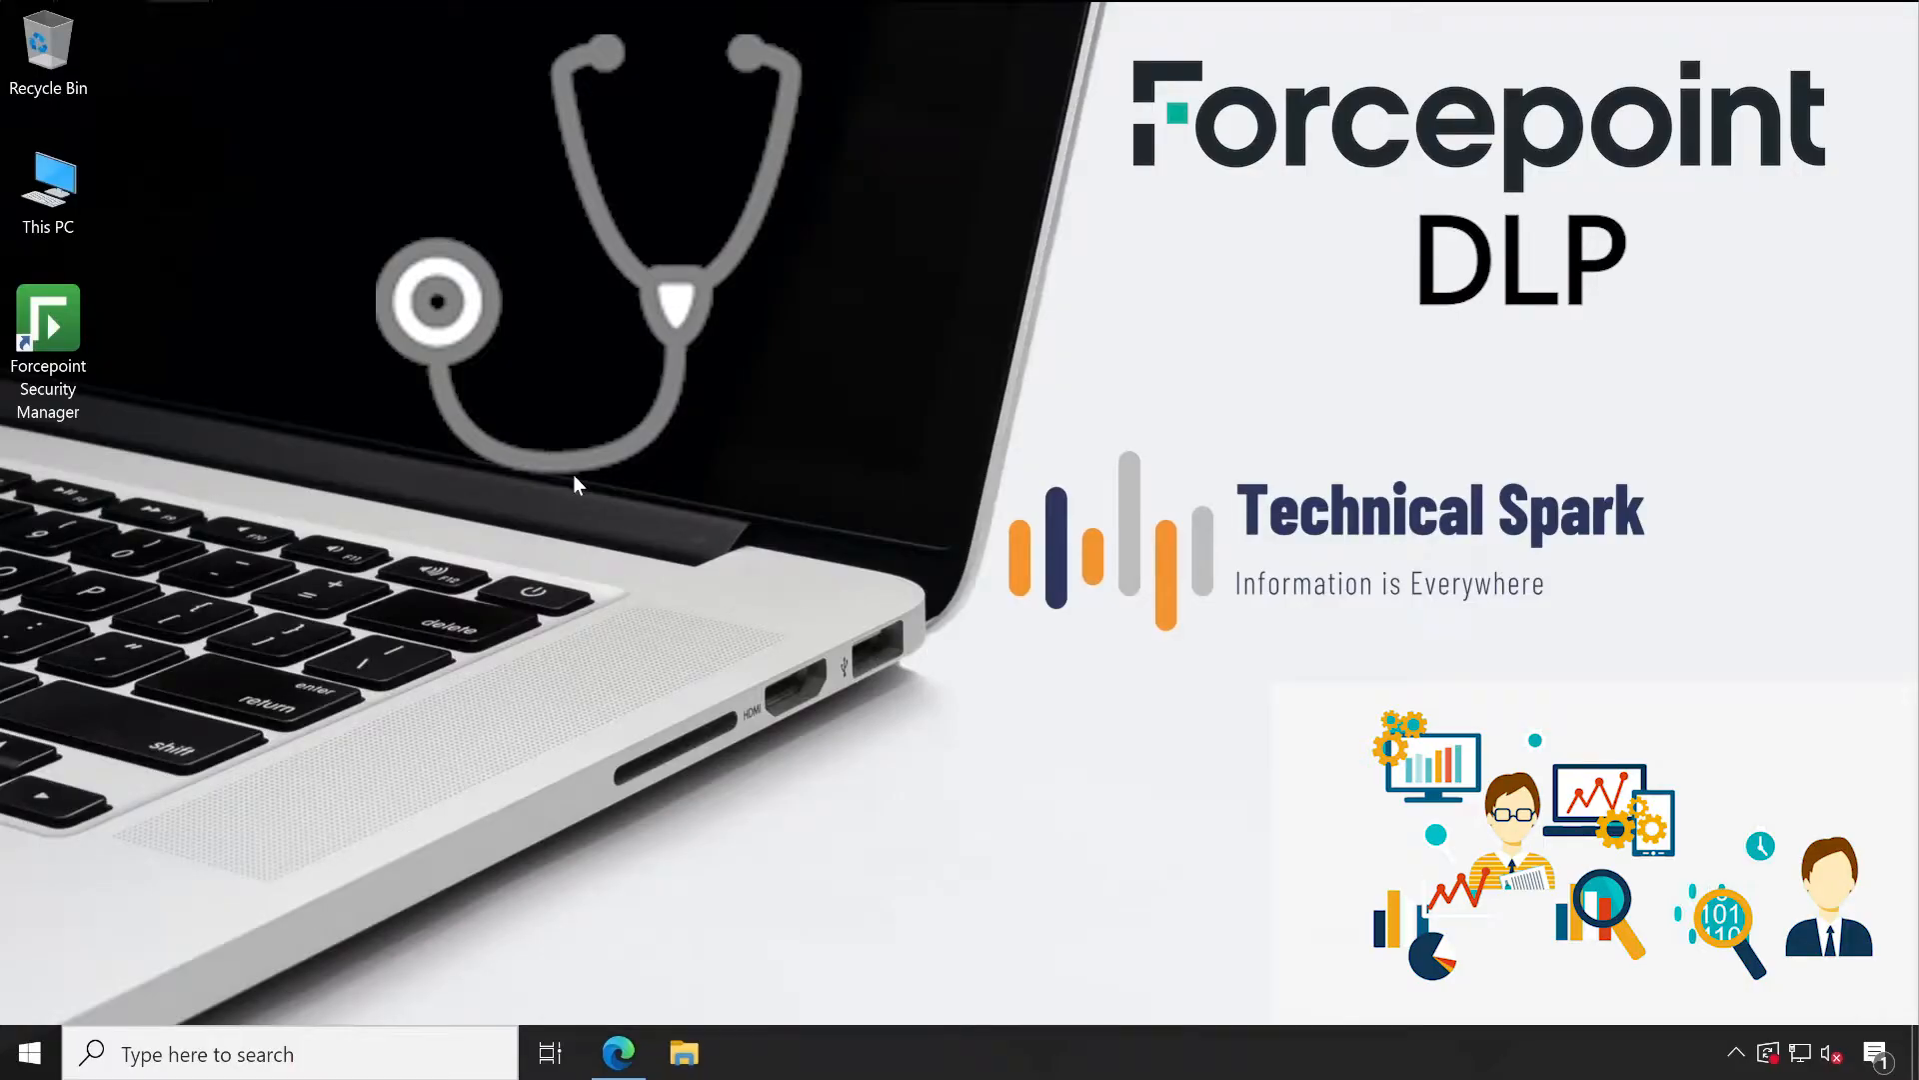
{"action": "mouse_move", "coordinate": [657, 506]}
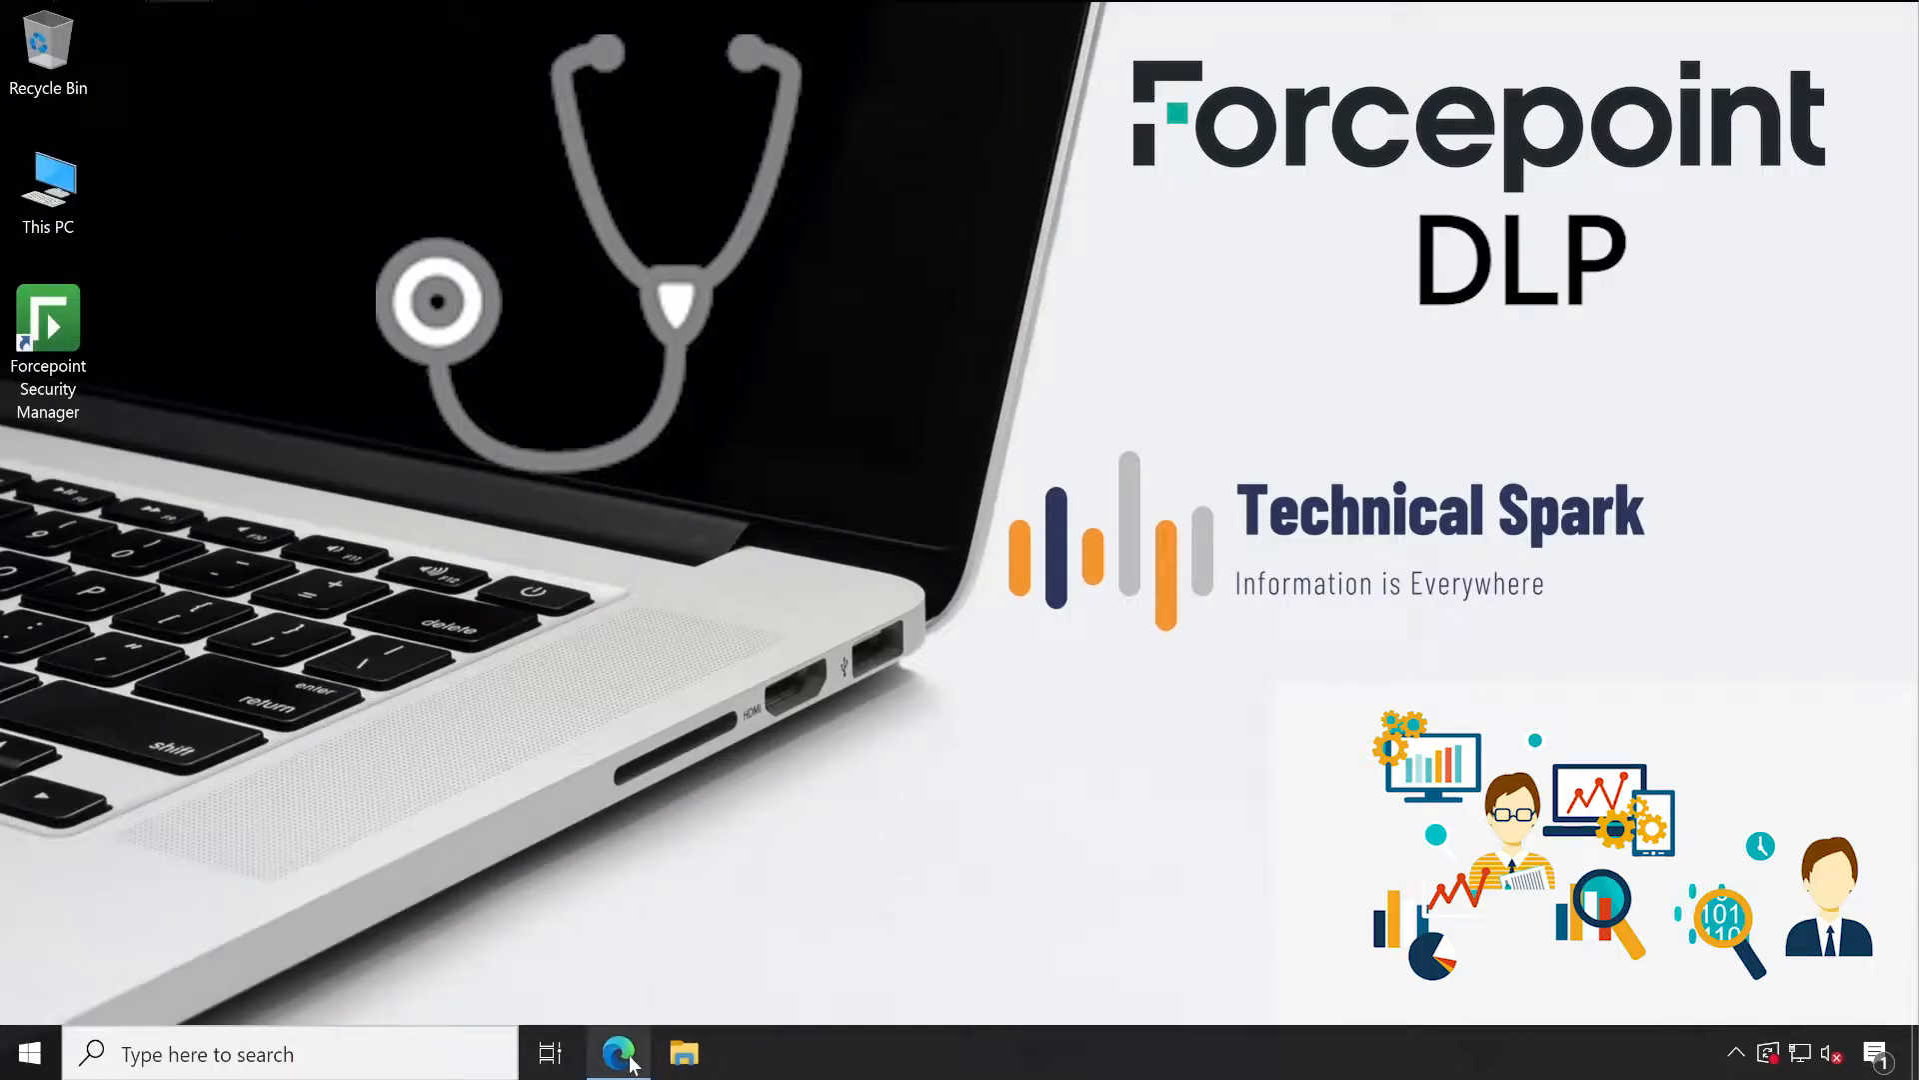
{"action": "left_click", "coordinate": [618, 1053]}
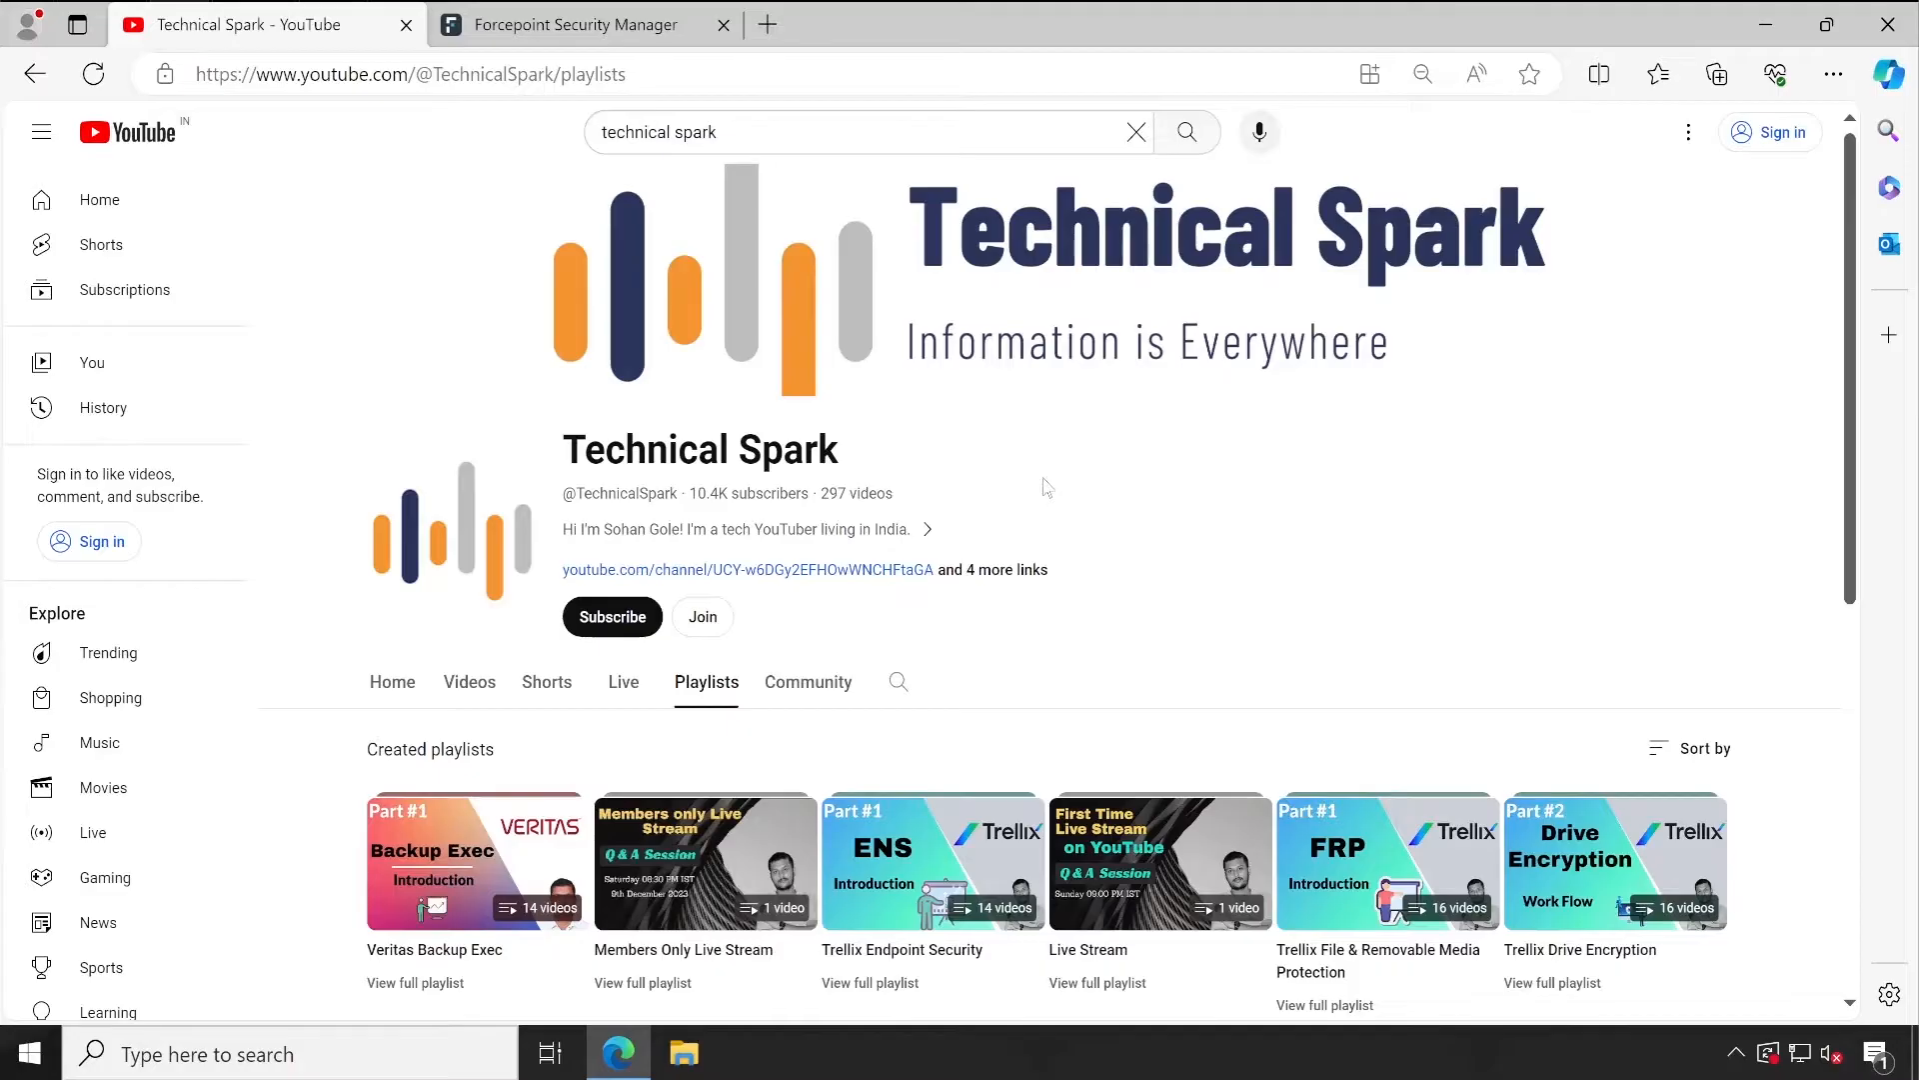
{"action": "mouse_move", "coordinate": [614, 602]}
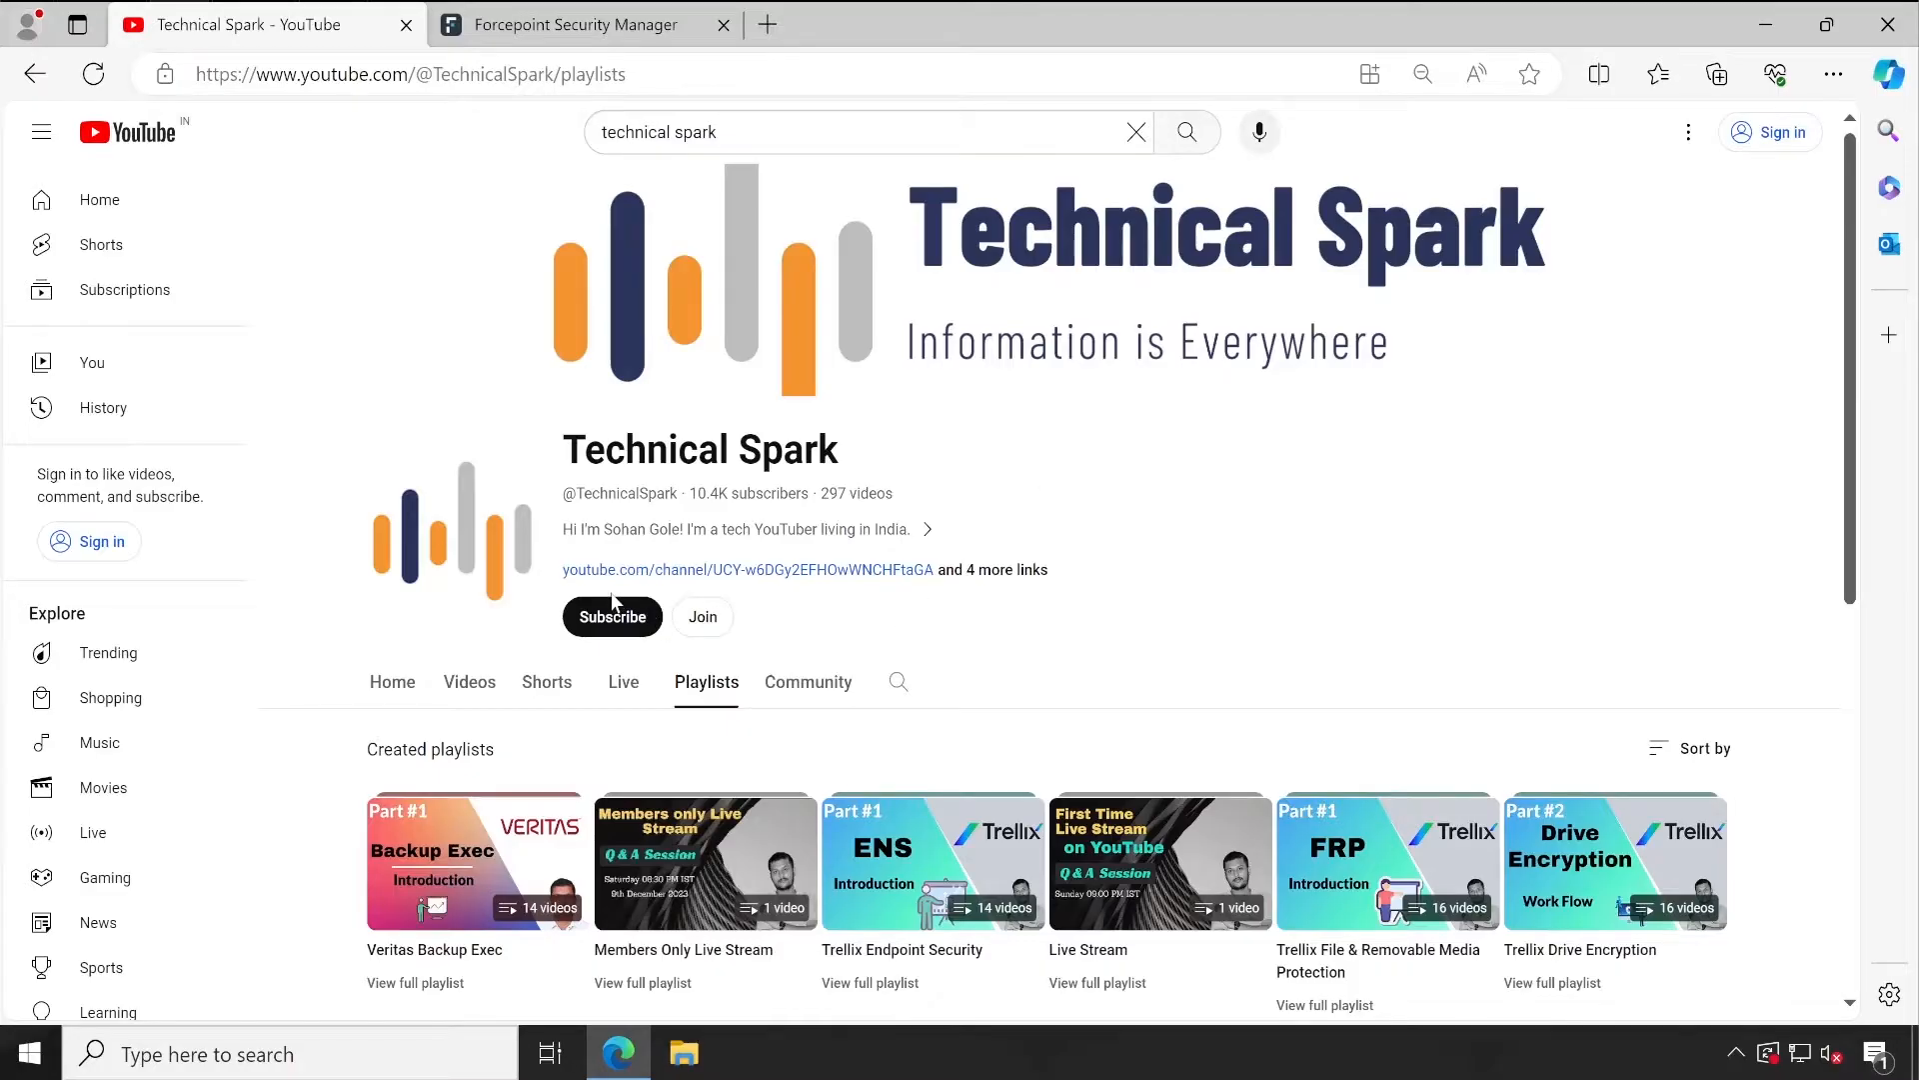
{"action": "mouse_move", "coordinate": [1272, 600]}
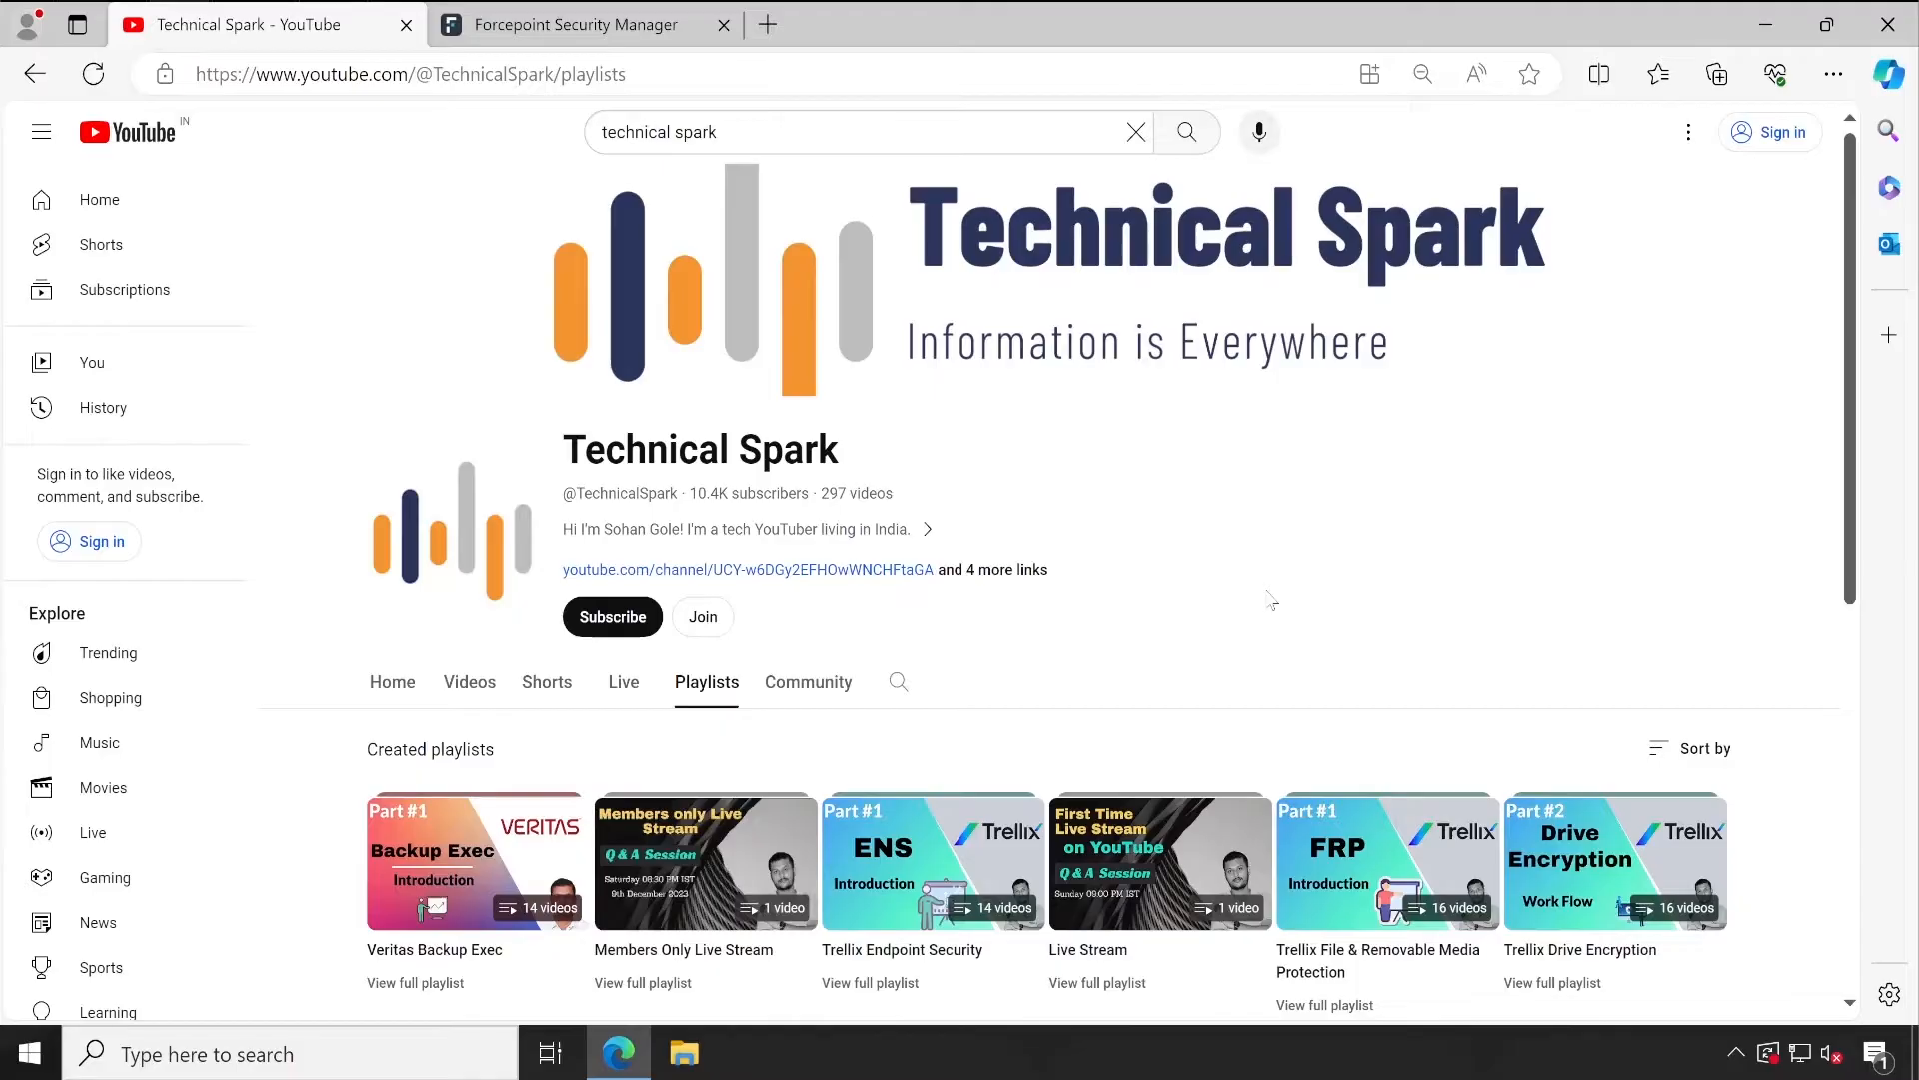
{"action": "mouse_move", "coordinate": [1108, 656]}
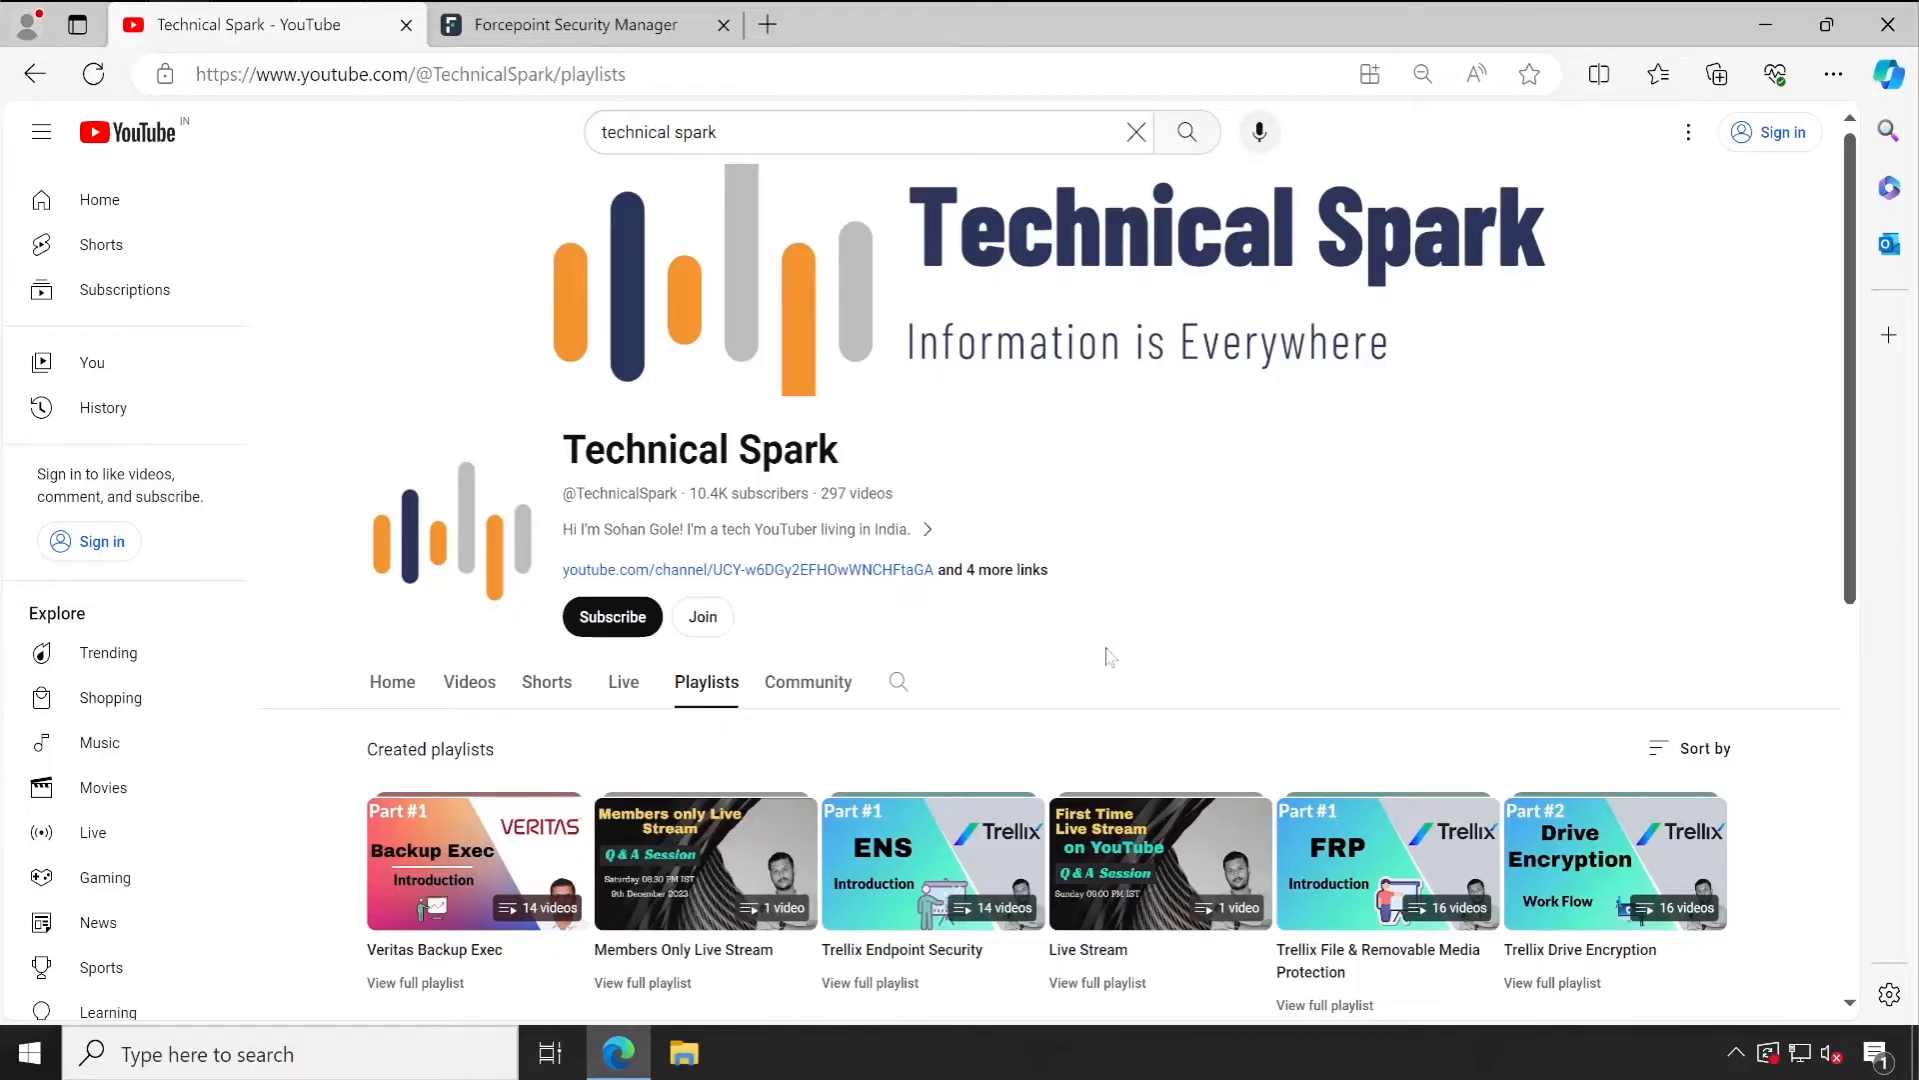
{"action": "mouse_move", "coordinate": [1096, 635]}
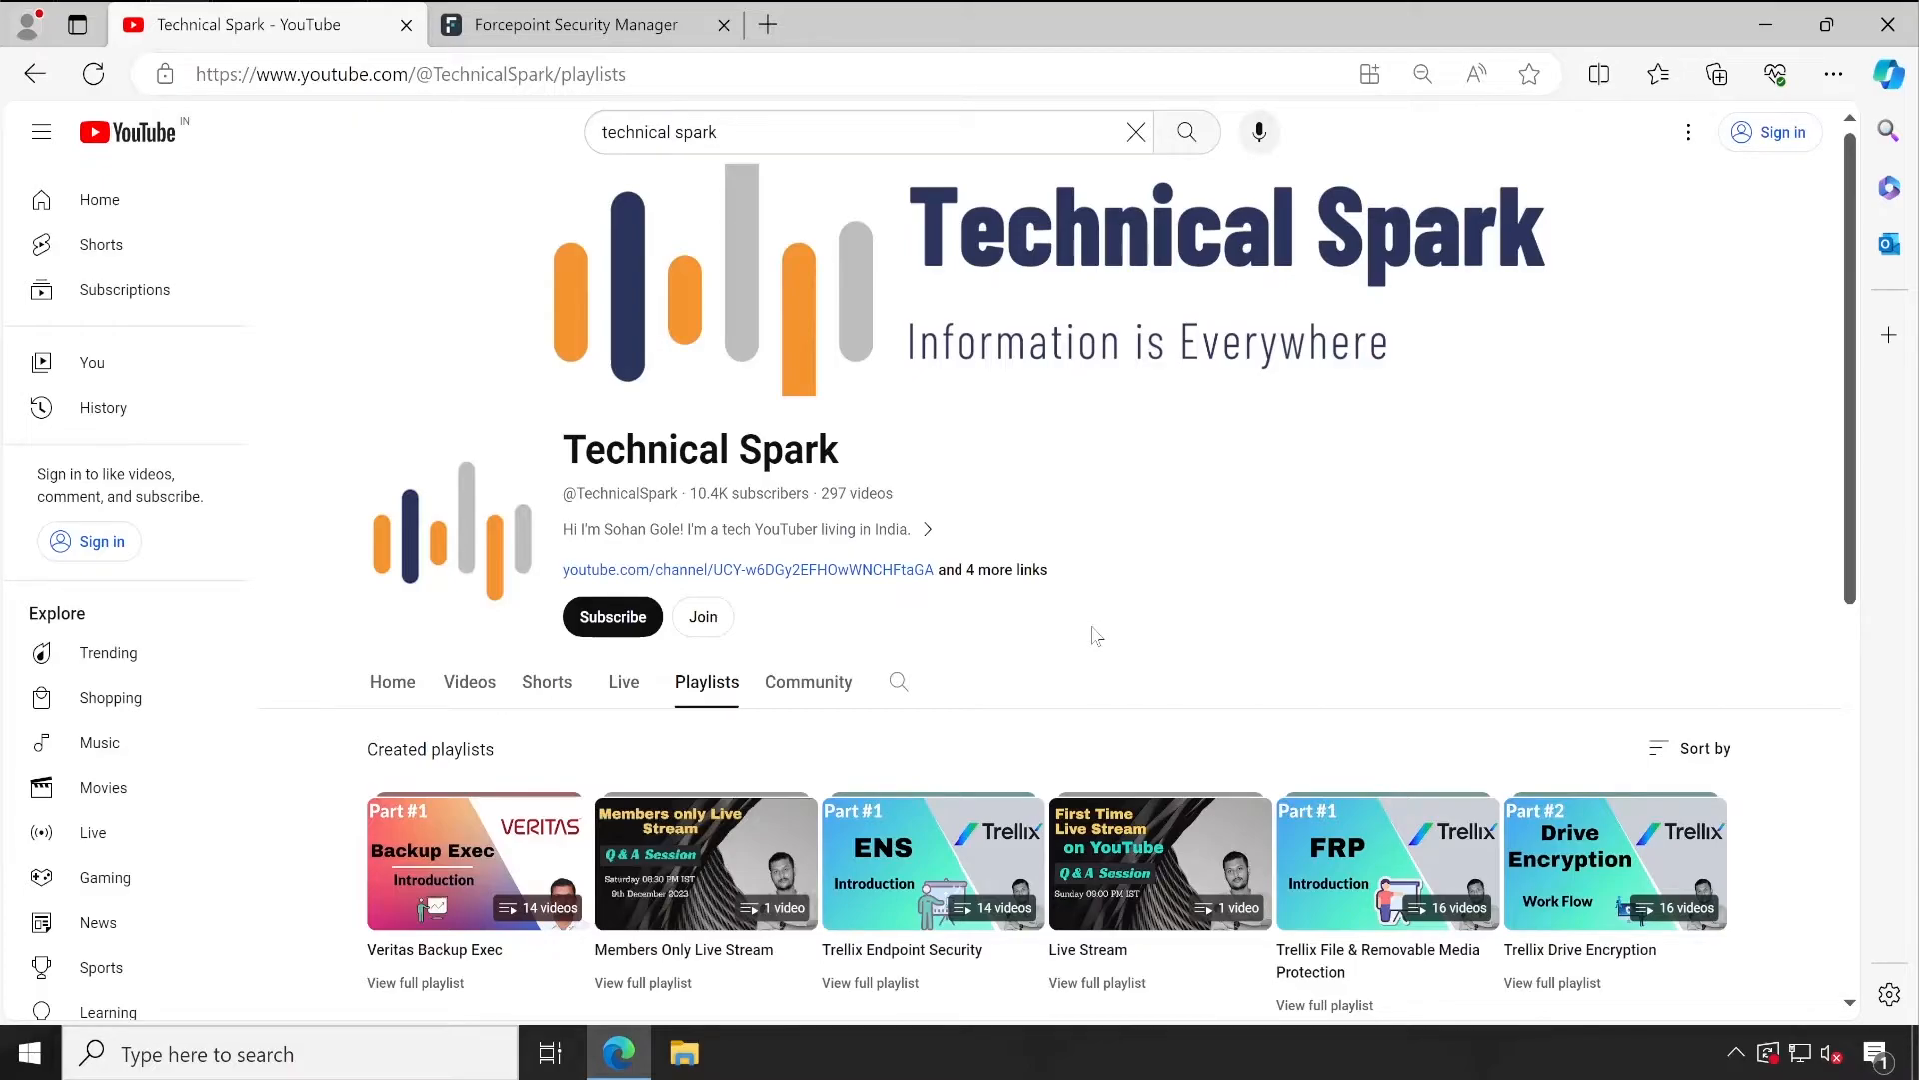
{"action": "mouse_move", "coordinate": [702, 616]}
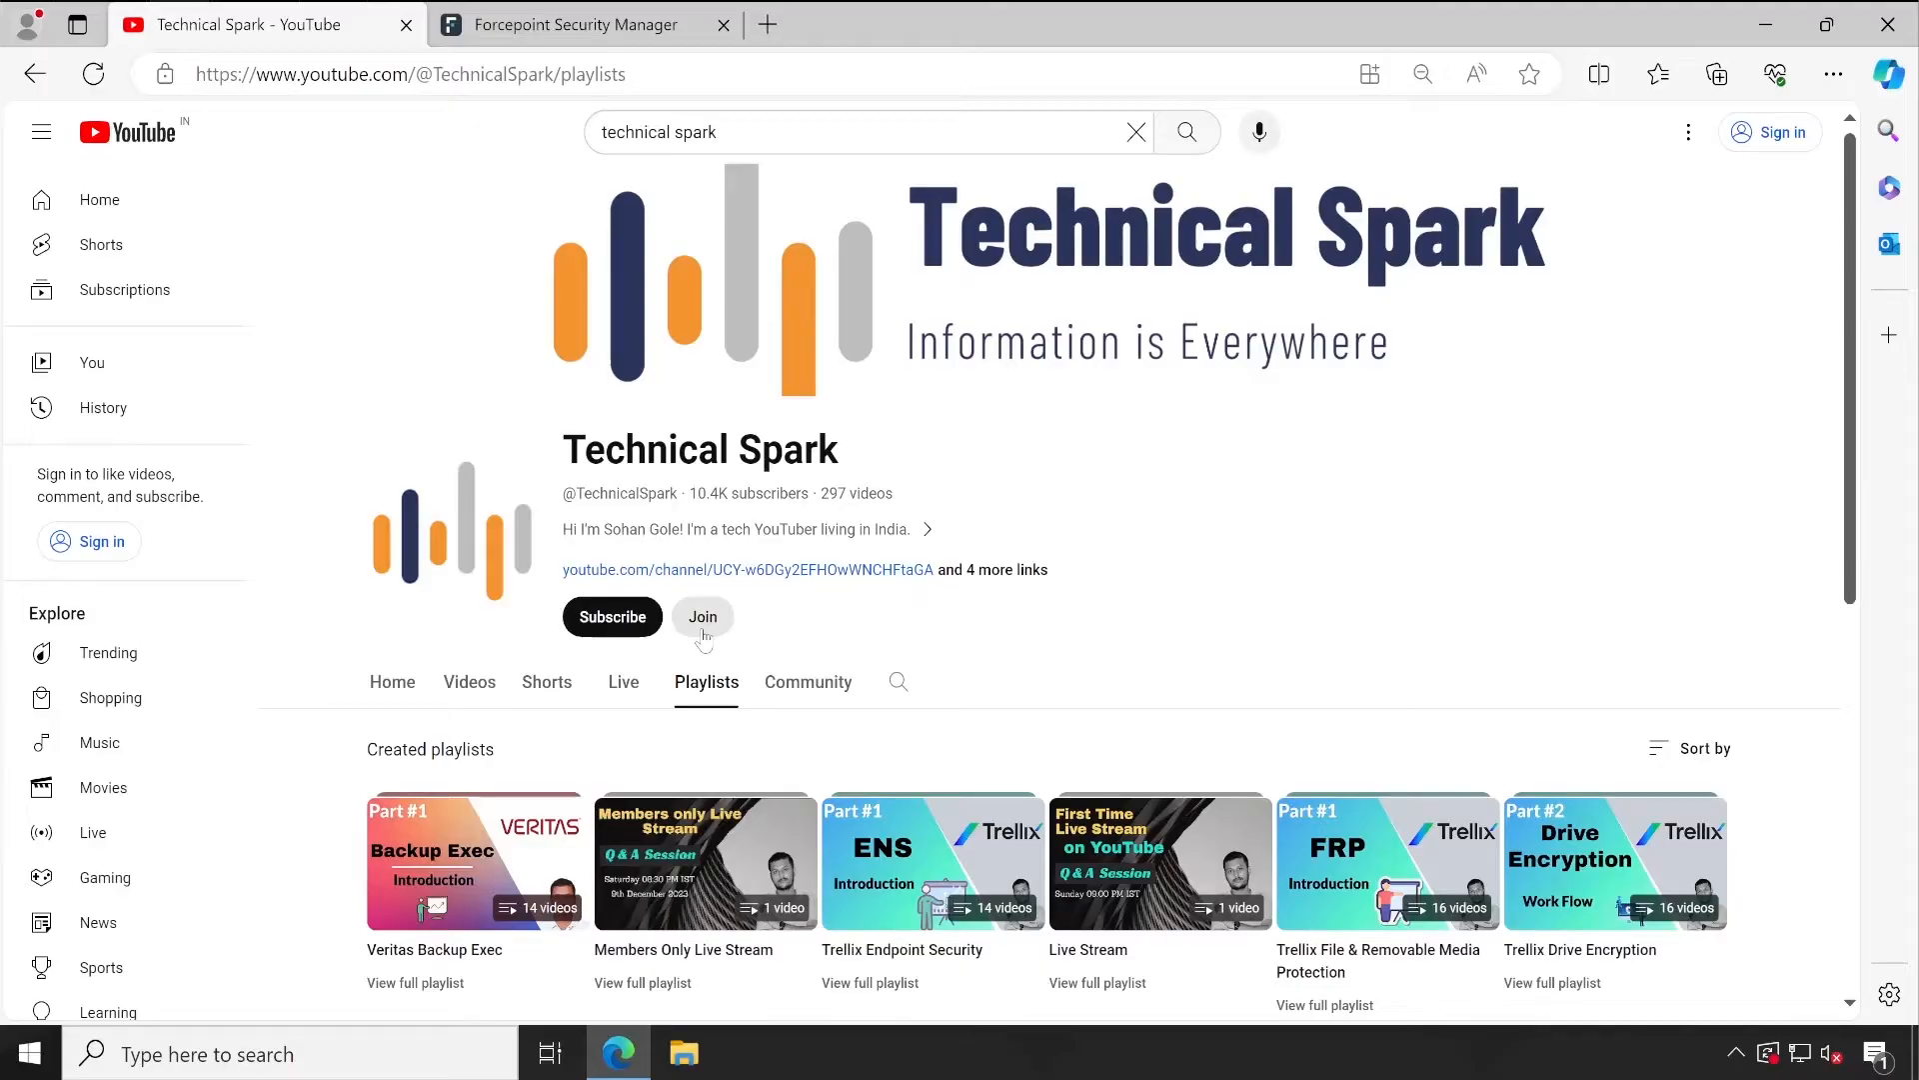
{"action": "mouse_move", "coordinate": [848, 681]}
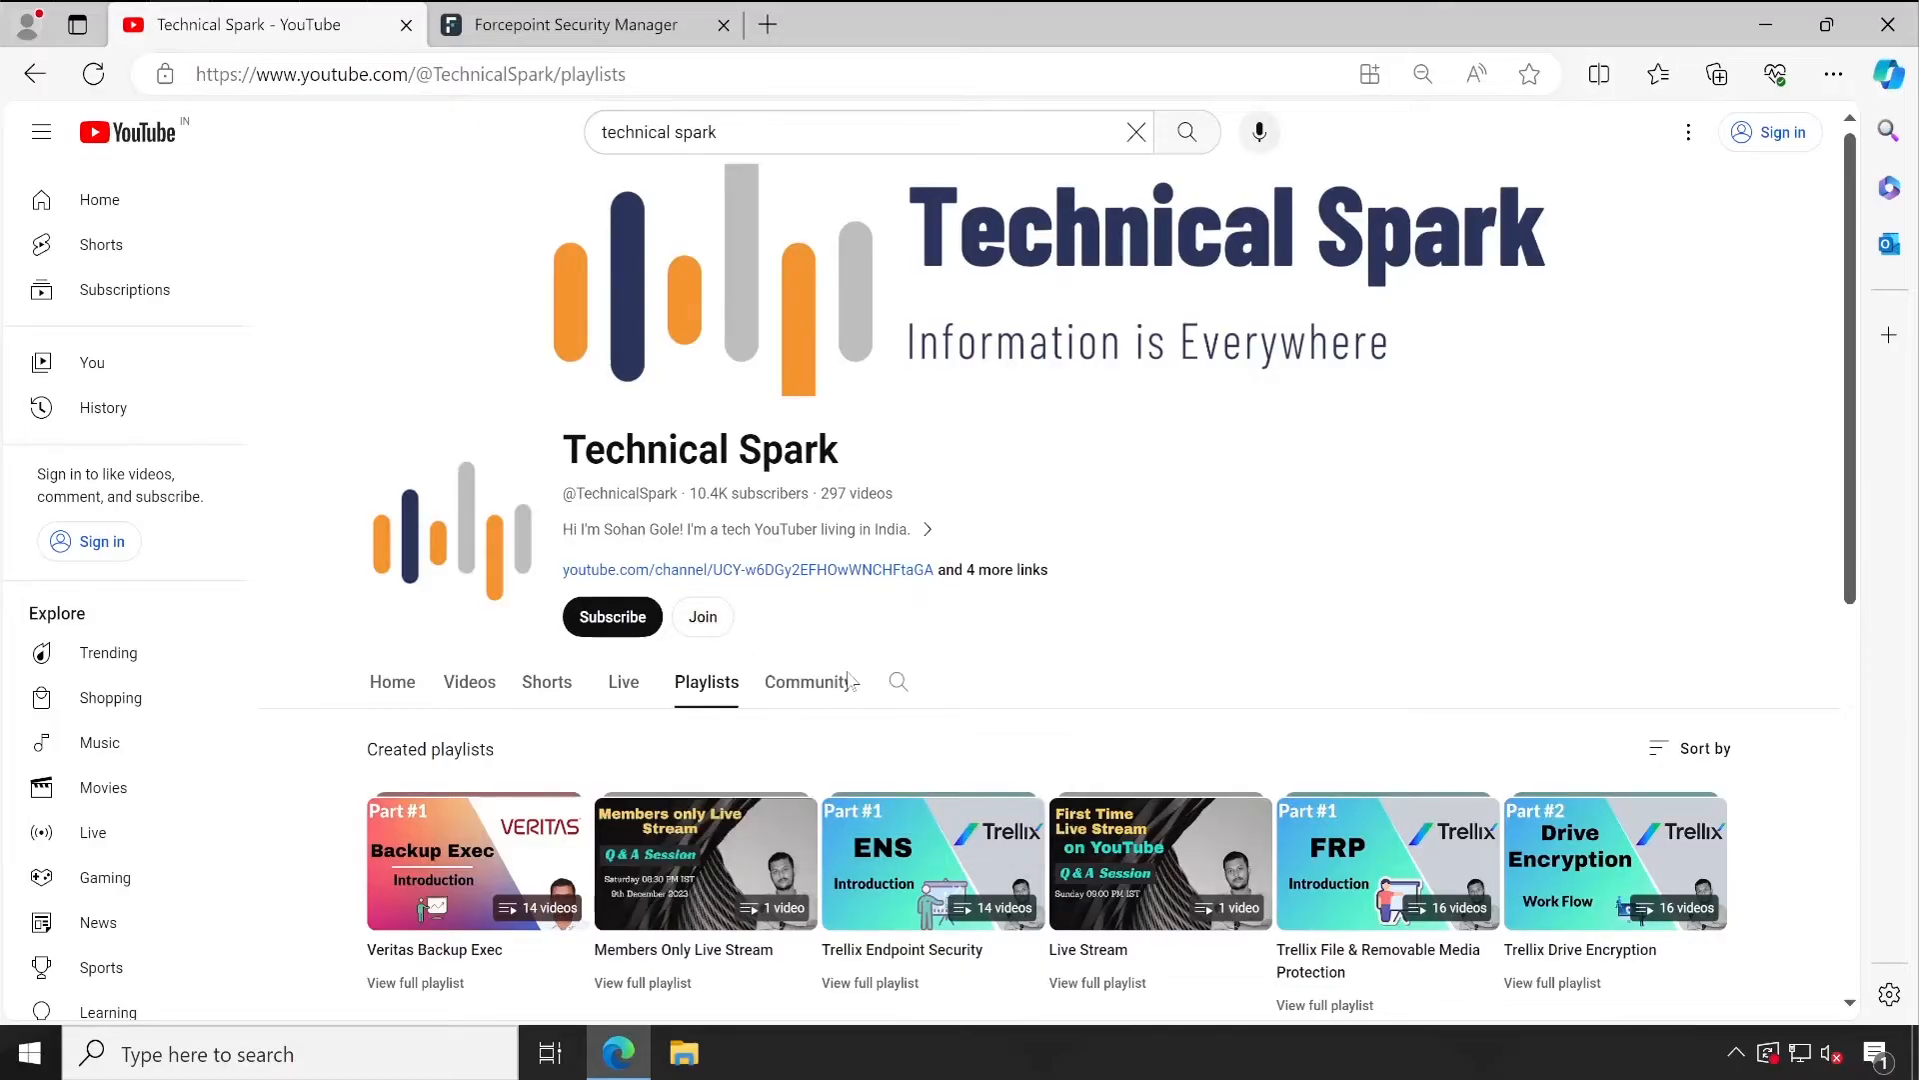
{"action": "mouse_move", "coordinate": [701, 616]}
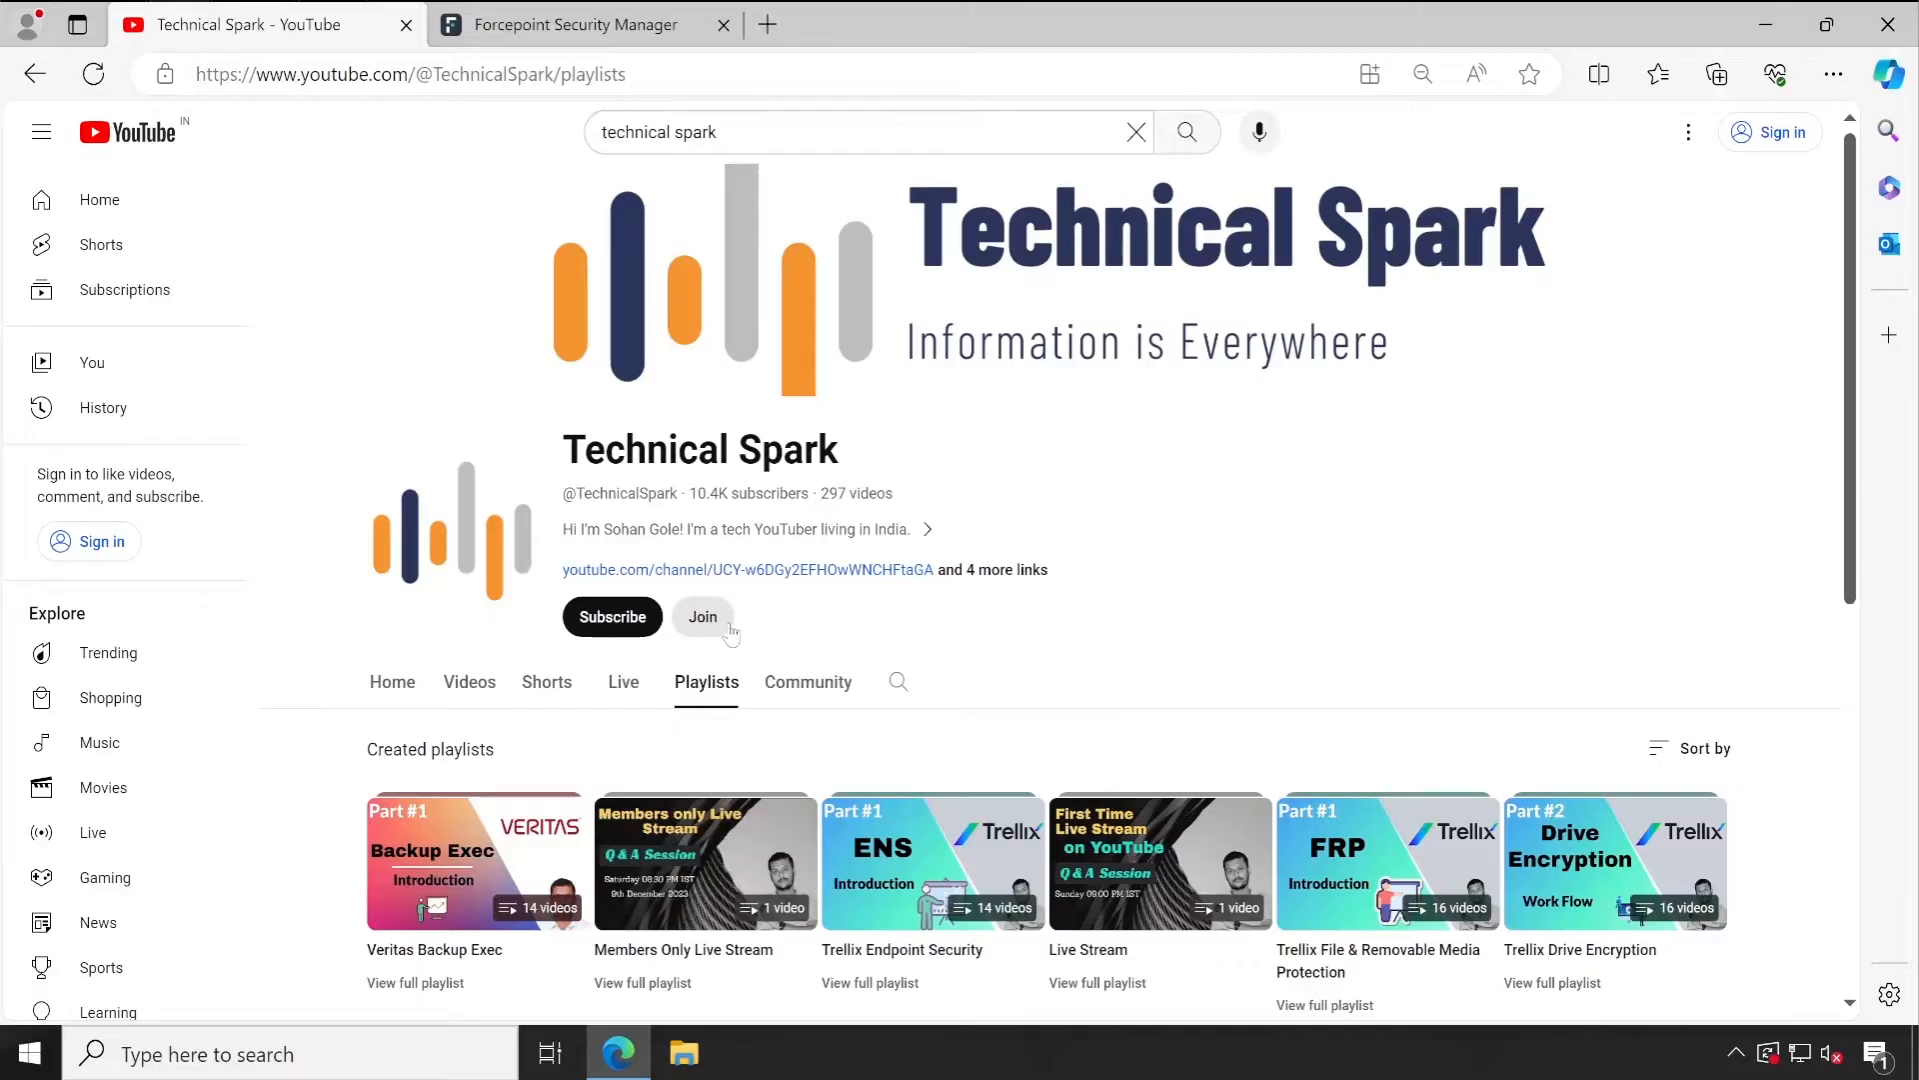
{"action": "mouse_move", "coordinate": [935, 650]}
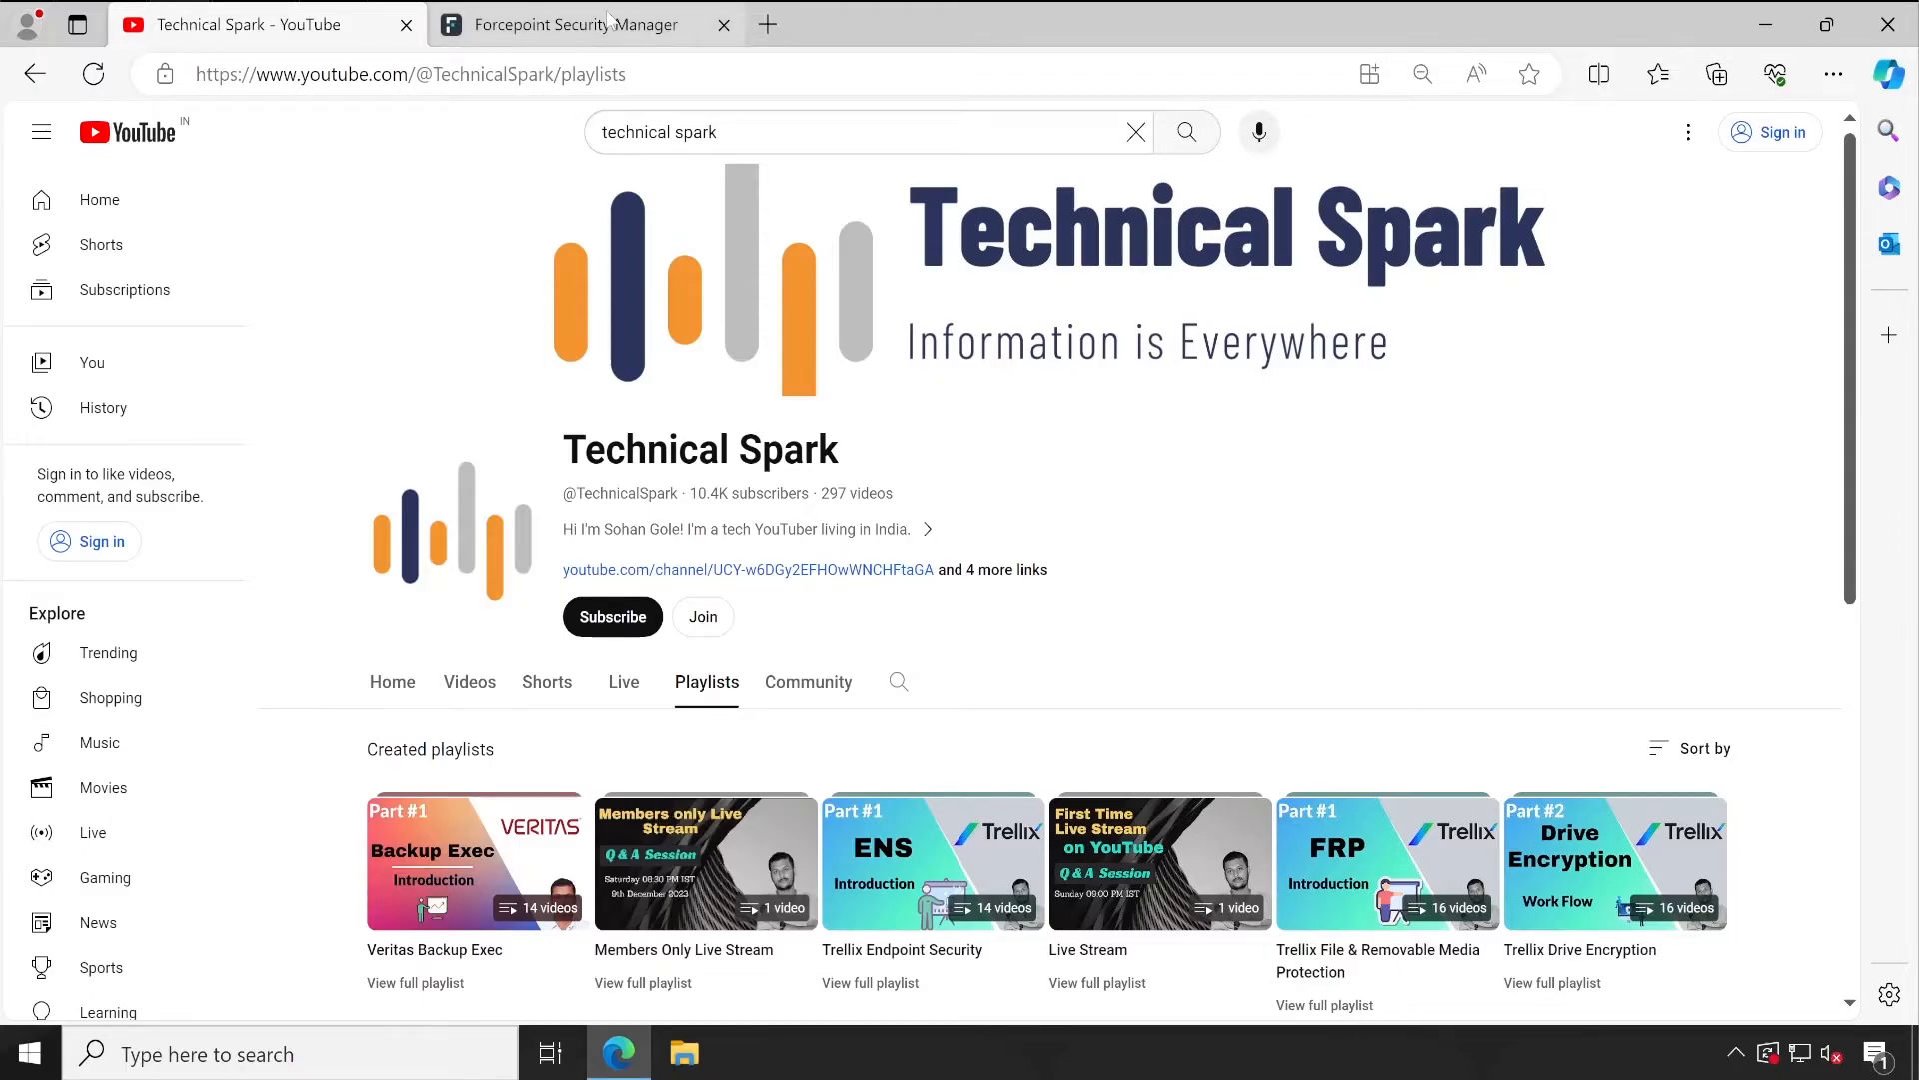
{"action": "left_click", "coordinate": [576, 24]}
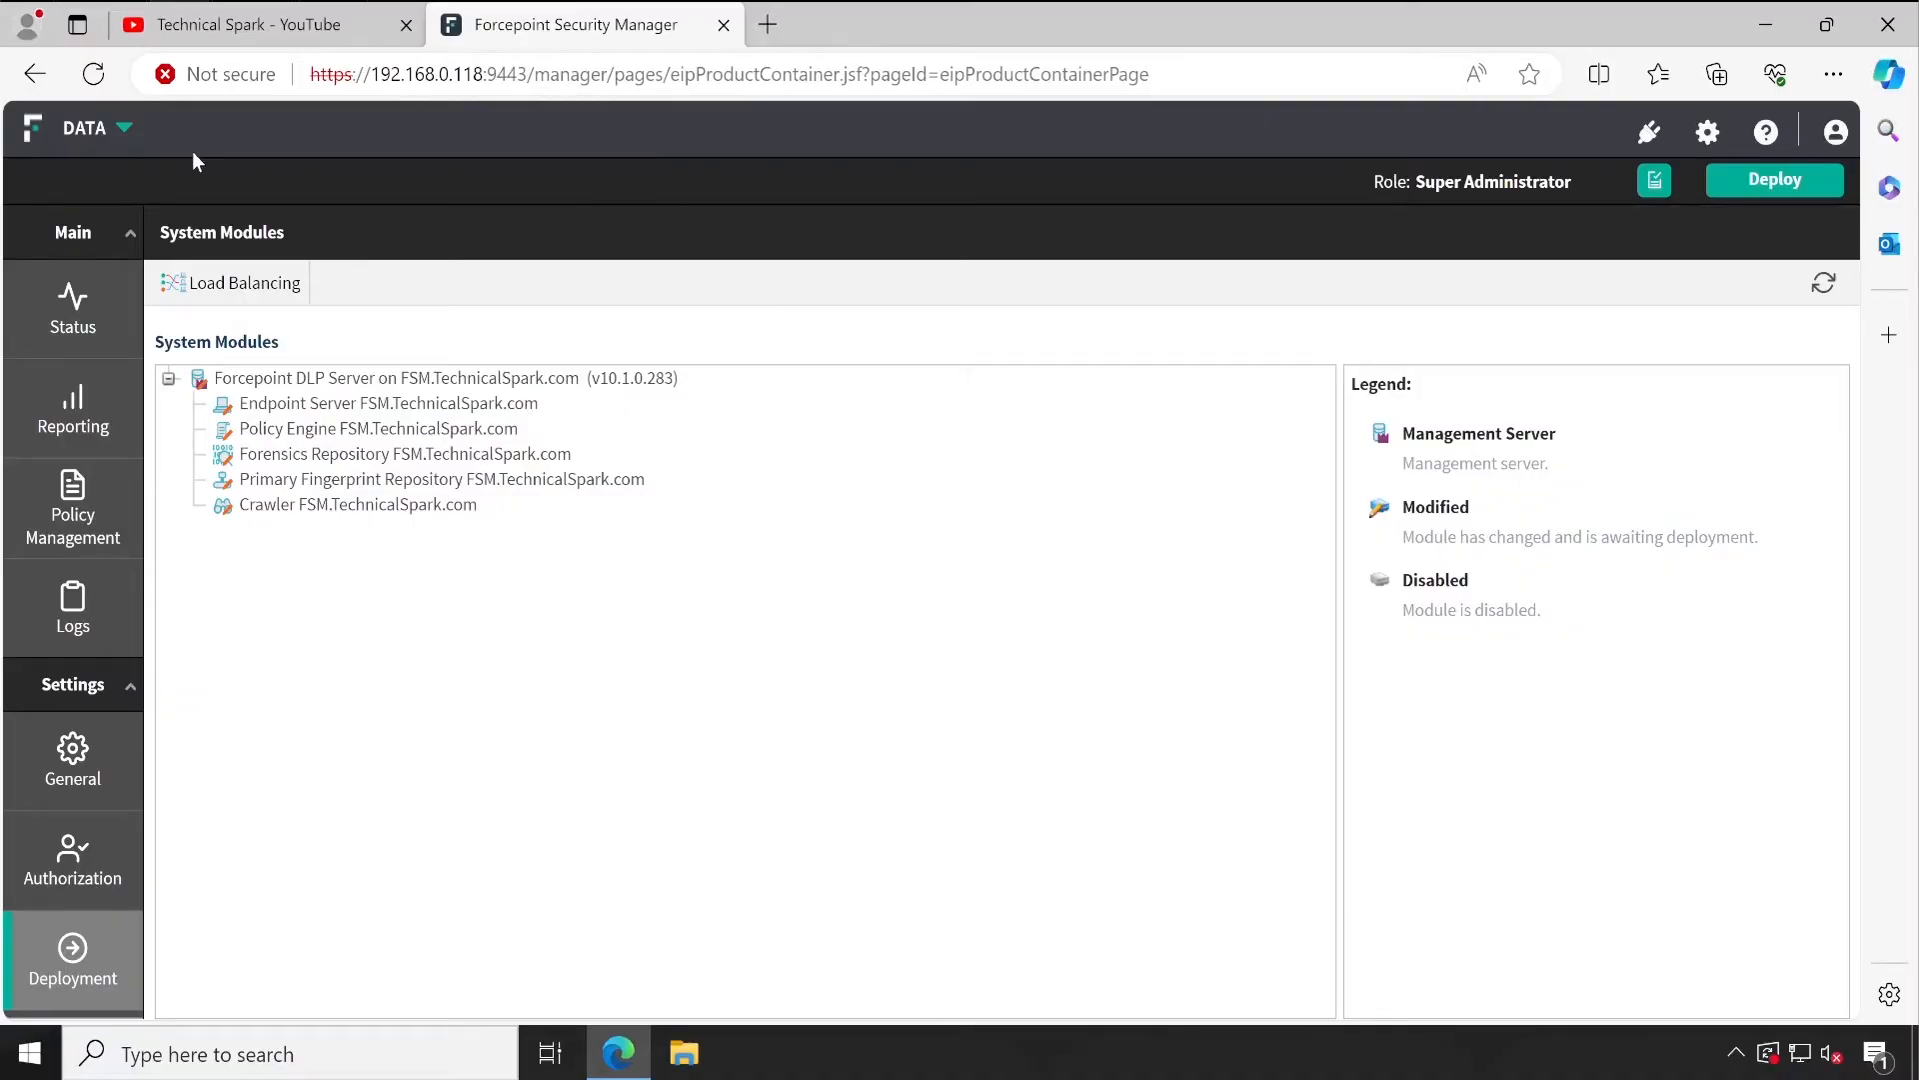
{"action": "mouse_move", "coordinate": [550, 870]}
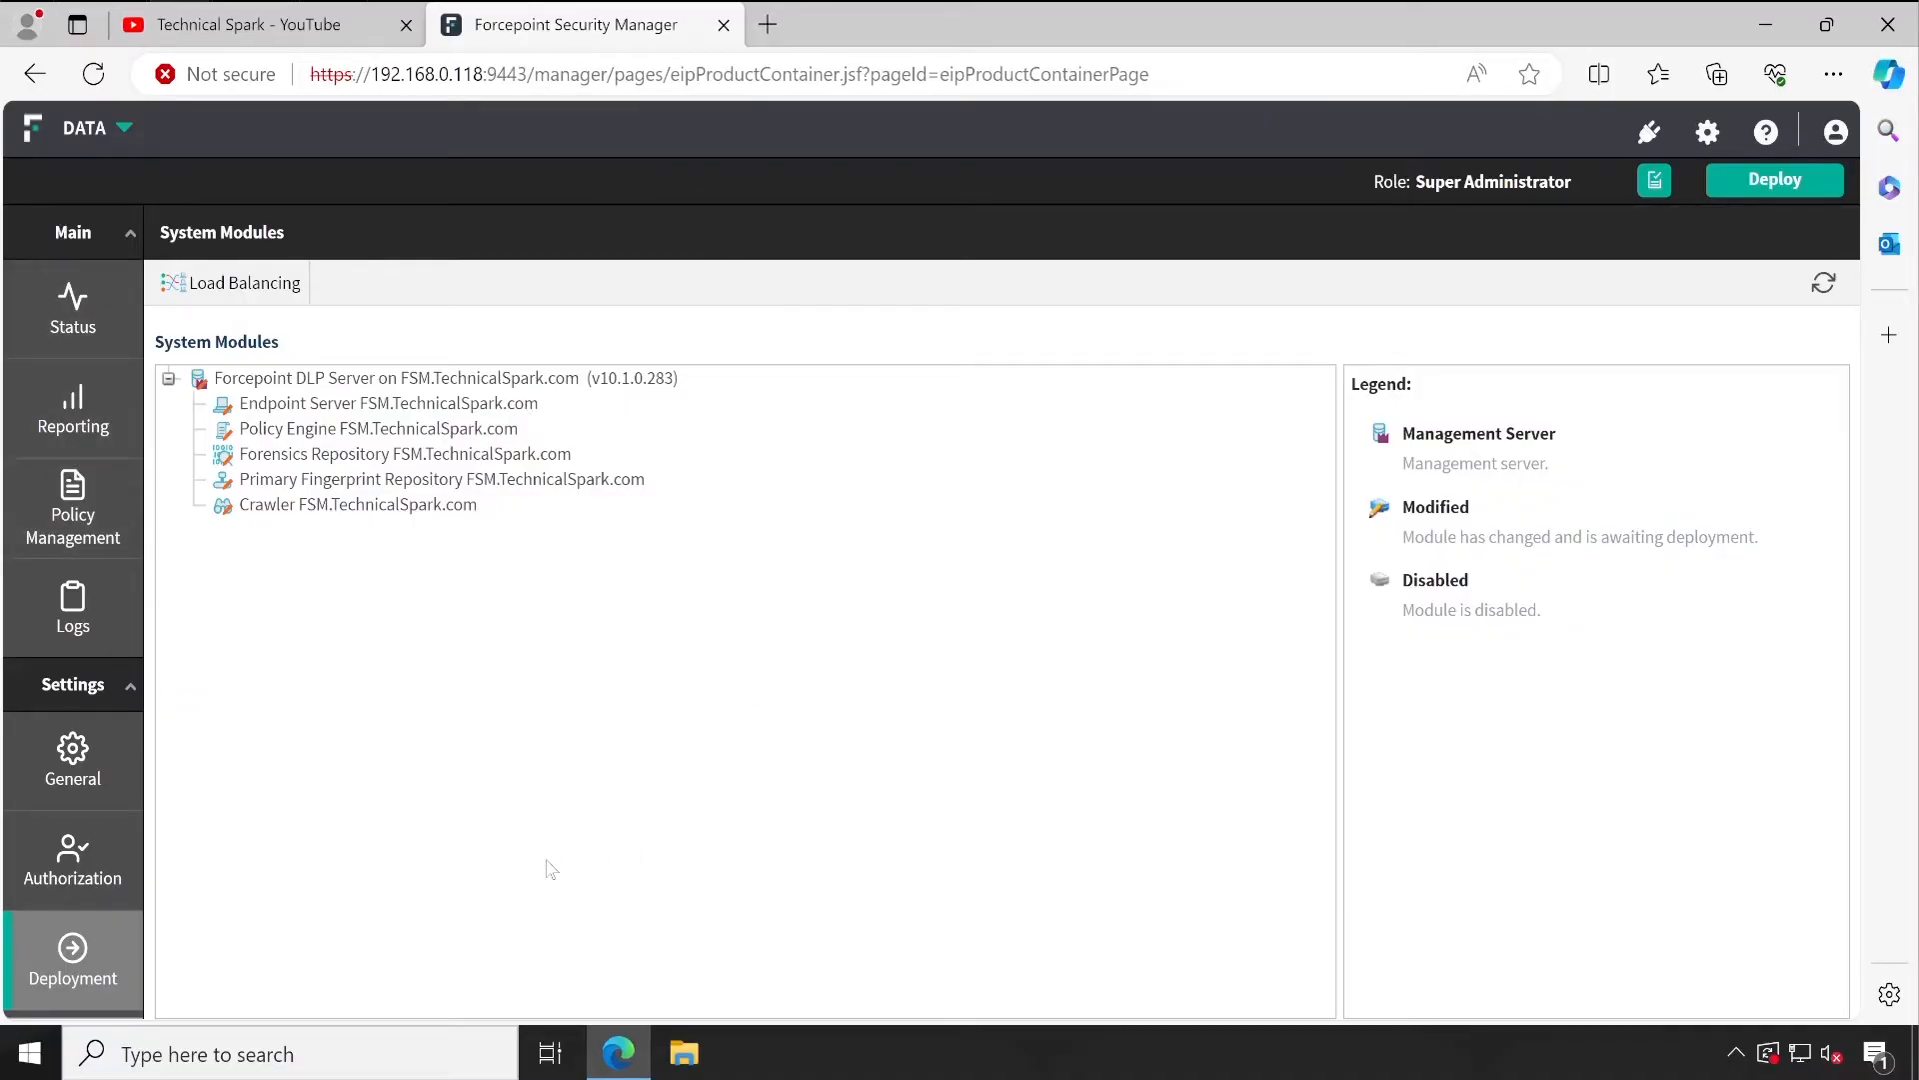
{"action": "mouse_move", "coordinate": [737, 716]}
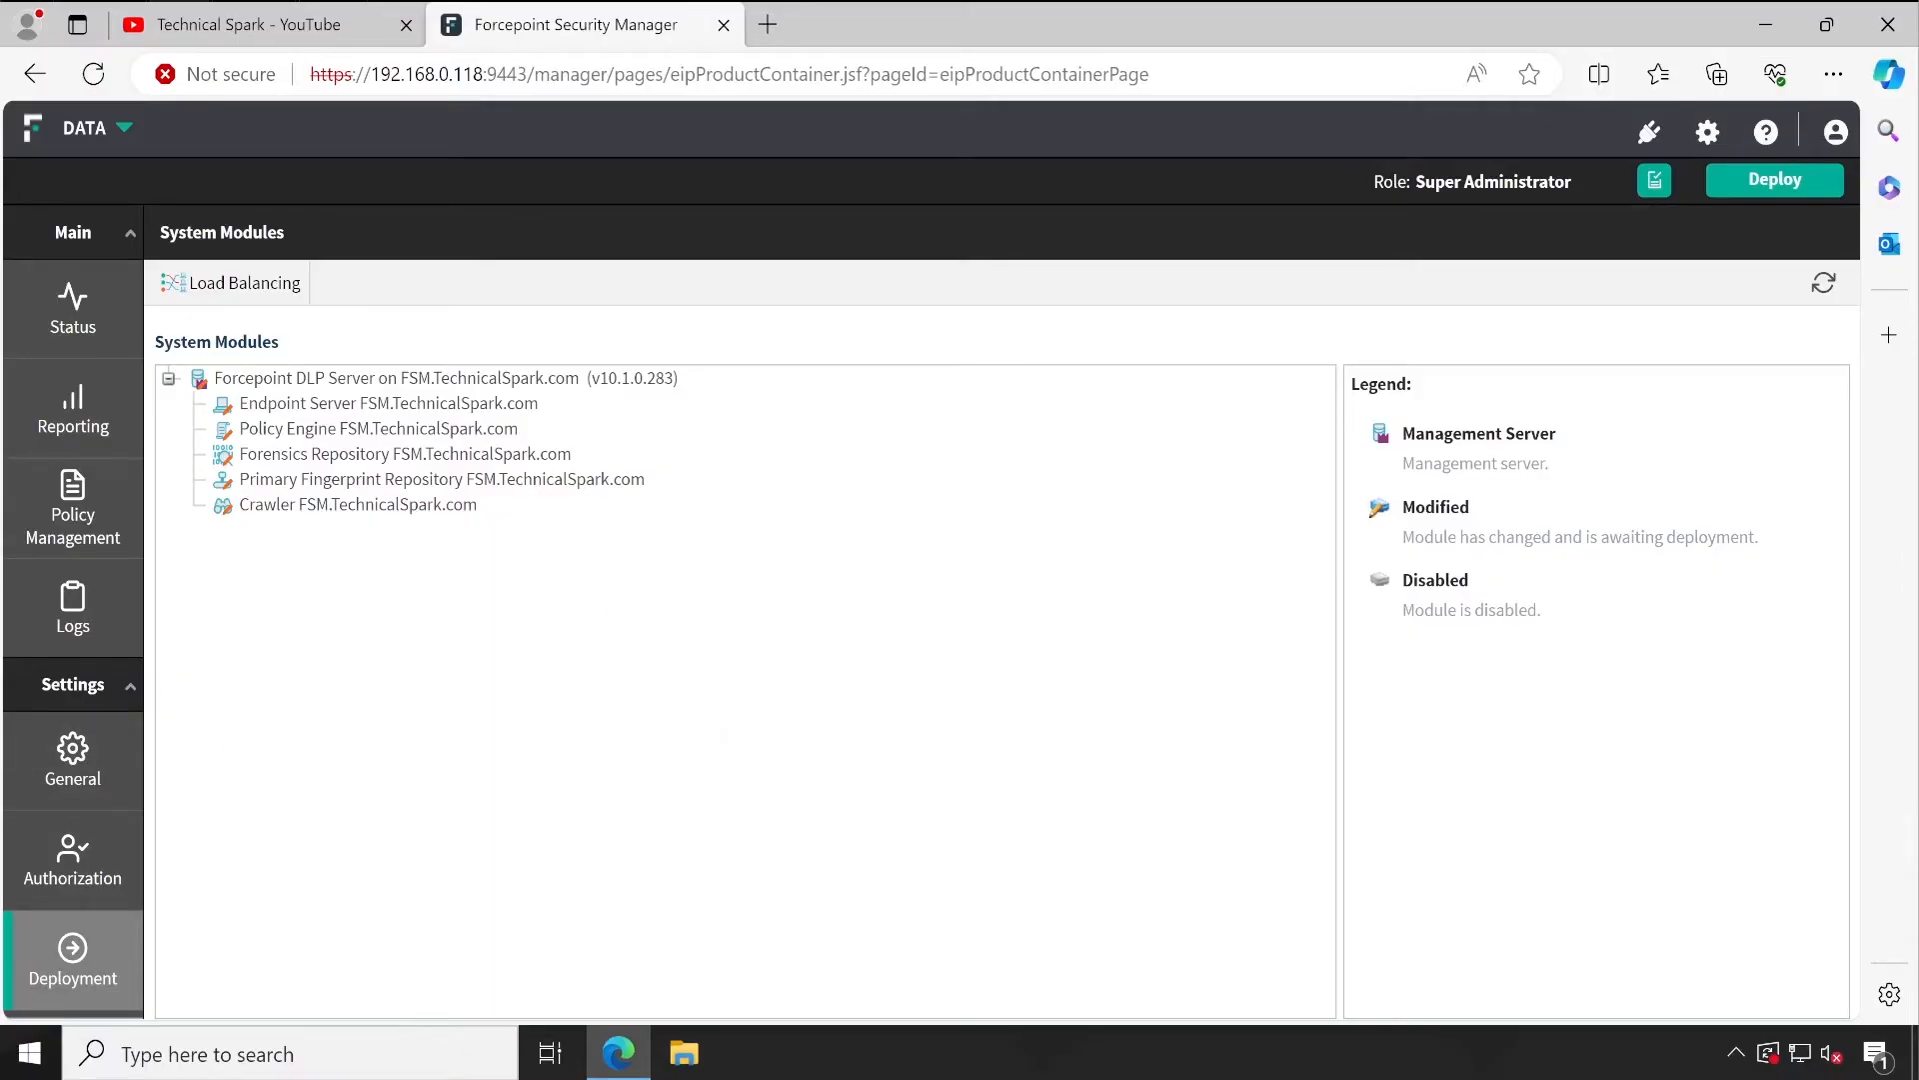
Expand Status in the left navigation to list Dashboard, System Health, Endpoint and Mobile Status
{"action": "left_click", "coordinate": [72, 308]}
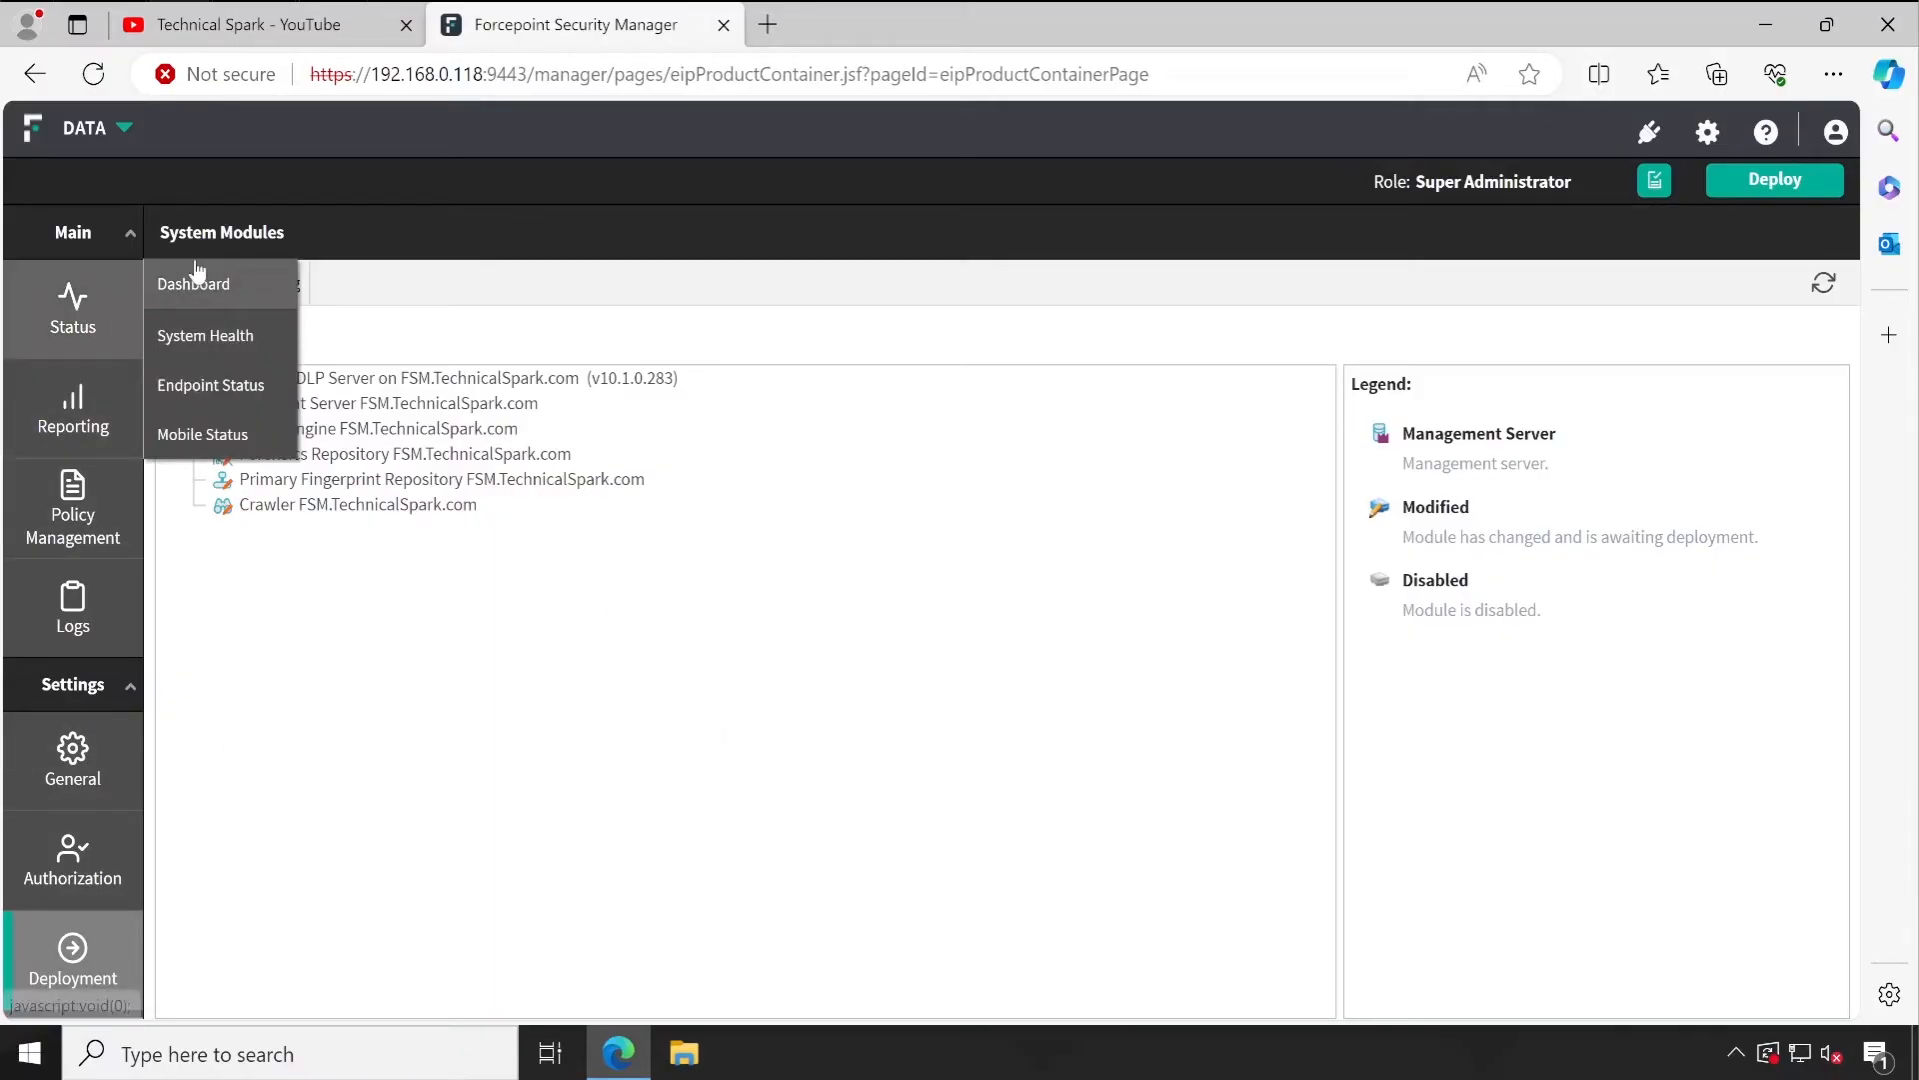
{"action": "left_click", "coordinate": [192, 282]}
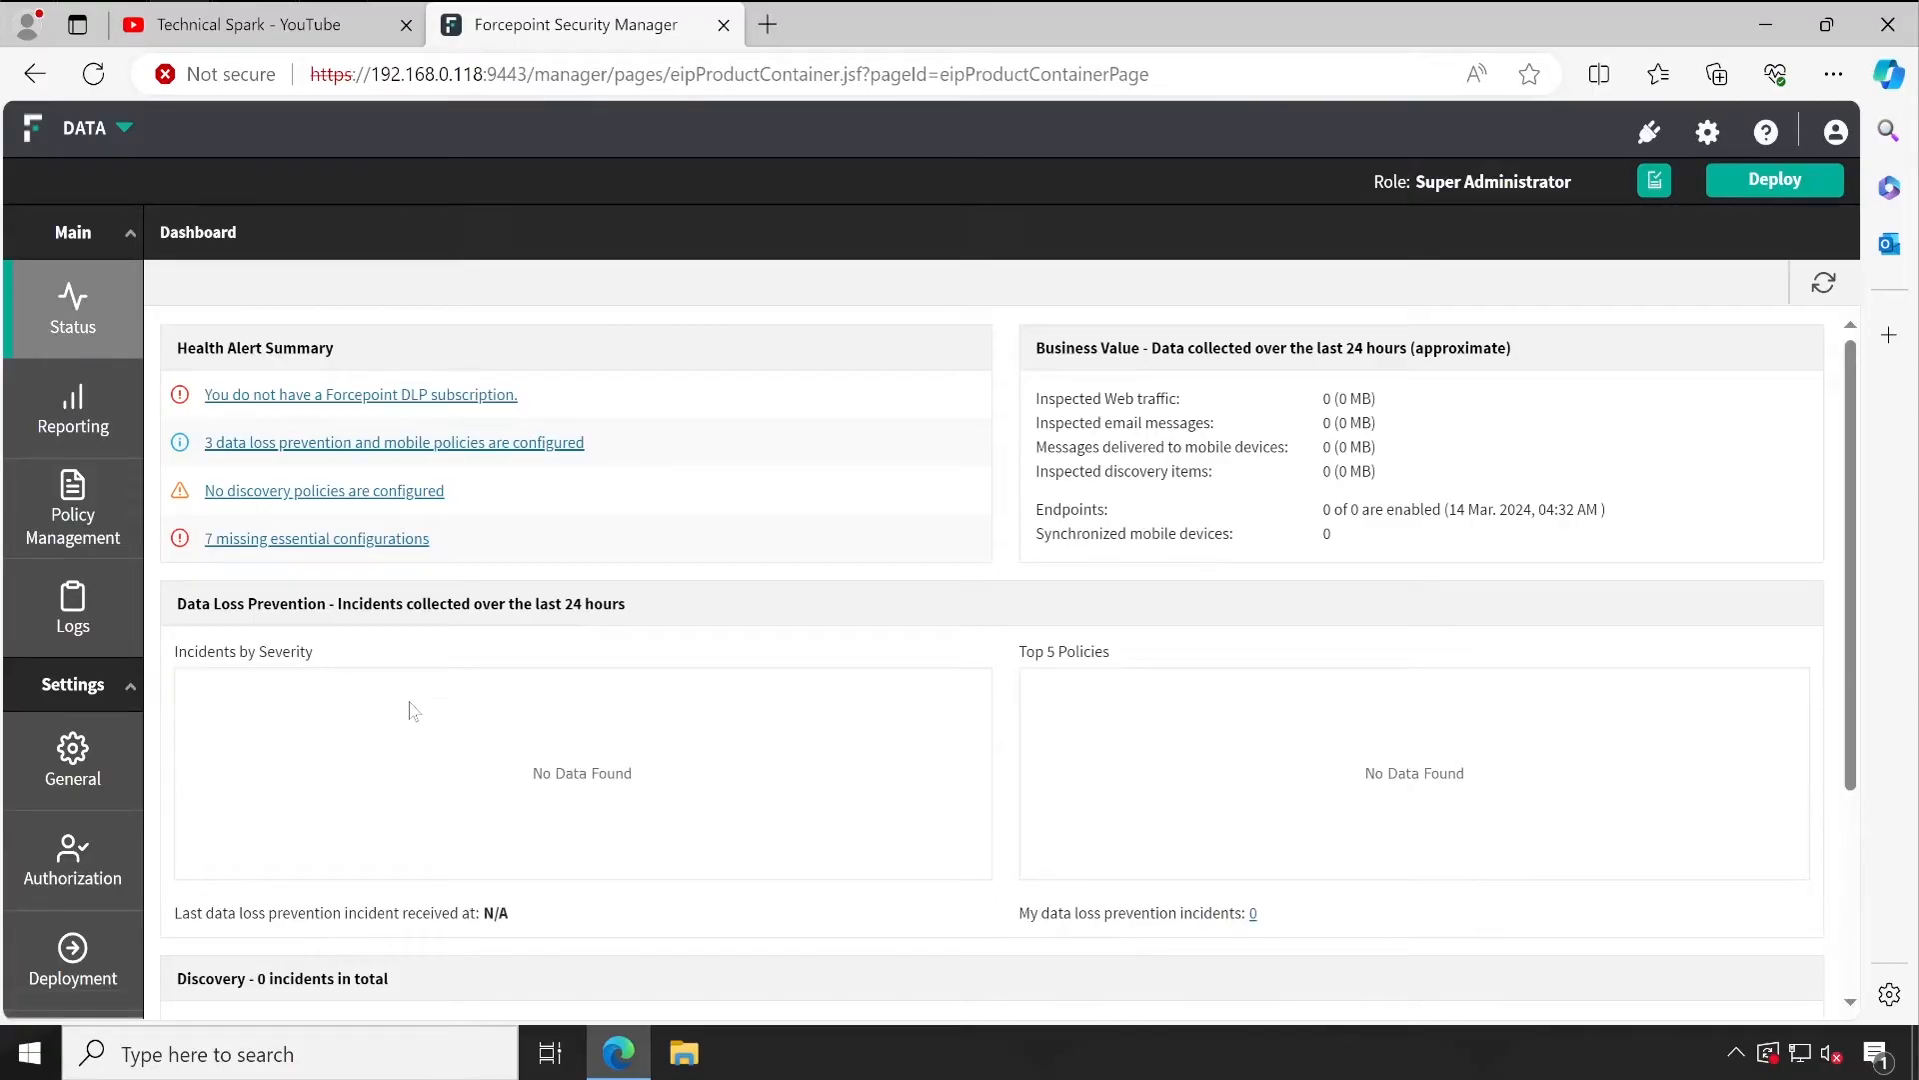
{"action": "mouse_move", "coordinate": [618, 368]}
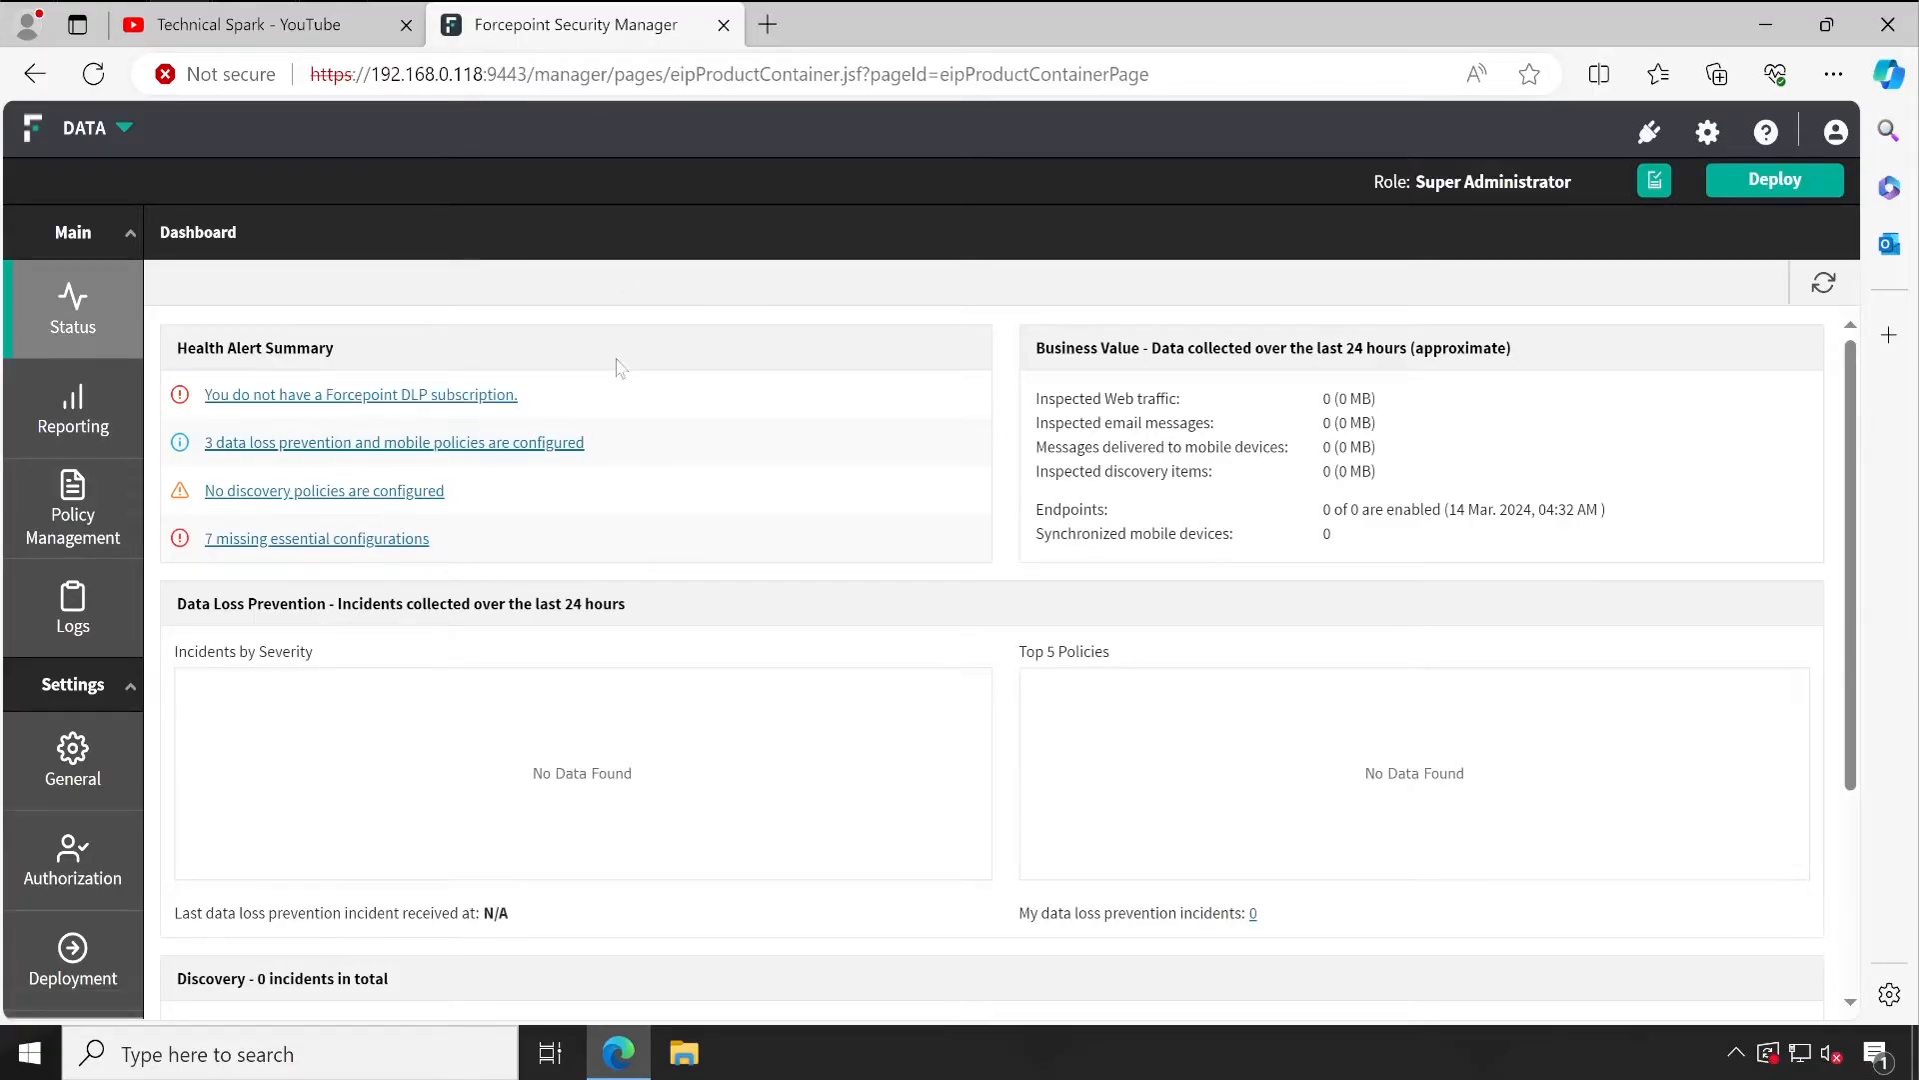
{"action": "mouse_move", "coordinate": [614, 316]}
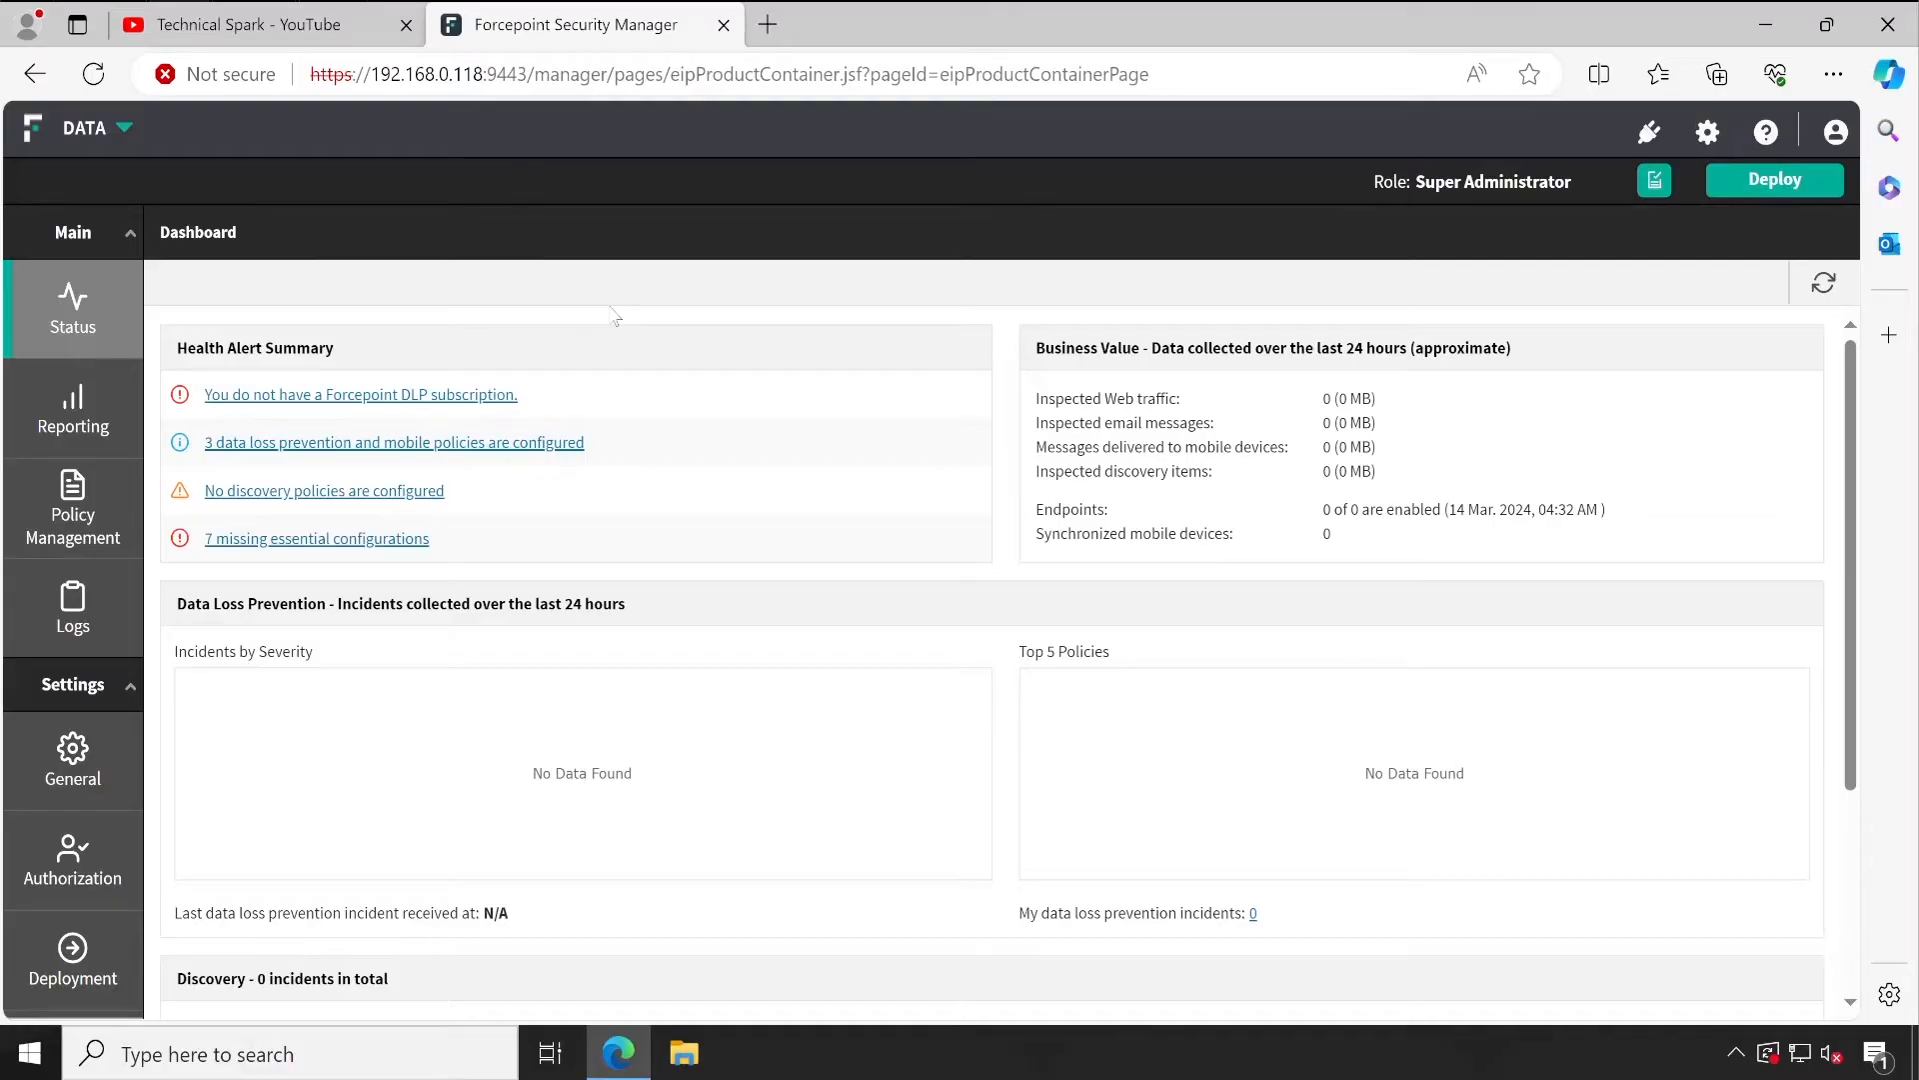
{"action": "mouse_move", "coordinate": [626, 320]}
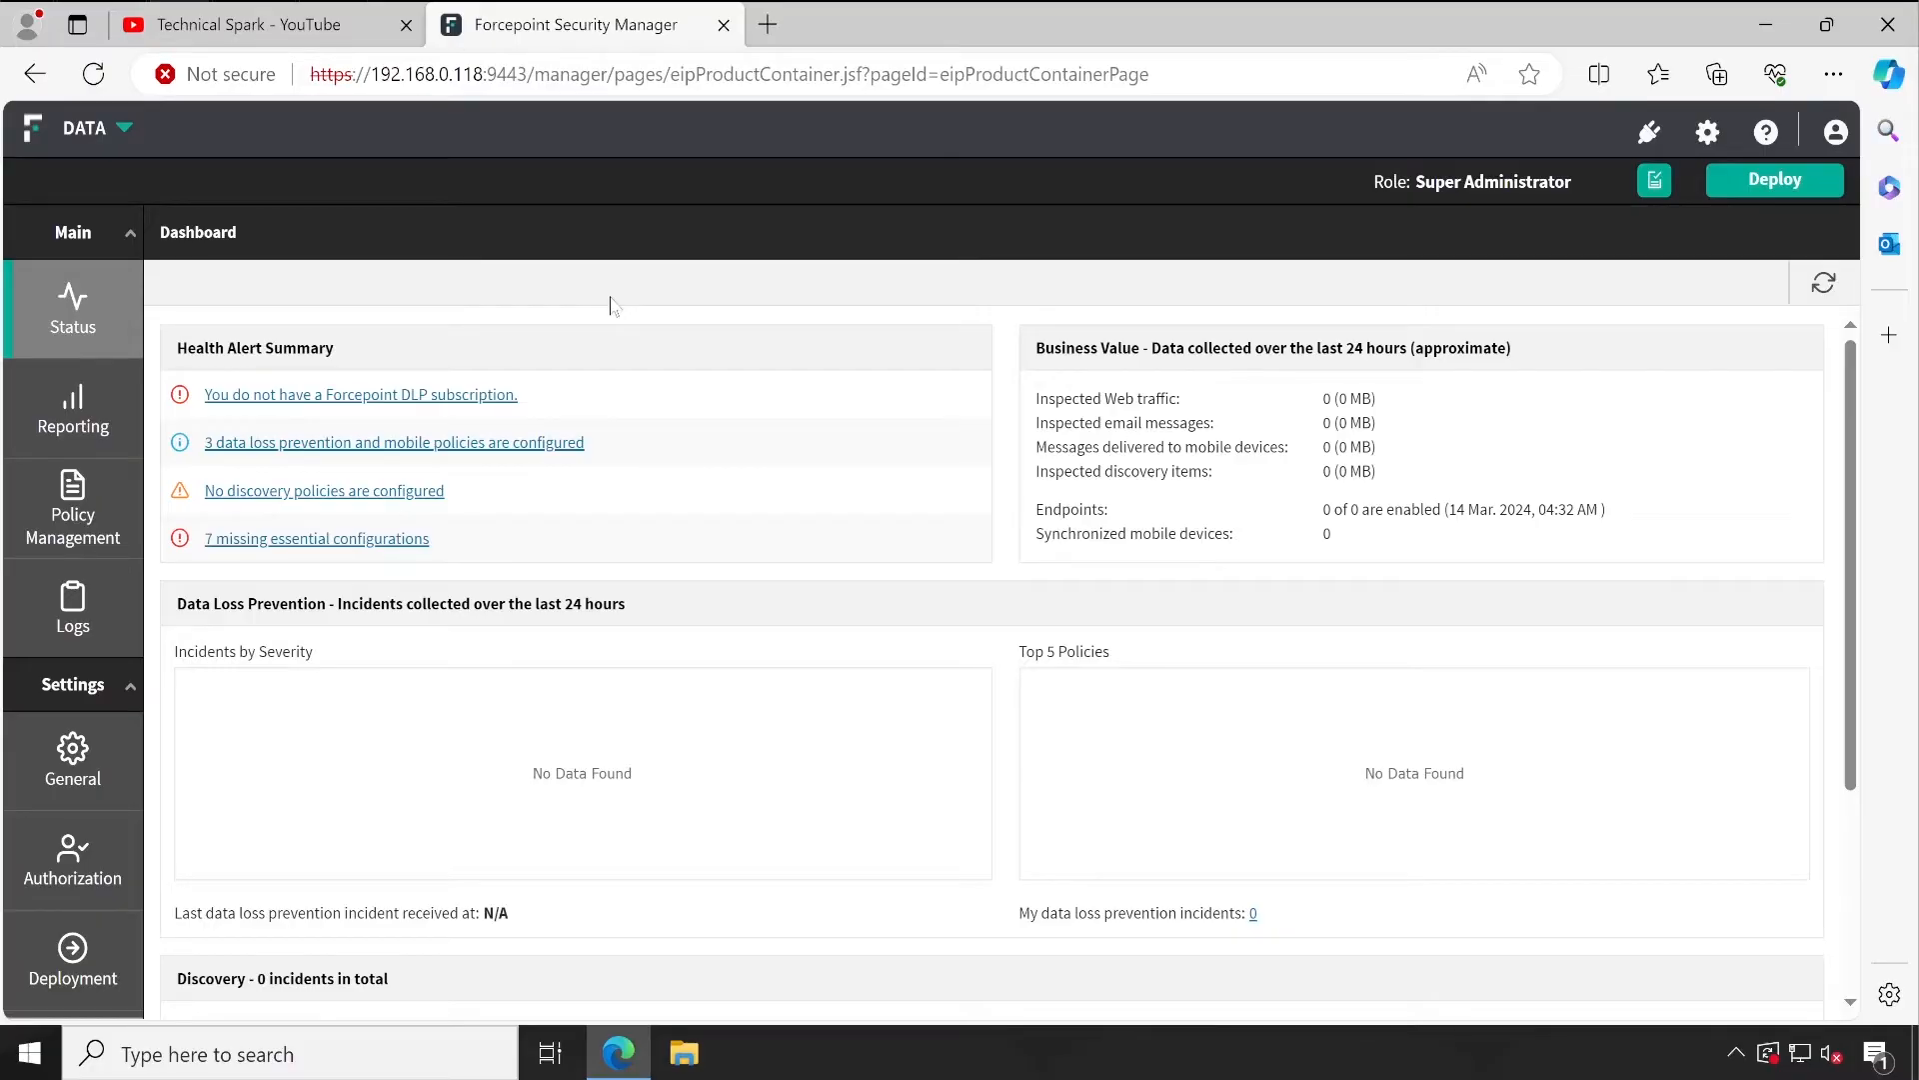
{"action": "mouse_move", "coordinate": [194, 248]}
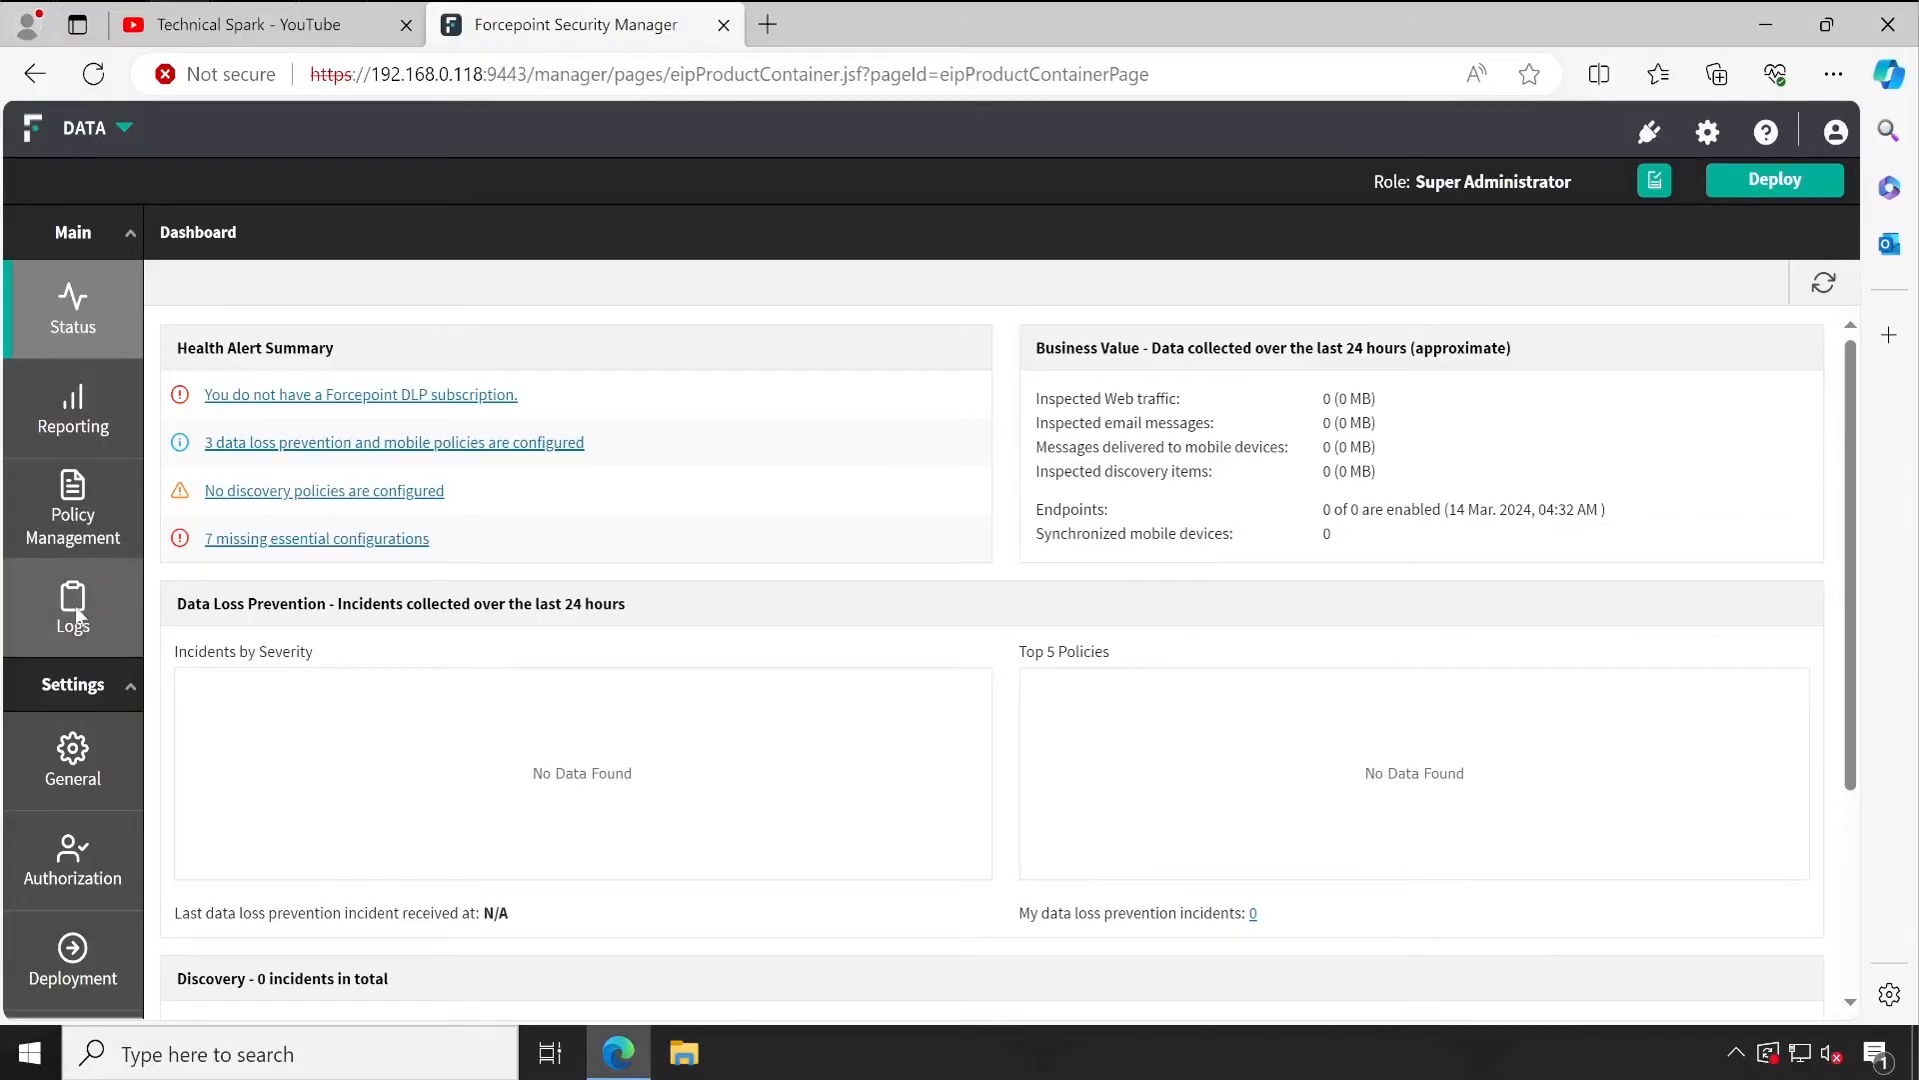
{"action": "mouse_move", "coordinate": [652, 296]}
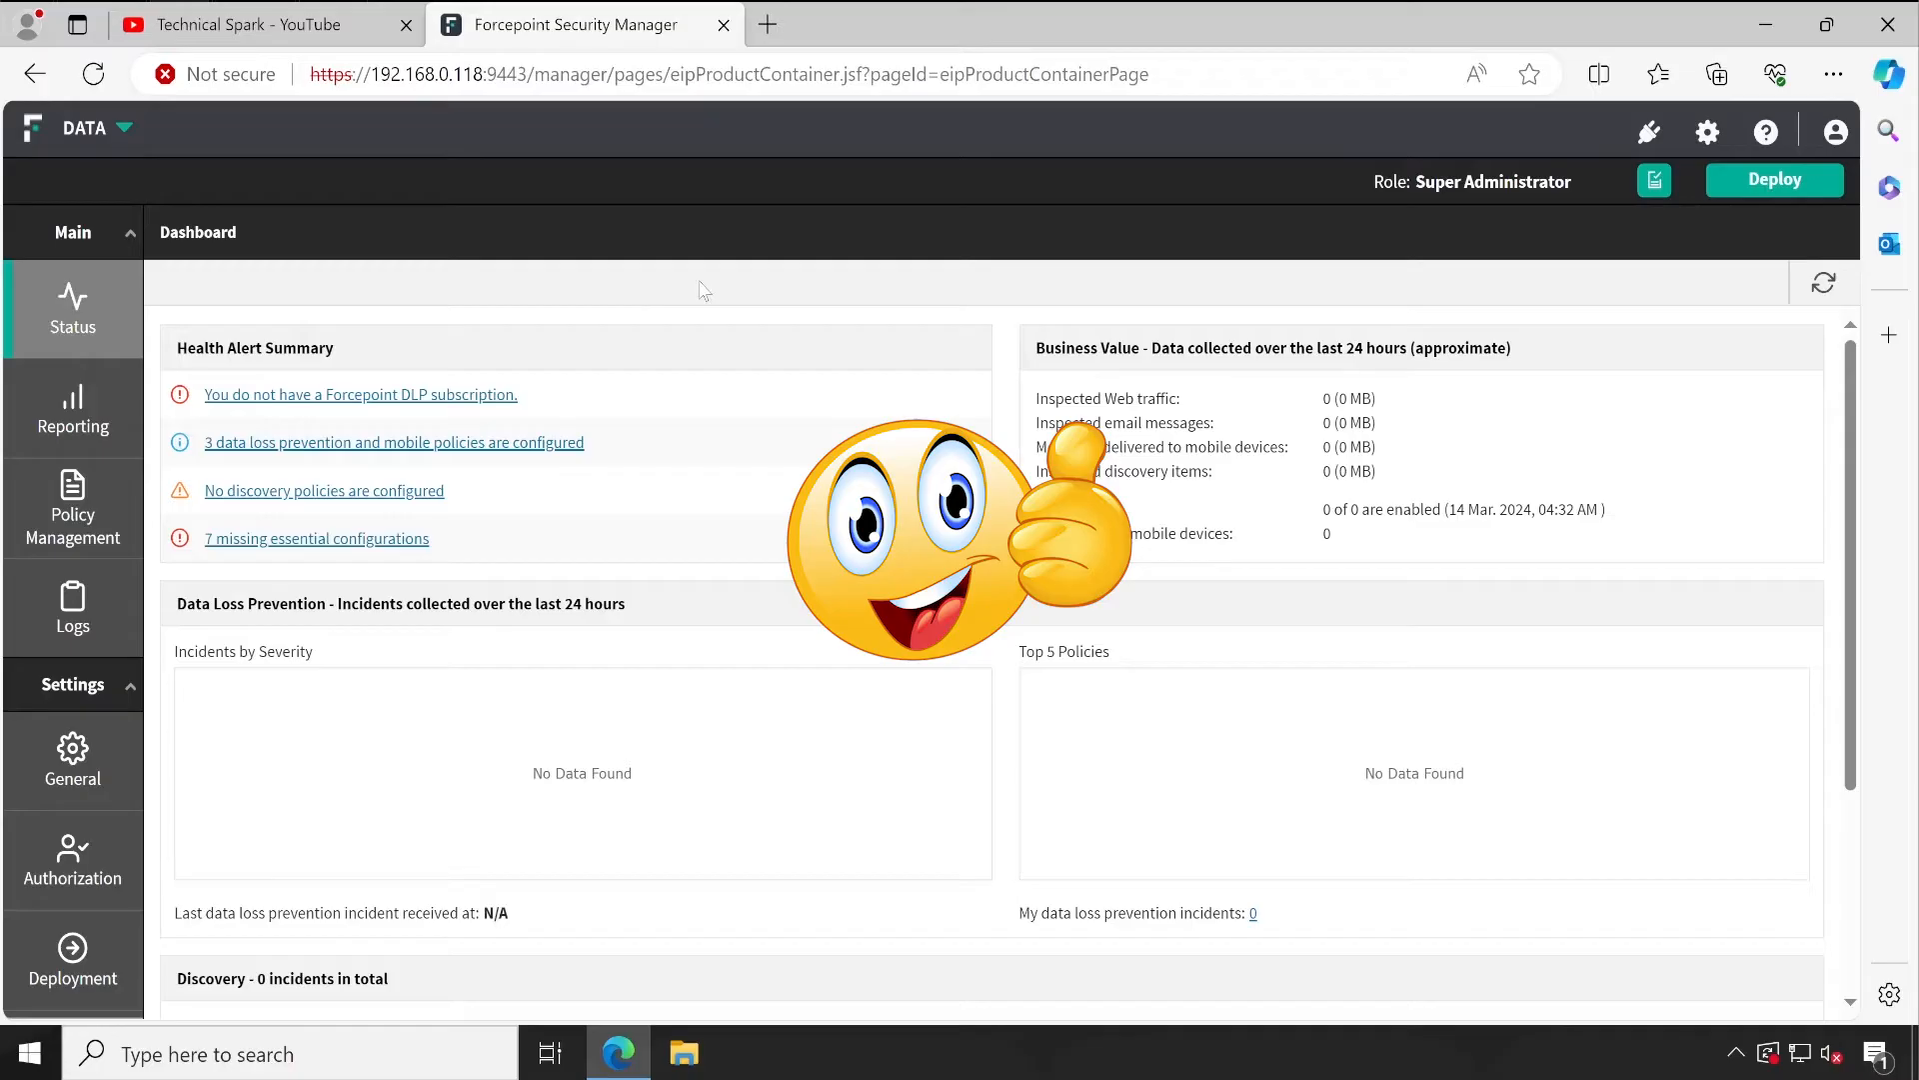
{"action": "mouse_move", "coordinate": [698, 284]}
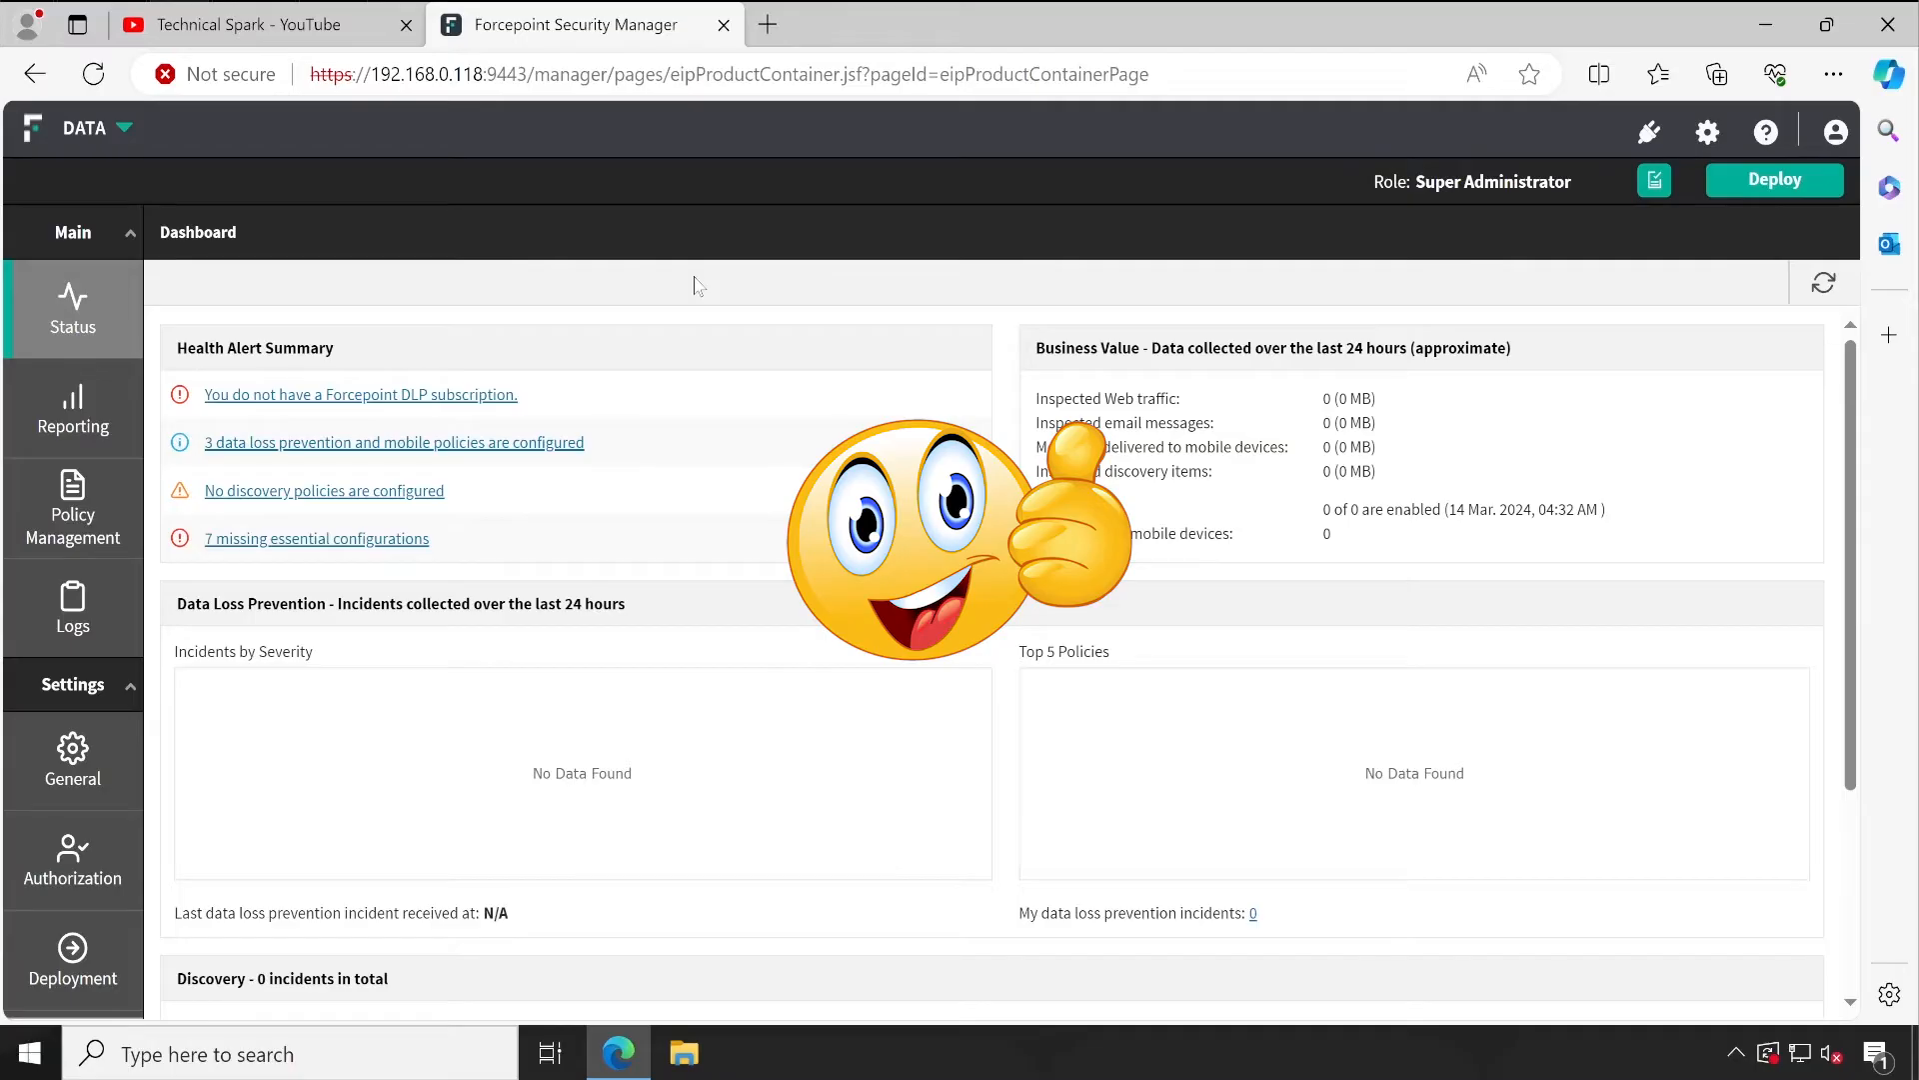
{"action": "mouse_move", "coordinate": [775, 204]}
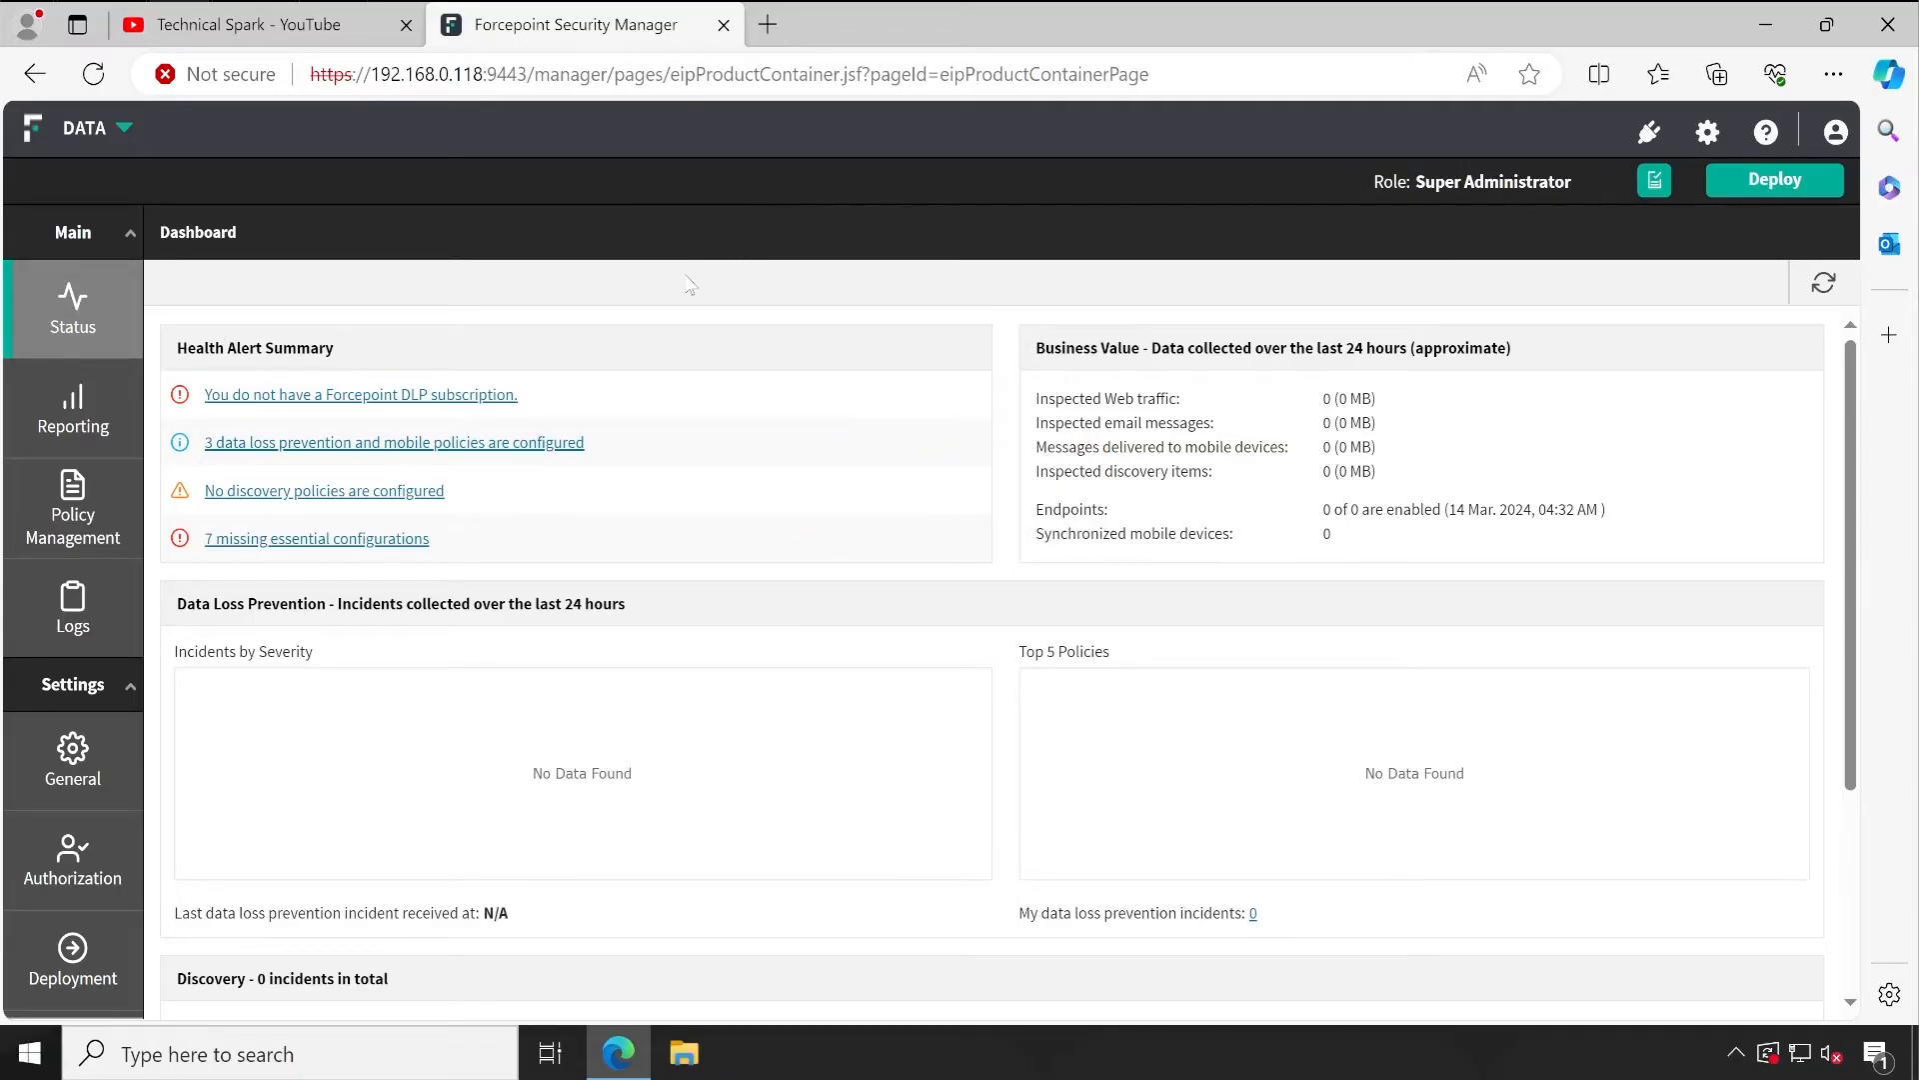
{"action": "mouse_move", "coordinate": [840, 237]}
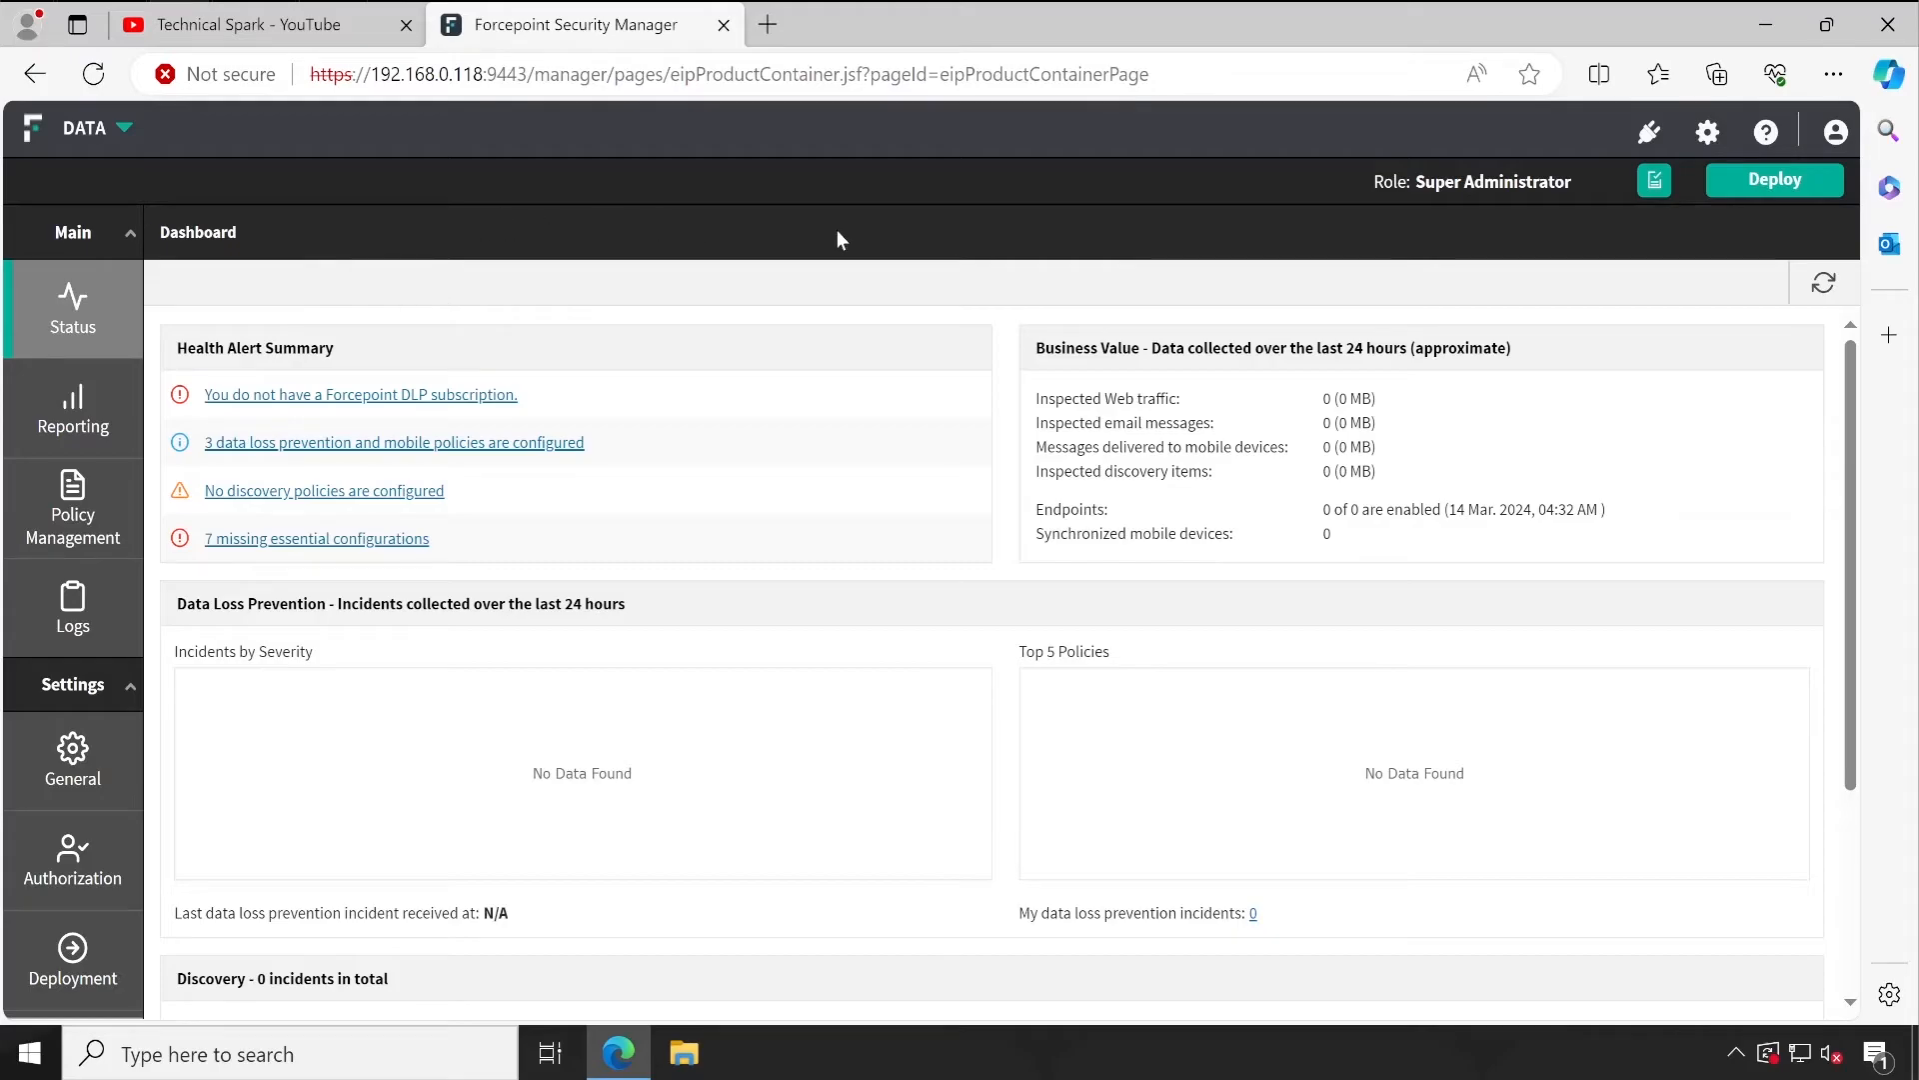
{"action": "mouse_move", "coordinate": [1174, 248]}
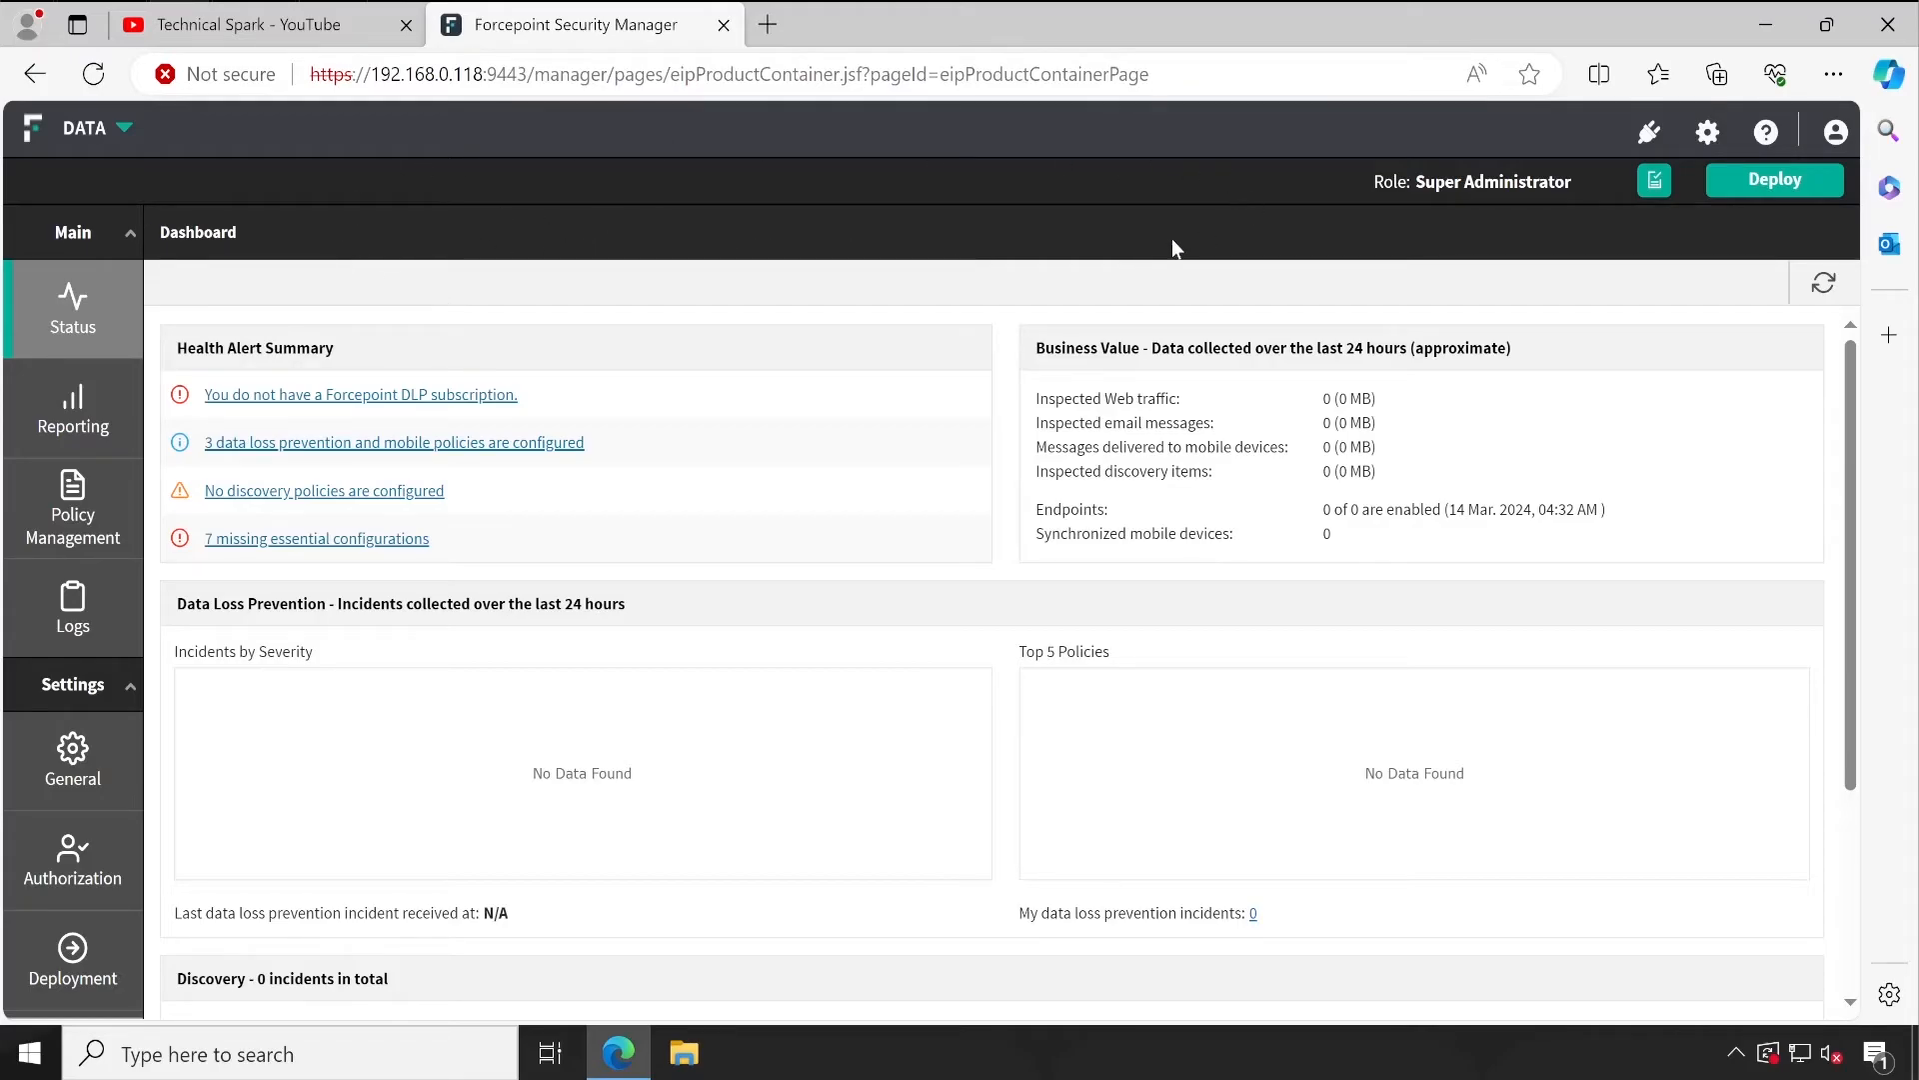
{"action": "mouse_move", "coordinate": [1135, 140]}
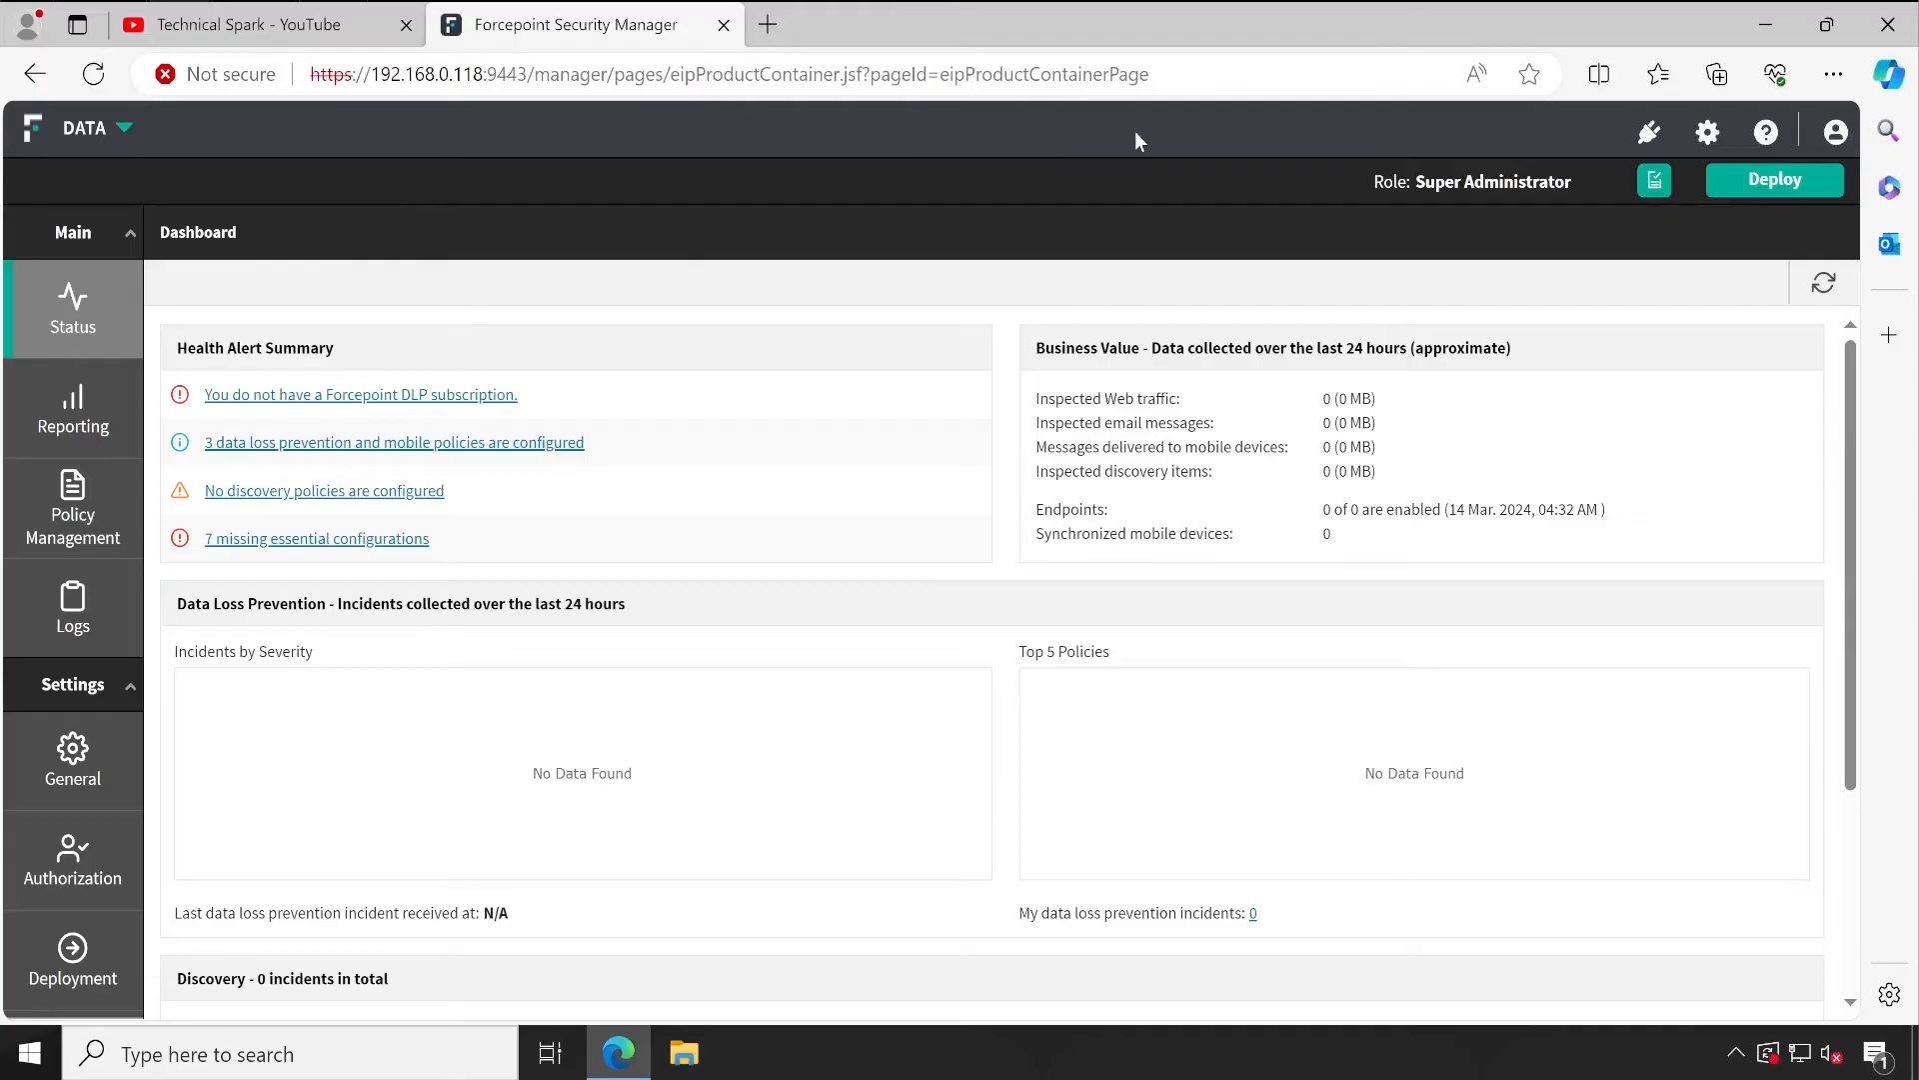
{"action": "mouse_move", "coordinate": [1028, 222]}
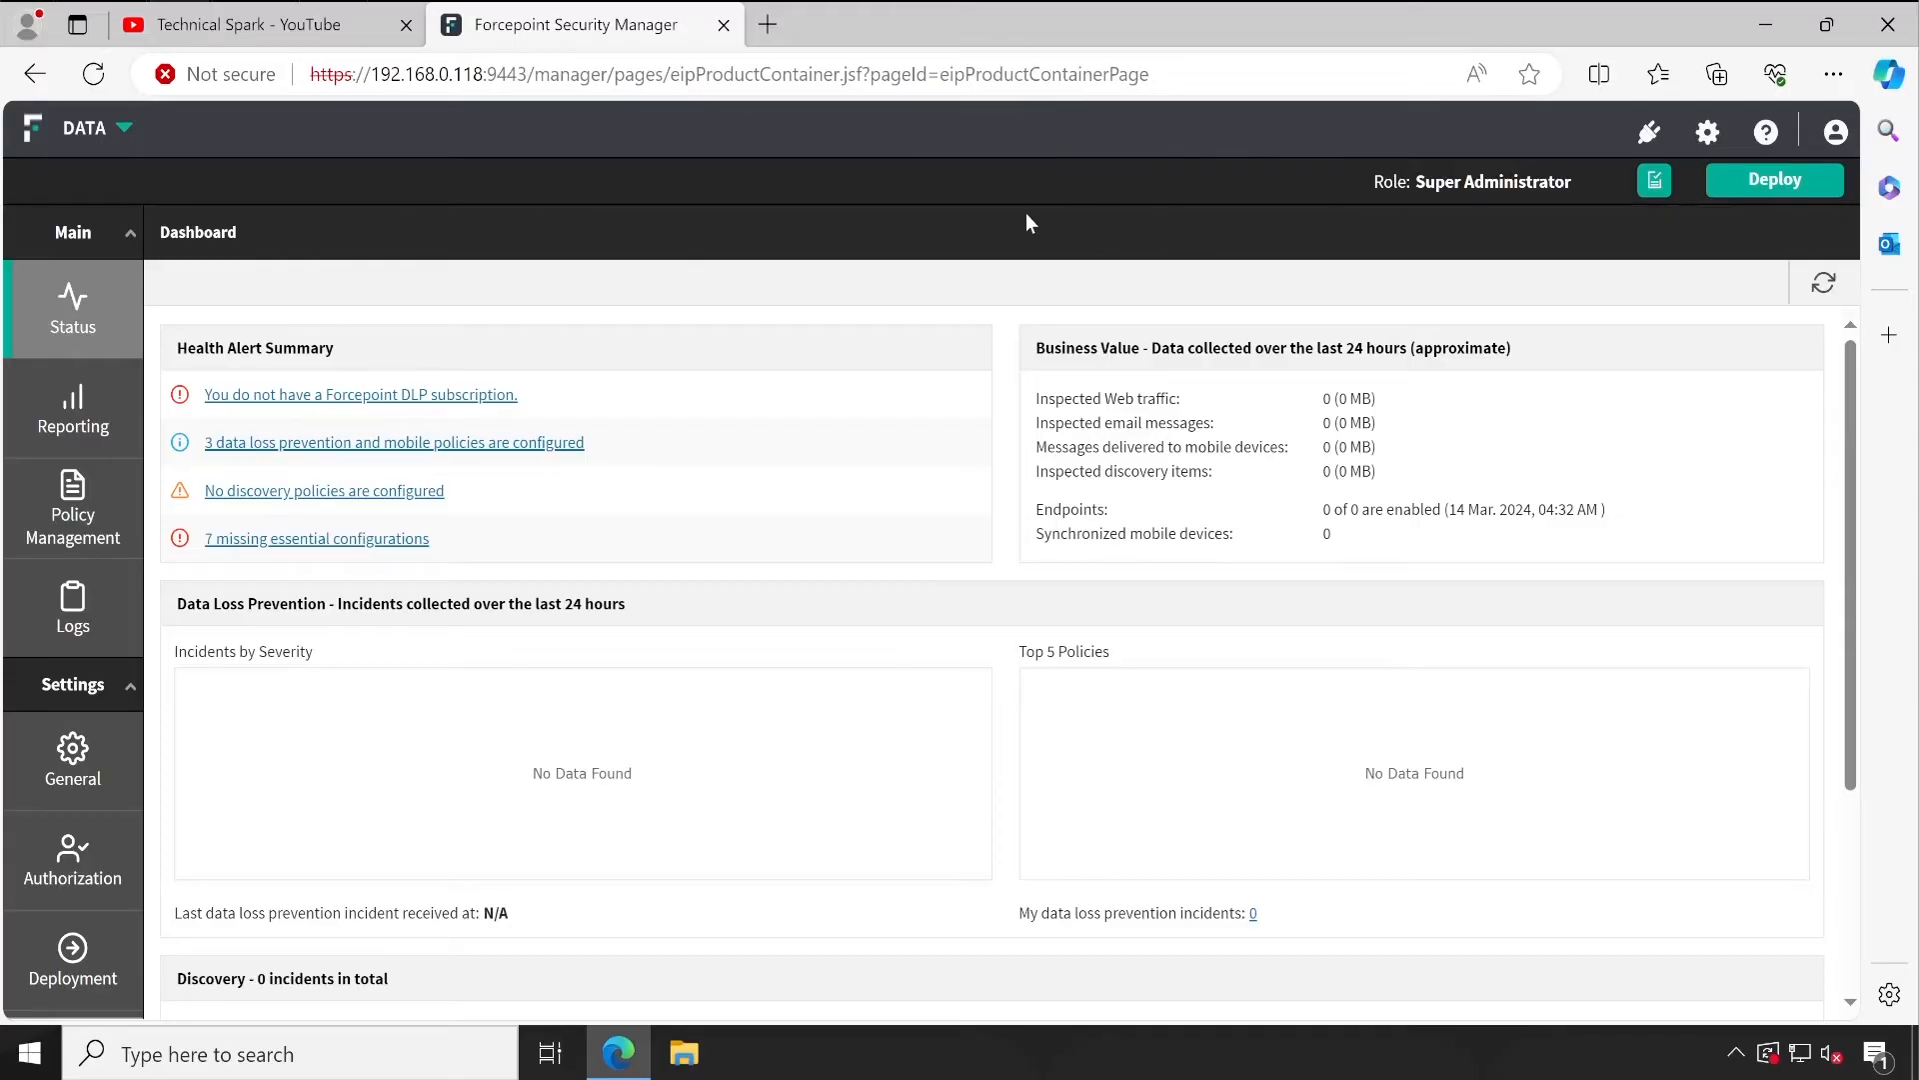
{"action": "mouse_move", "coordinate": [1148, 139]}
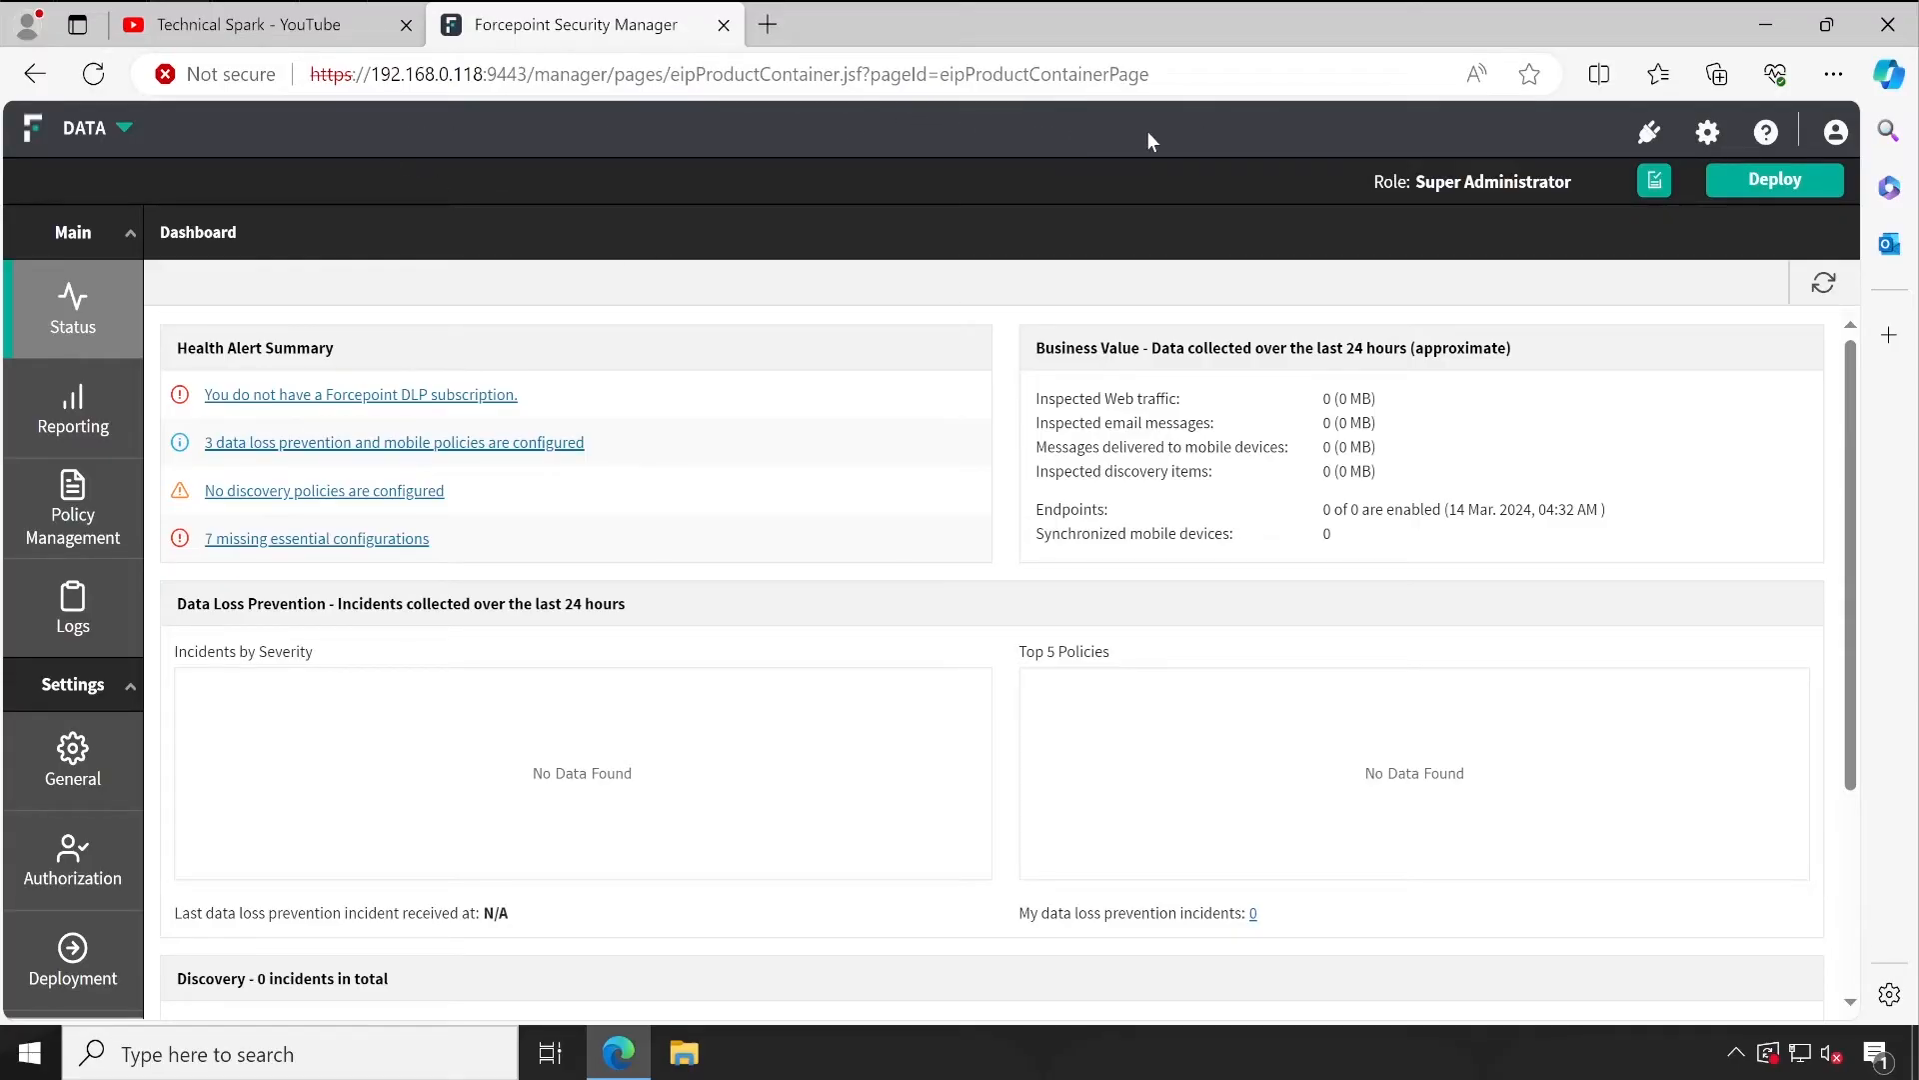
{"action": "mouse_move", "coordinate": [1236, 266]}
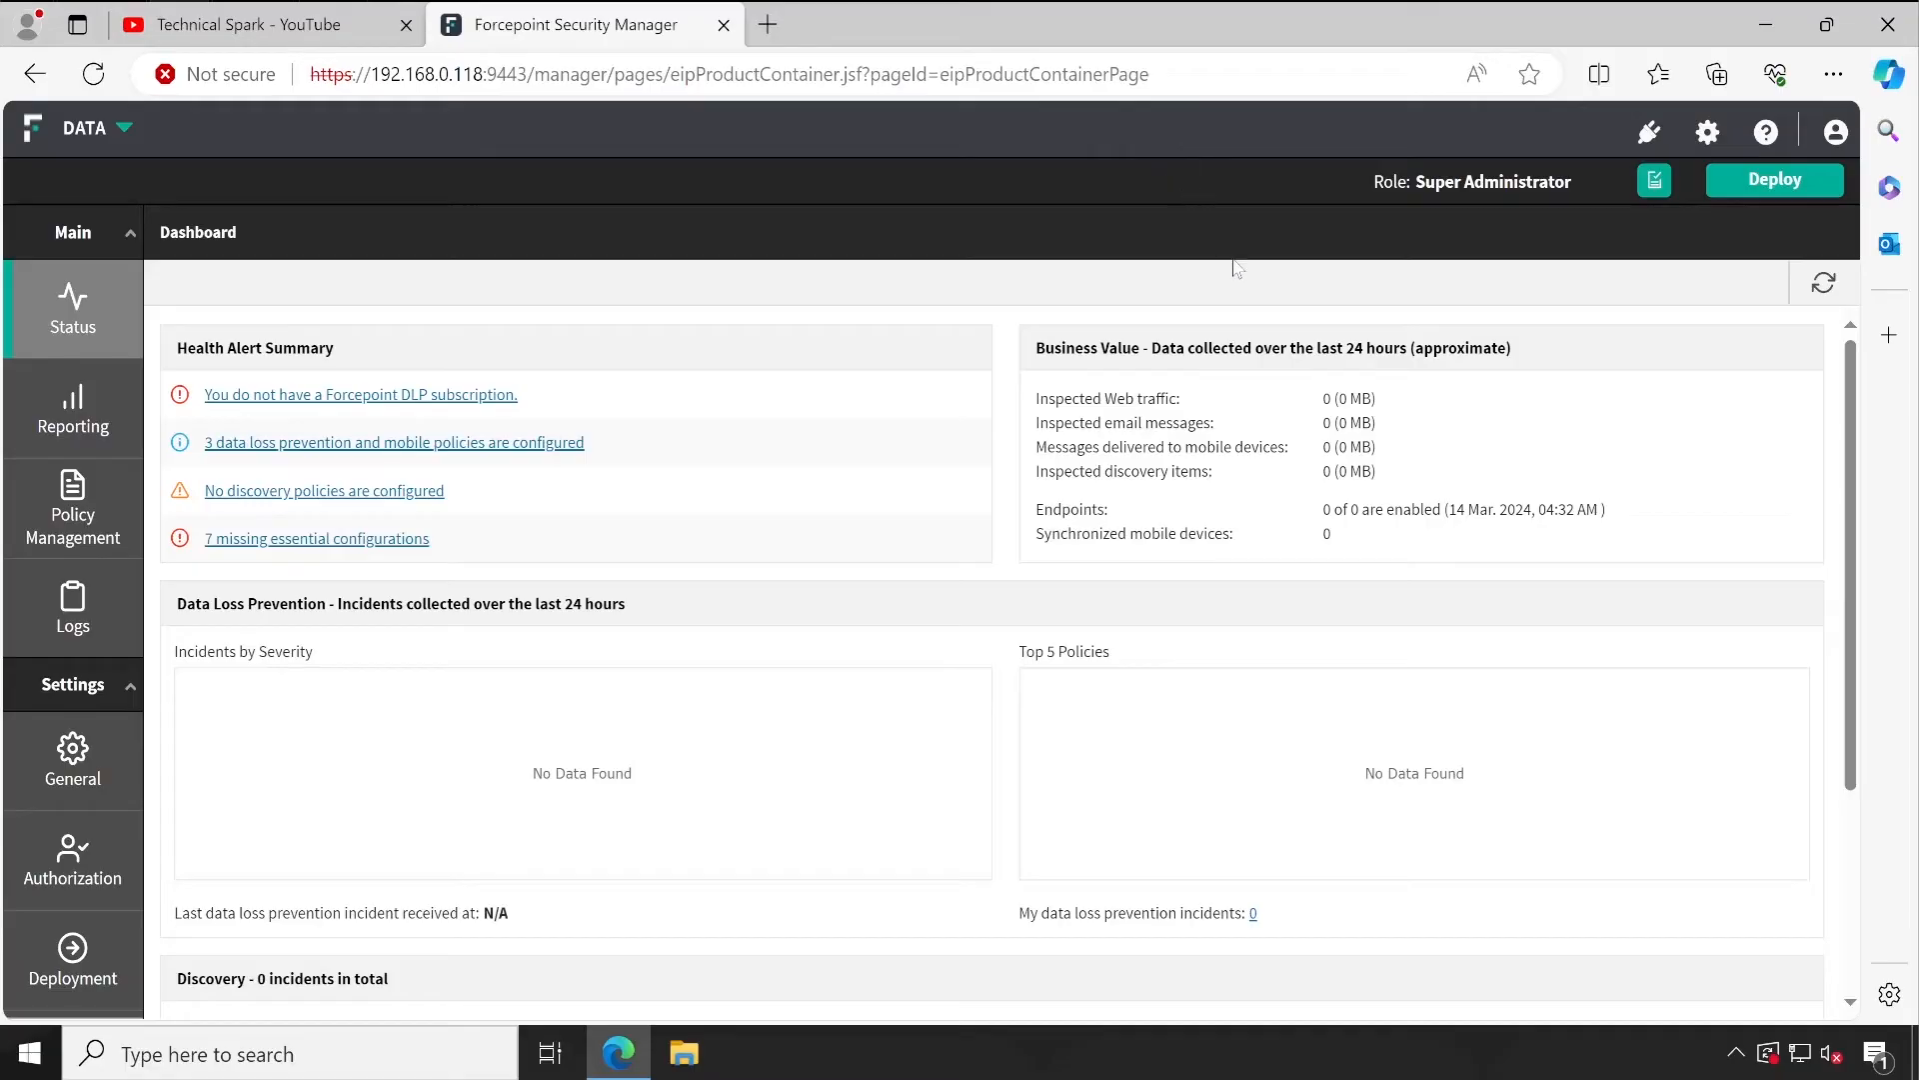
{"action": "mouse_move", "coordinate": [454, 134]}
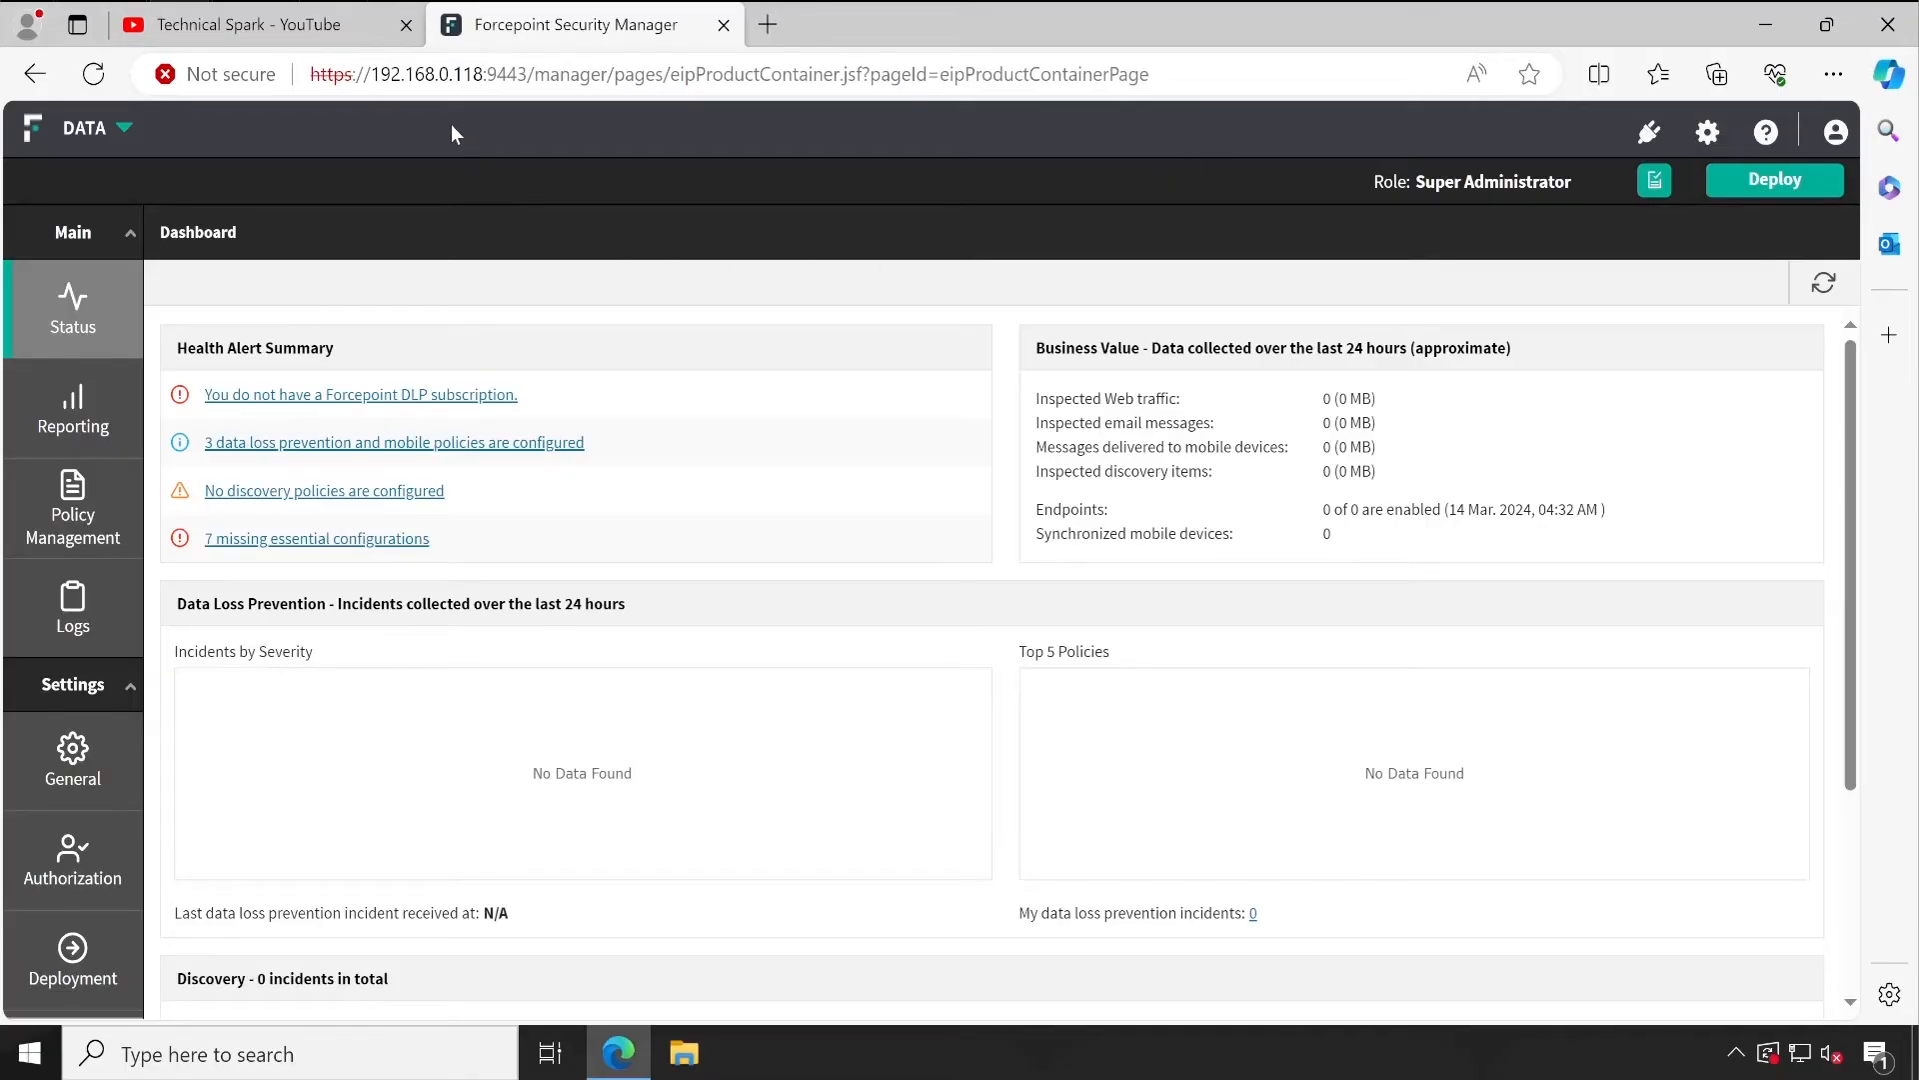
{"action": "mouse_move", "coordinate": [1196, 134]}
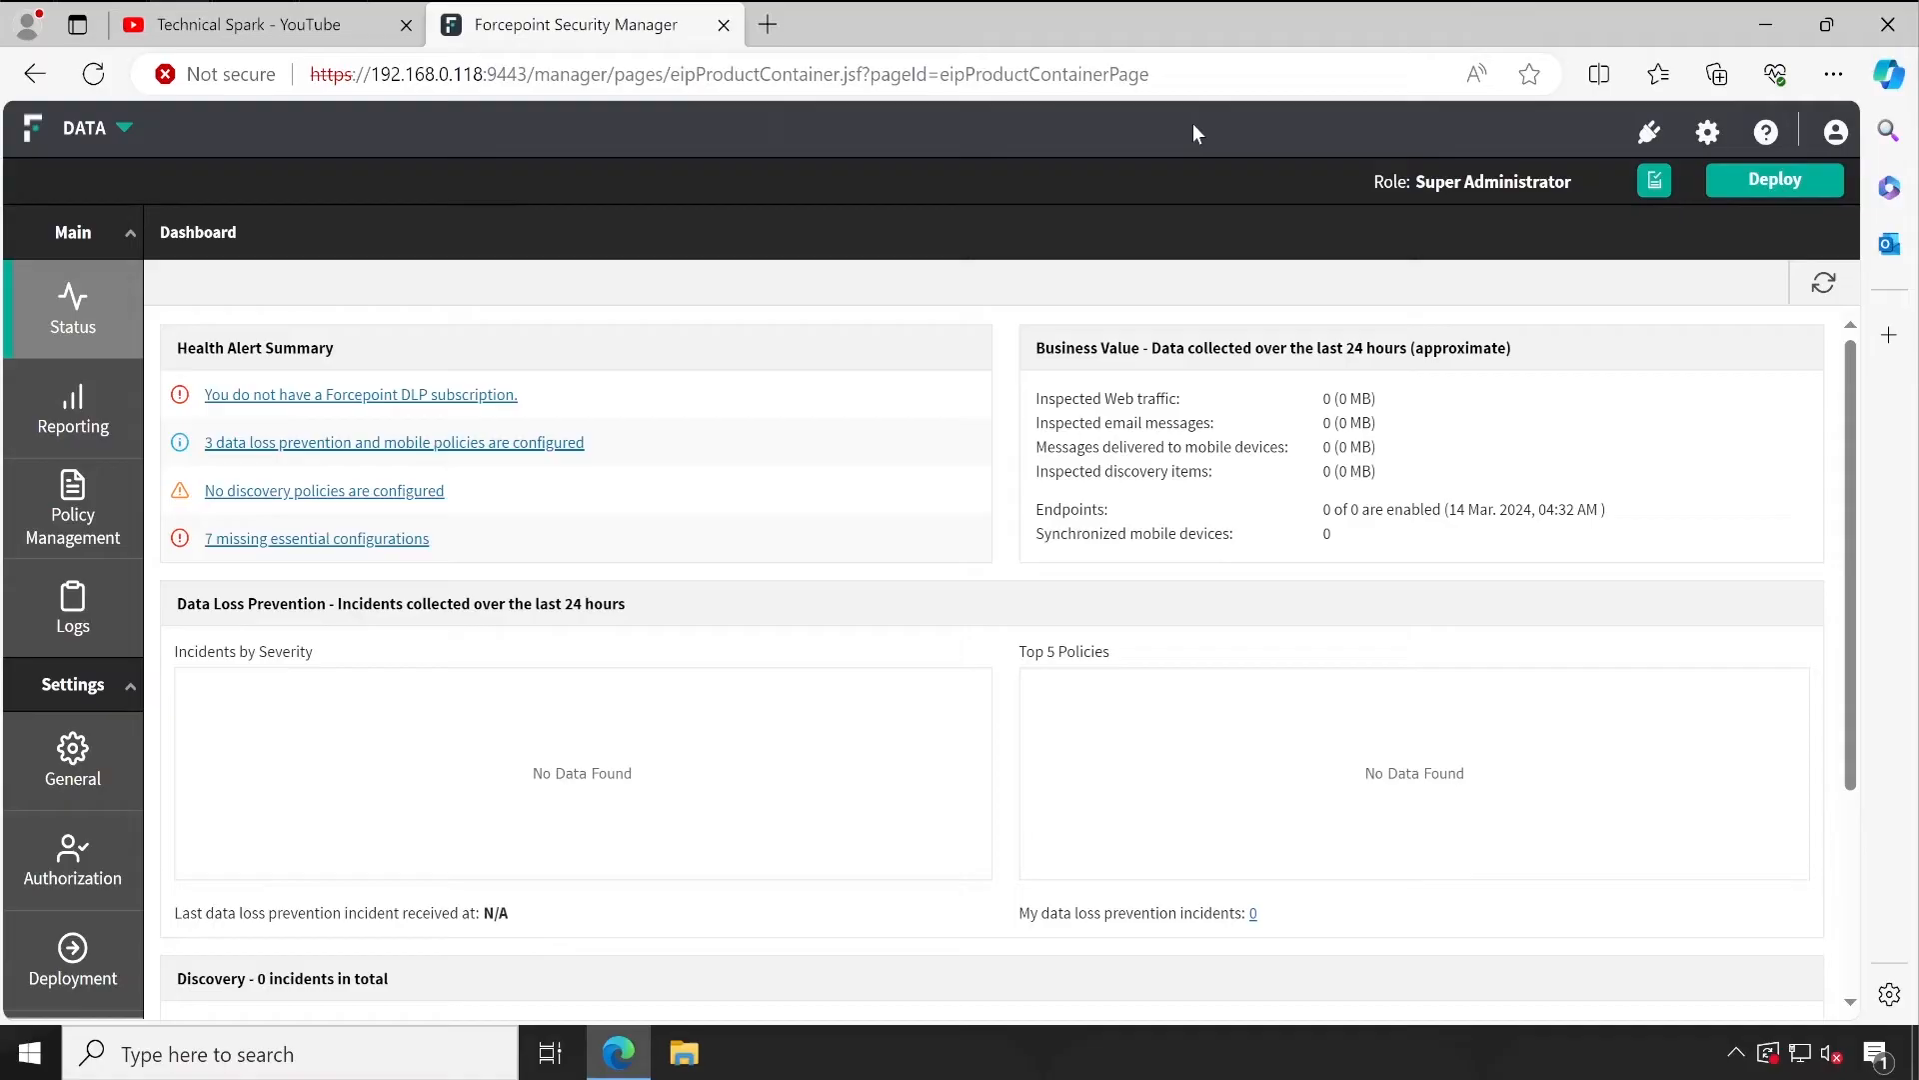
{"action": "mouse_move", "coordinate": [1227, 220]}
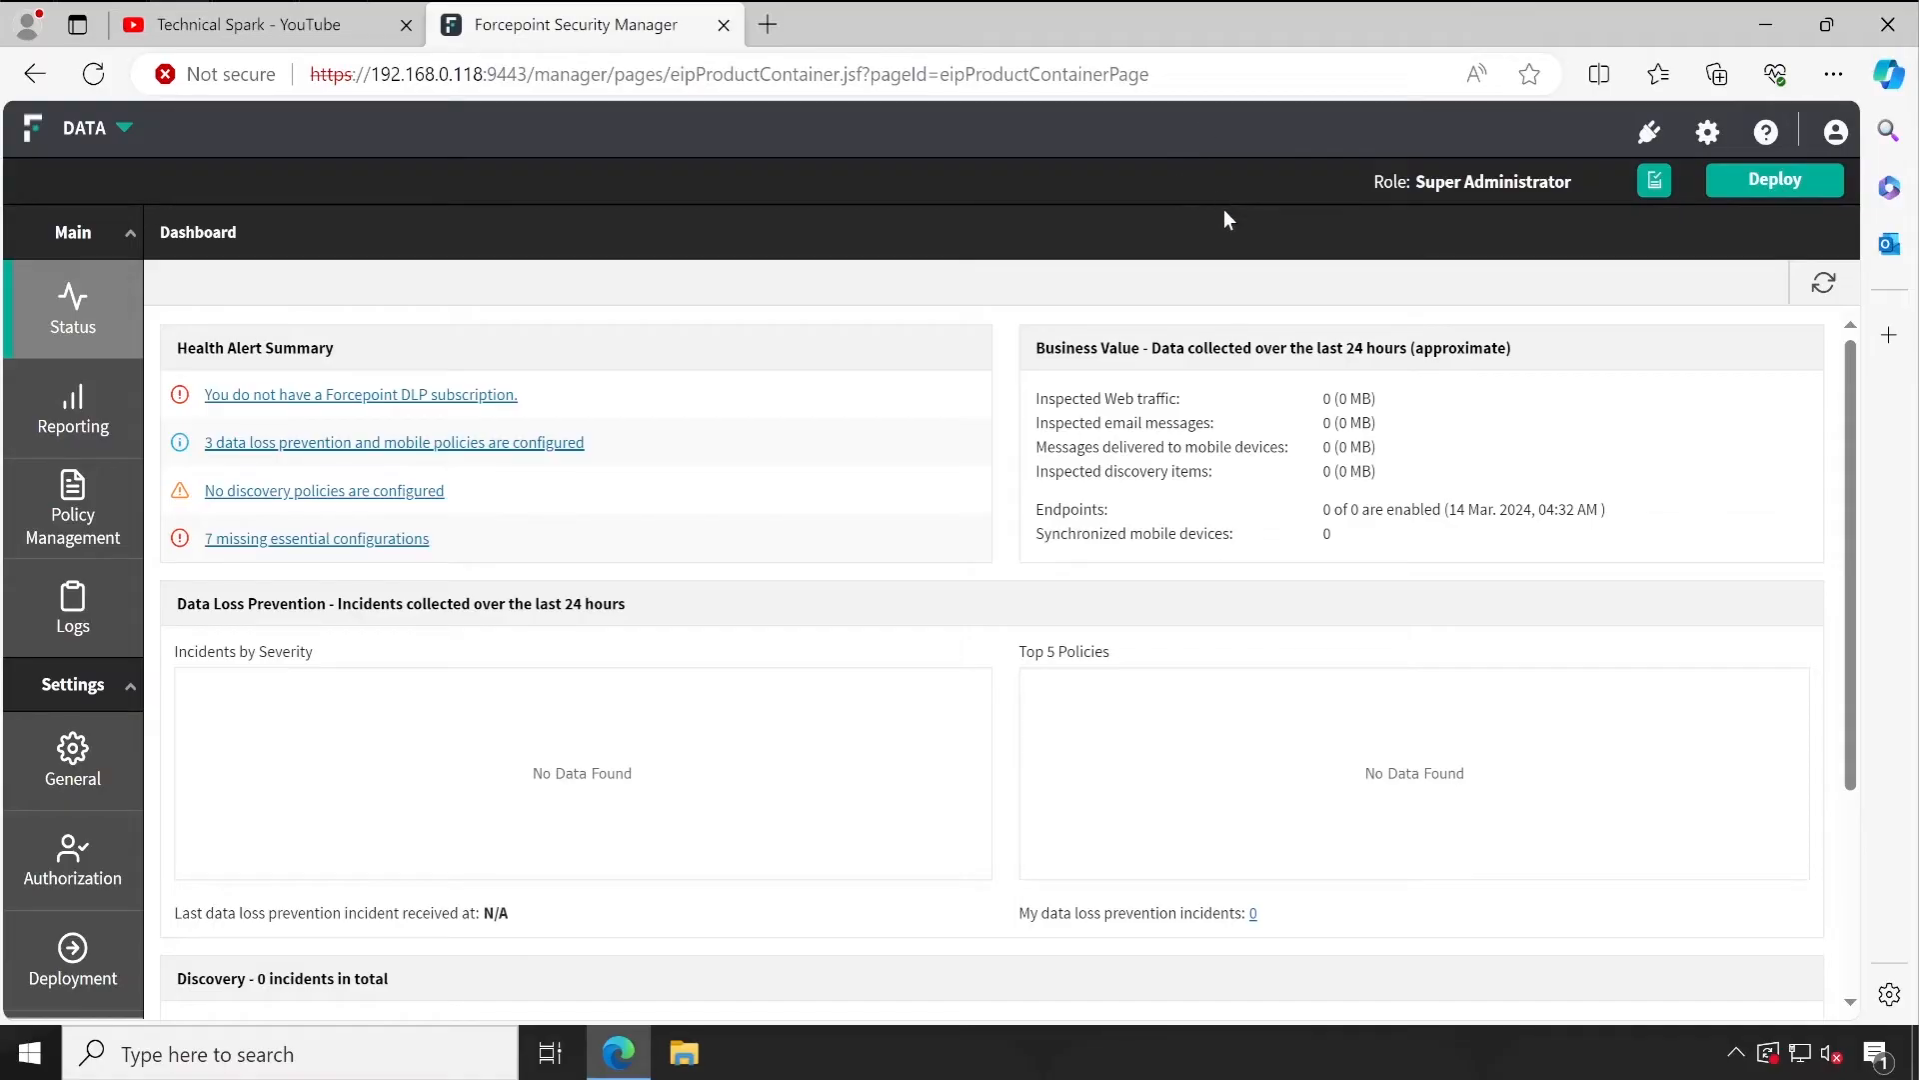
{"action": "mouse_move", "coordinate": [686, 220]}
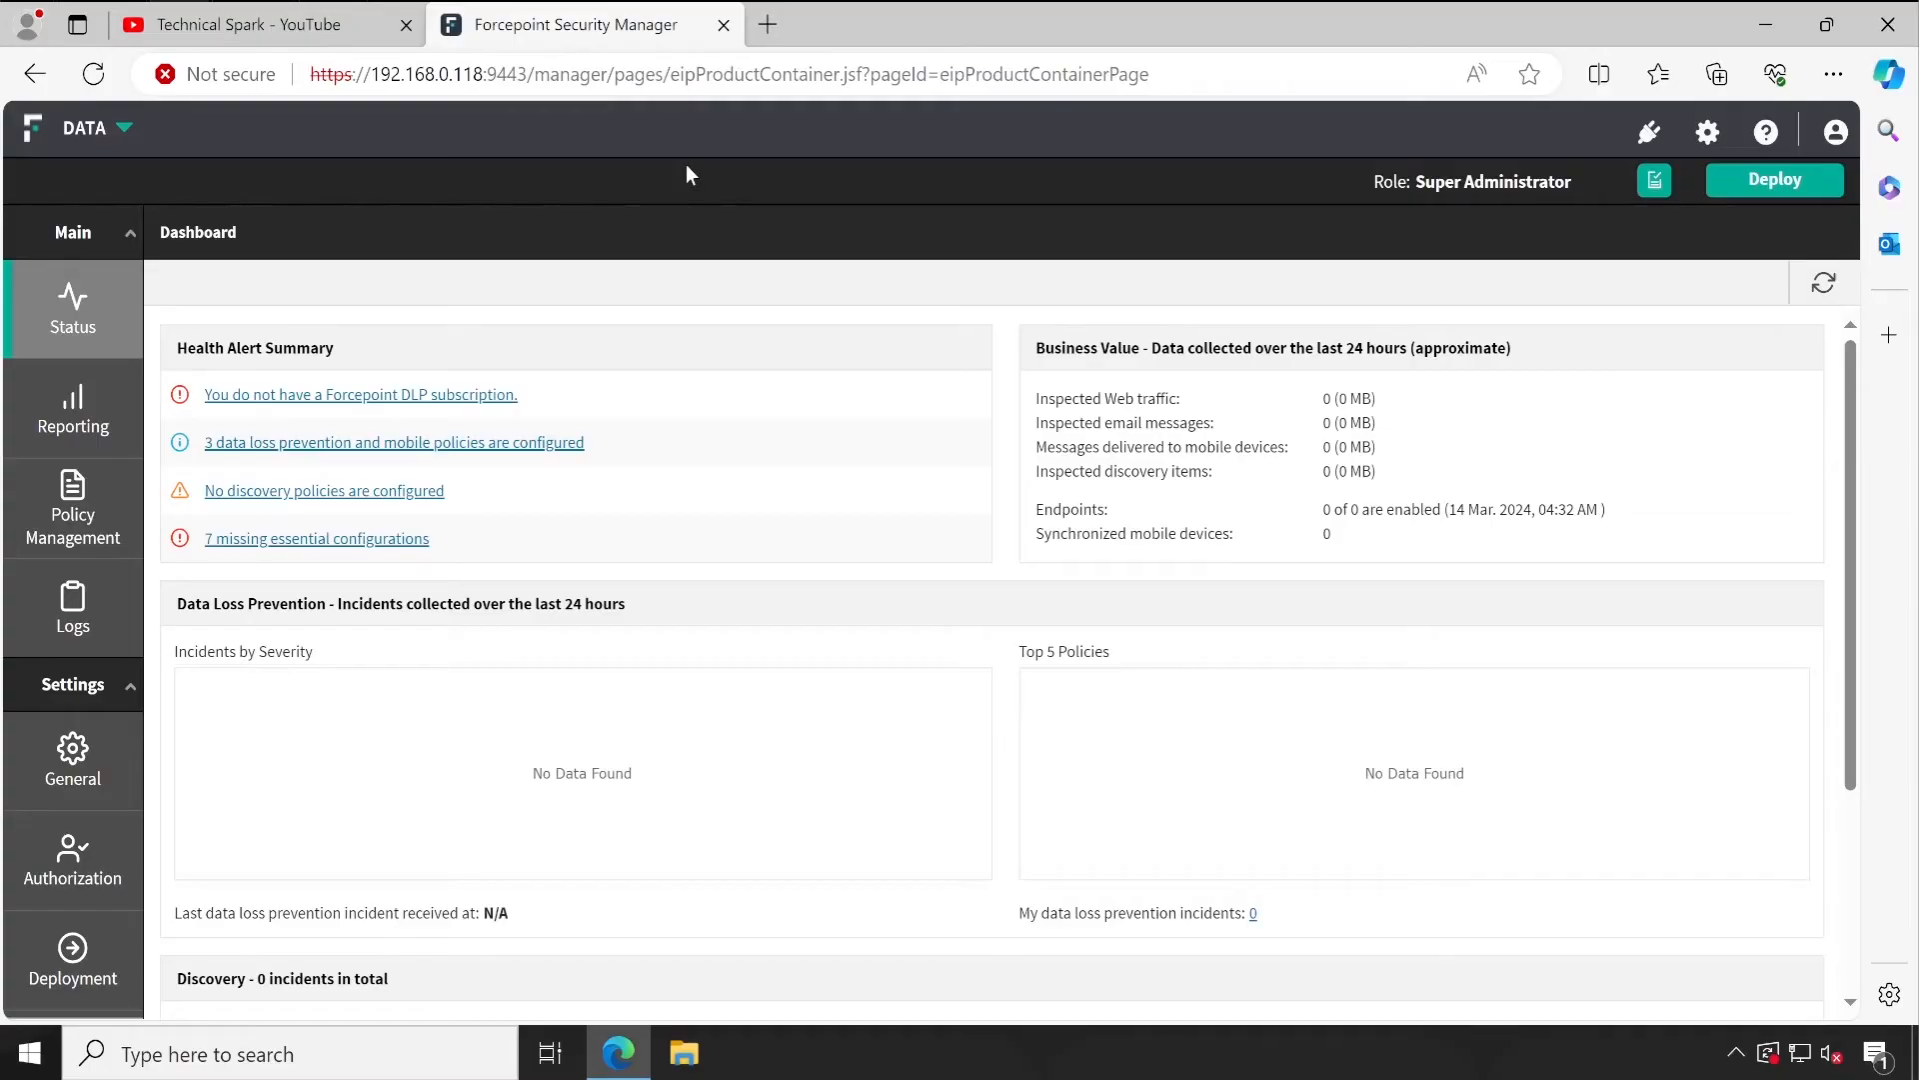
{"action": "mouse_move", "coordinate": [822, 212]}
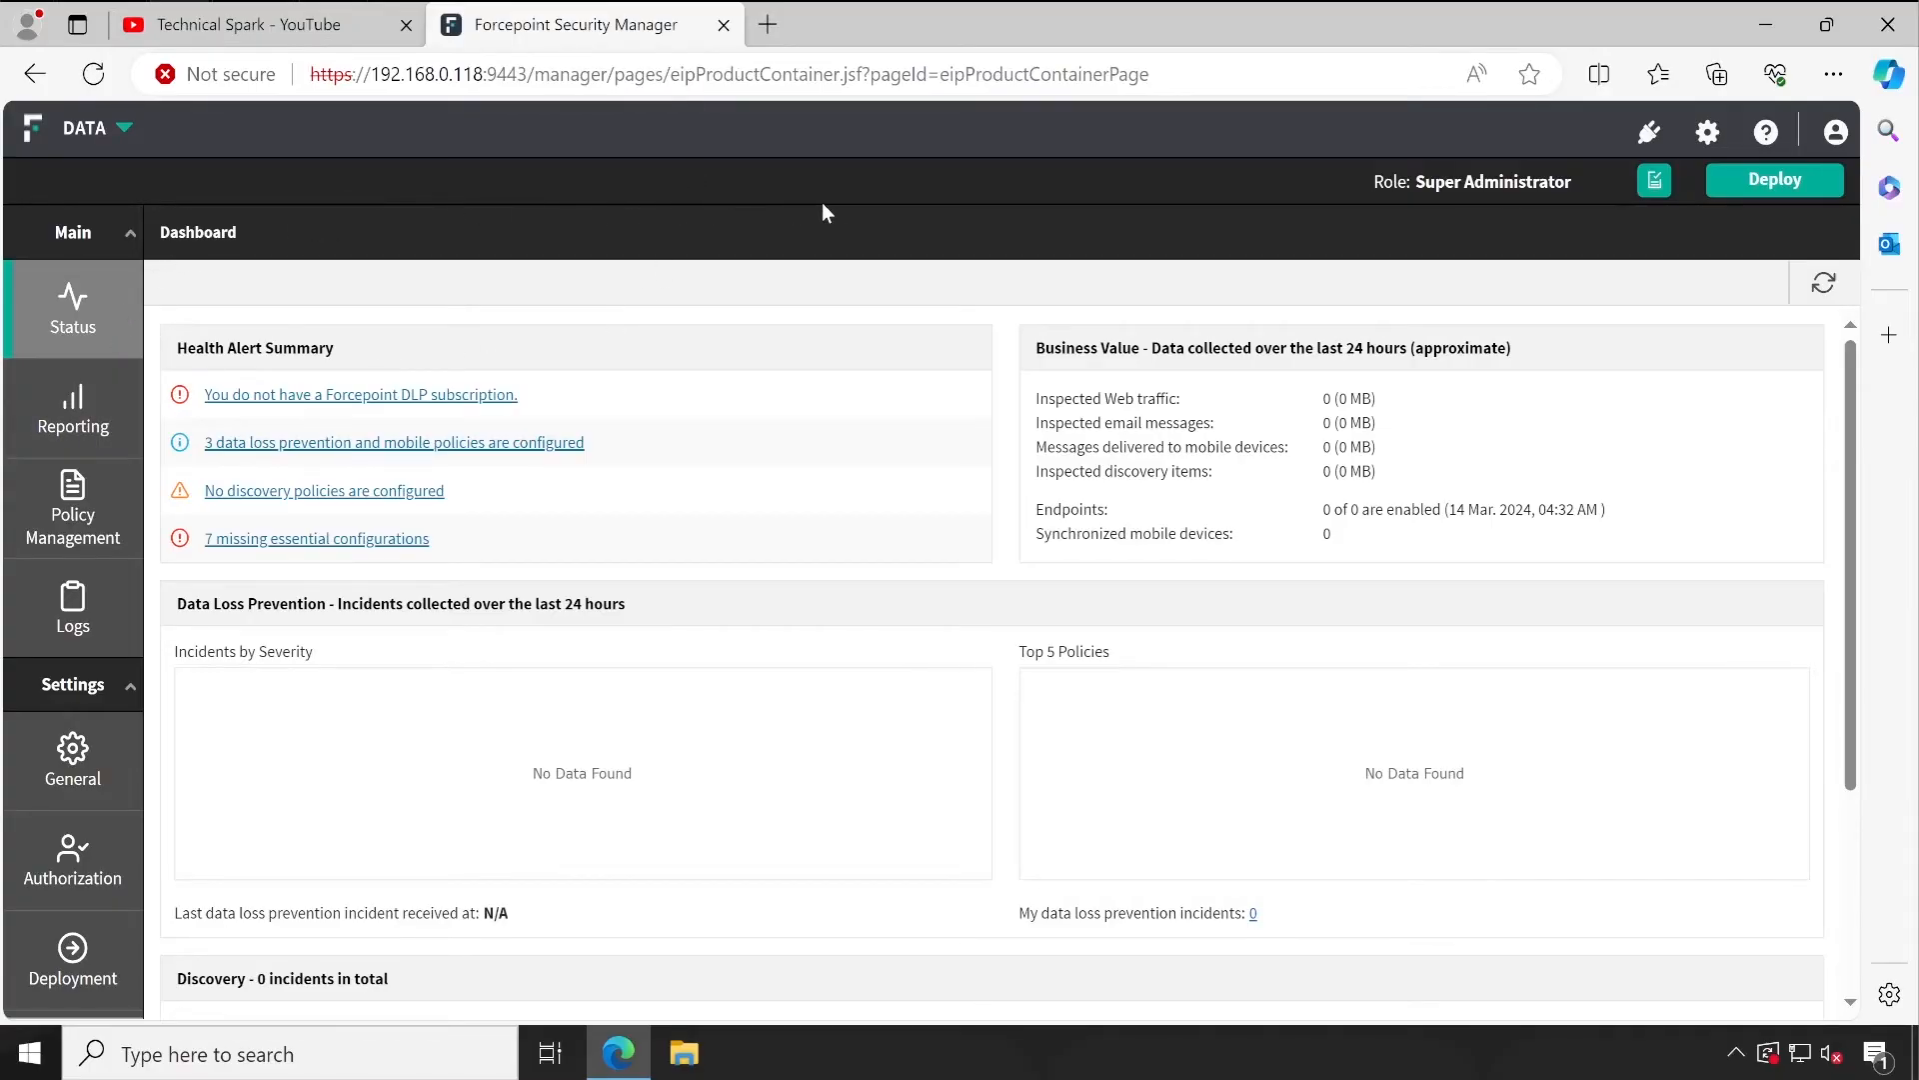
{"action": "mouse_move", "coordinate": [696, 294]}
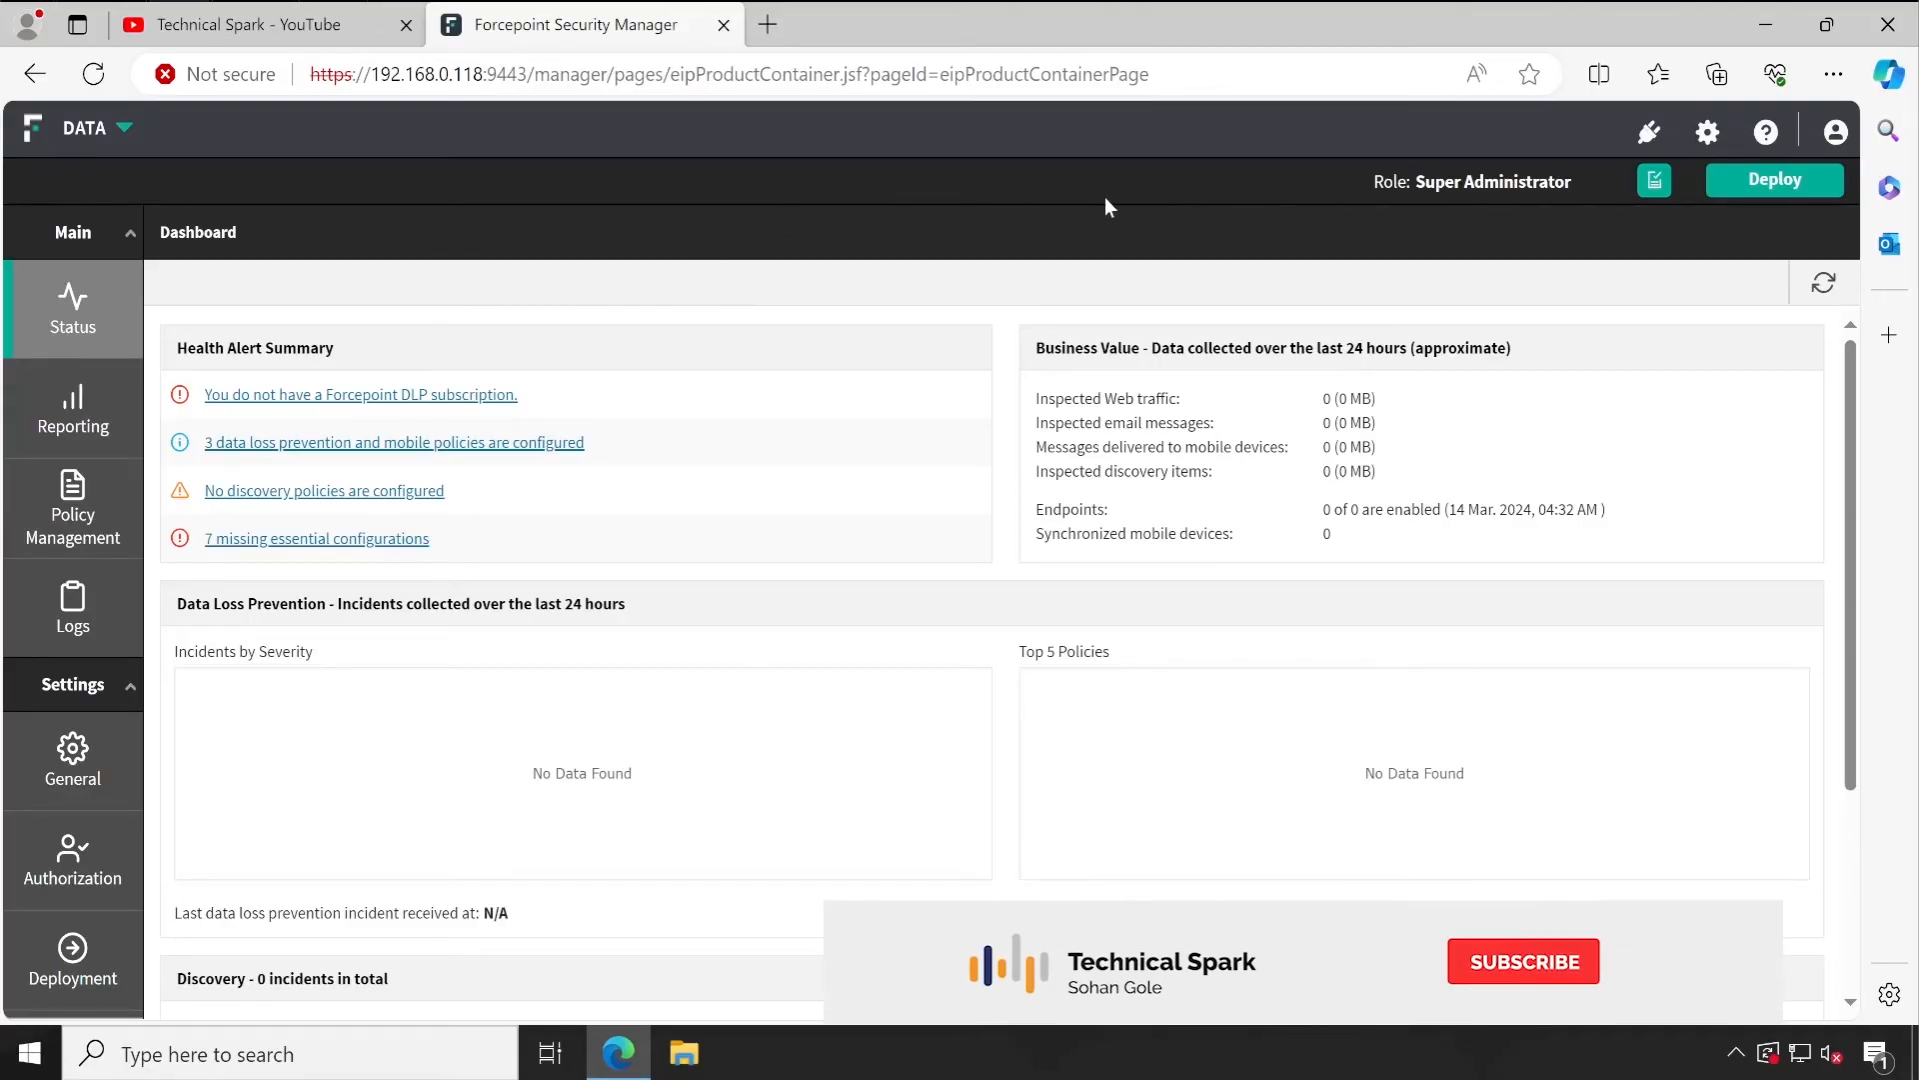
{"action": "left_click", "coordinate": [1524, 962]}
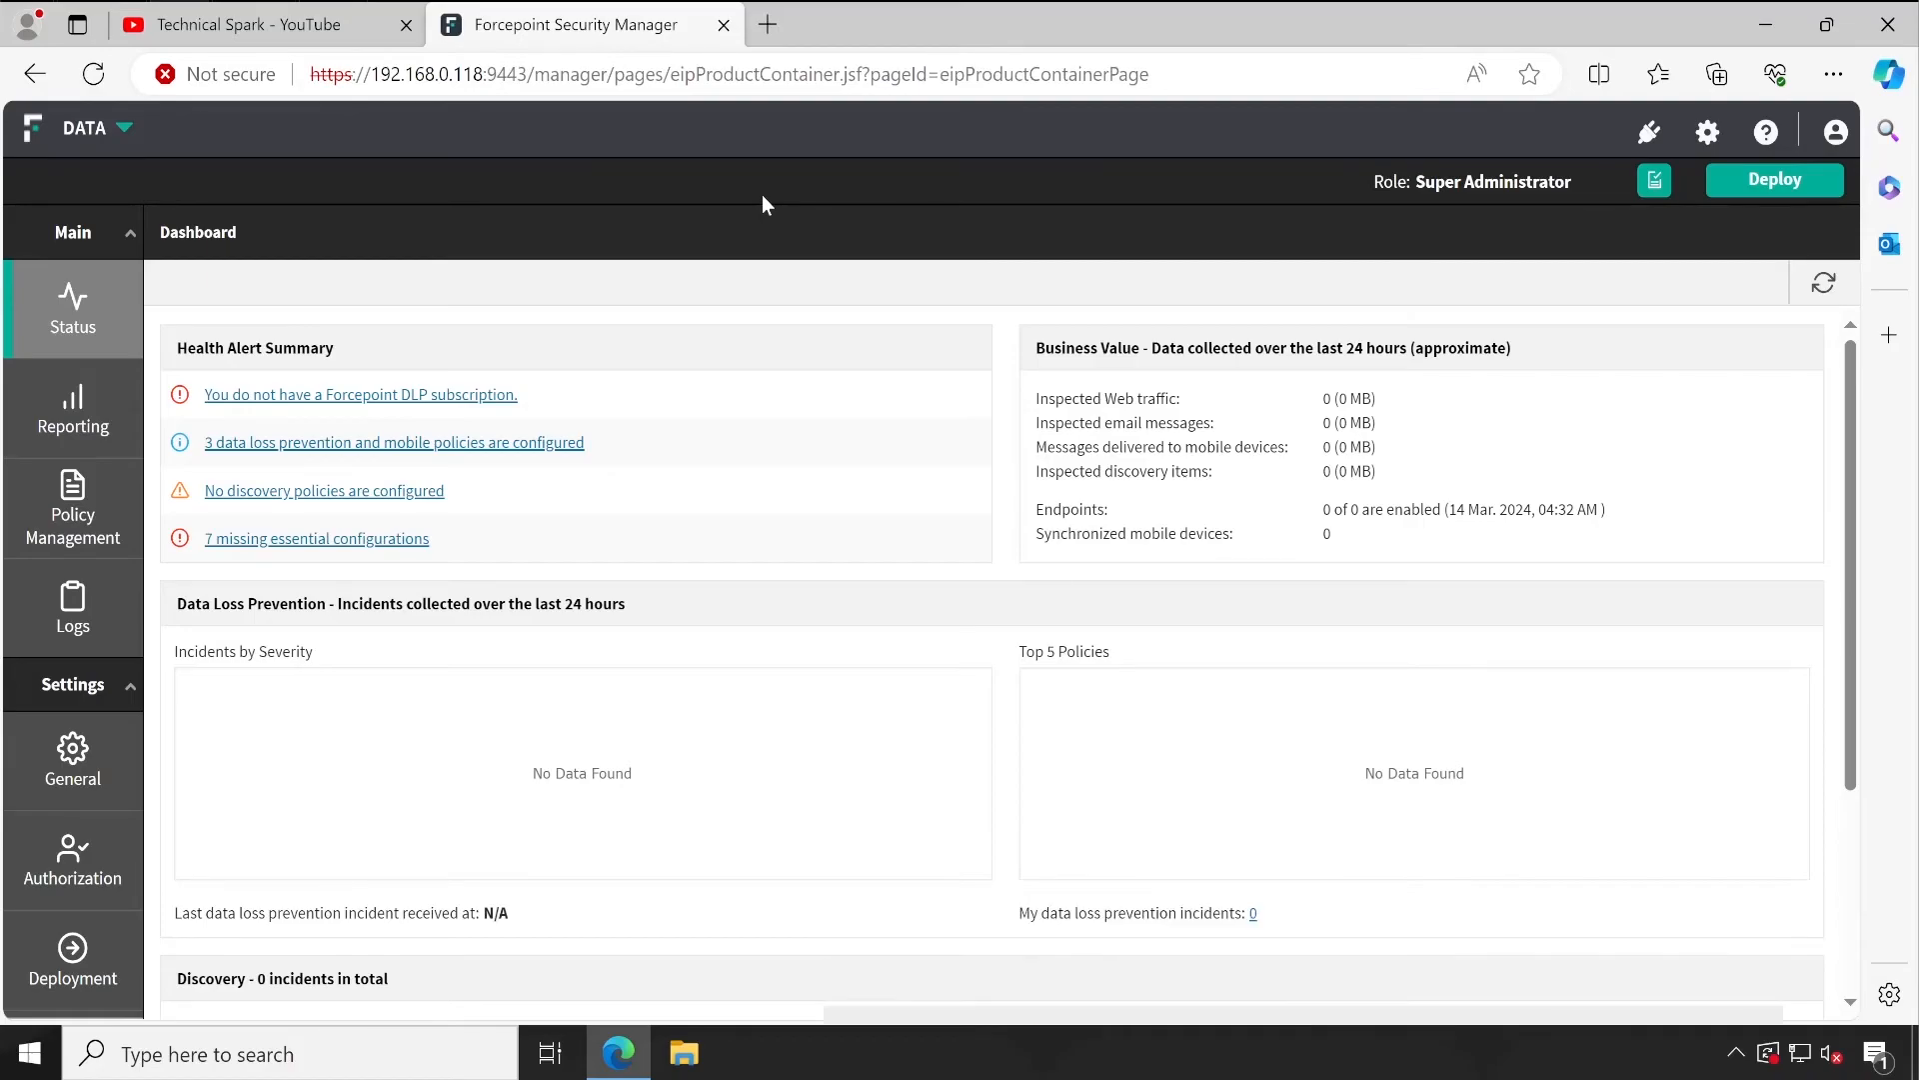
{"action": "mouse_move", "coordinate": [624, 264]}
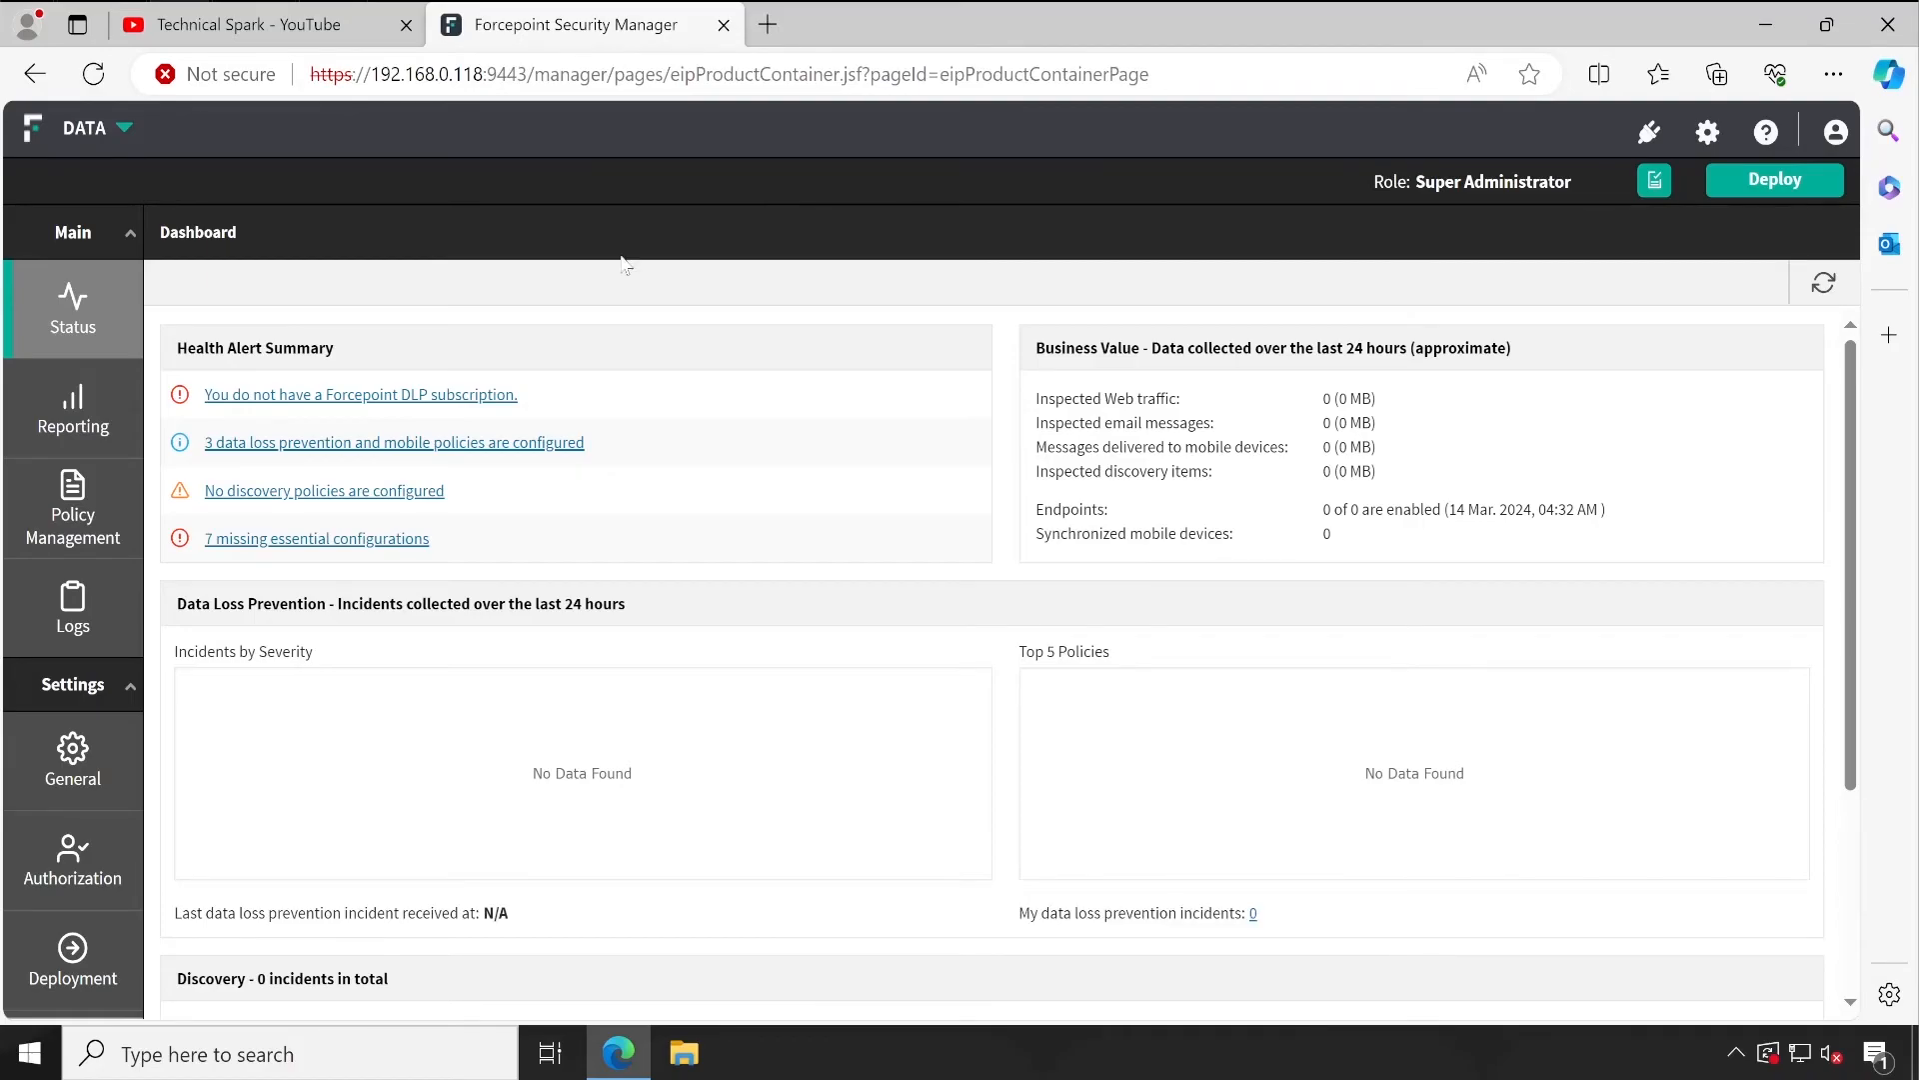